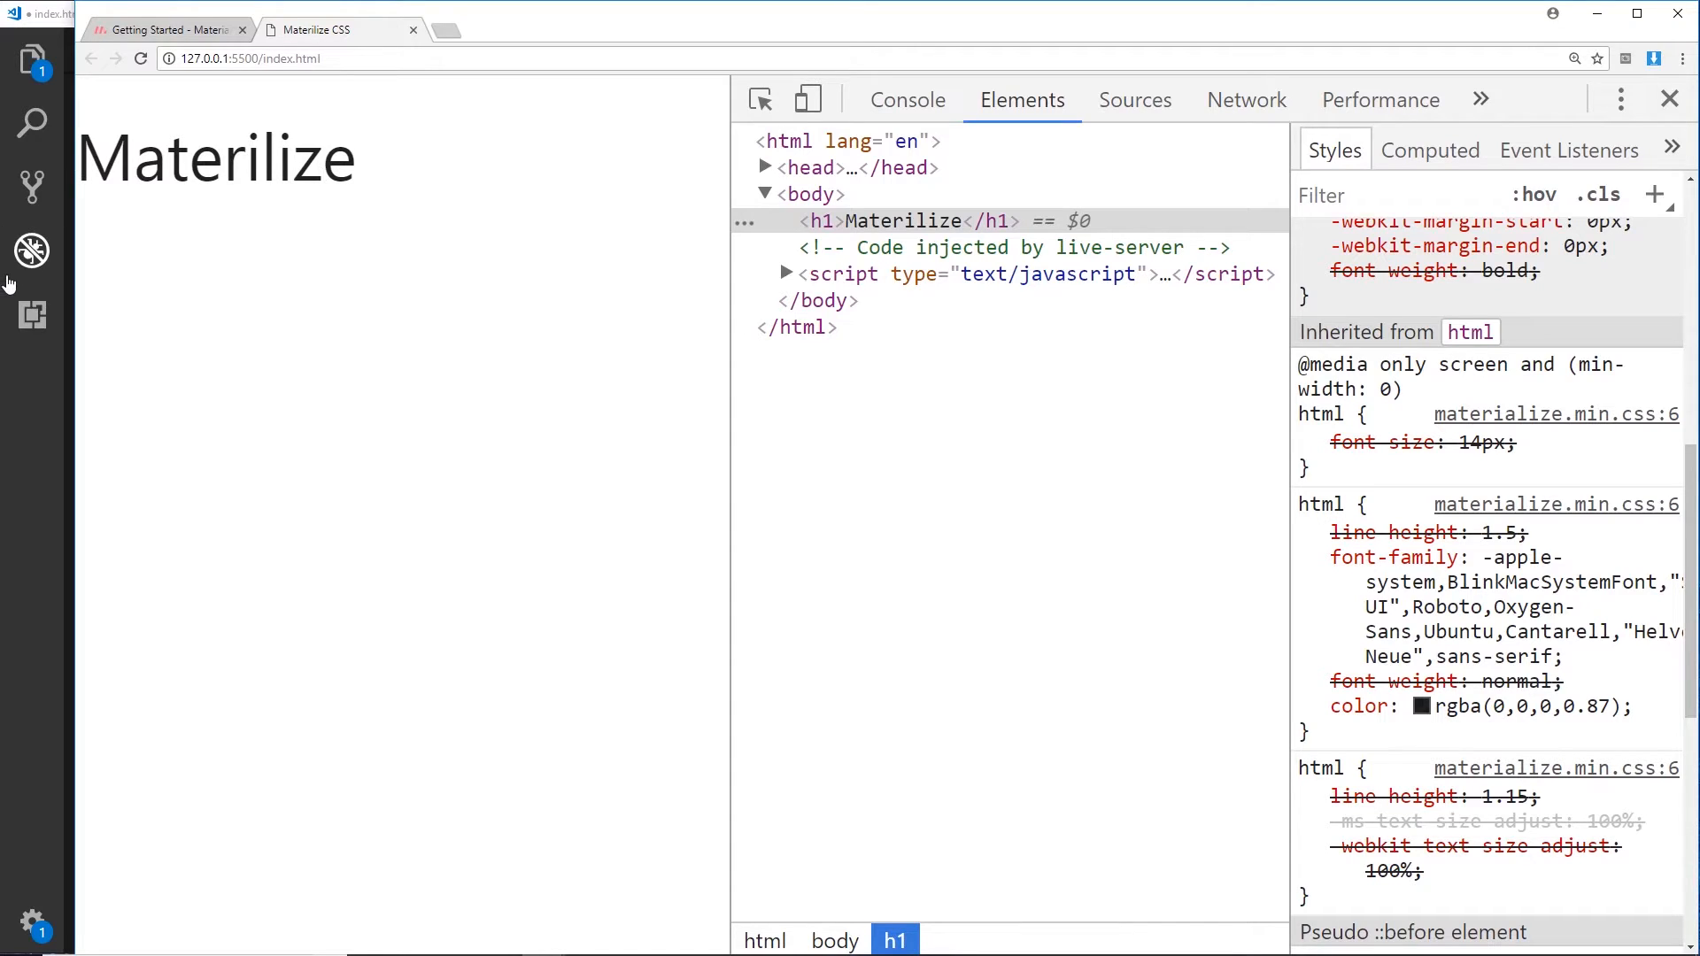
mouse_move(177, 219)
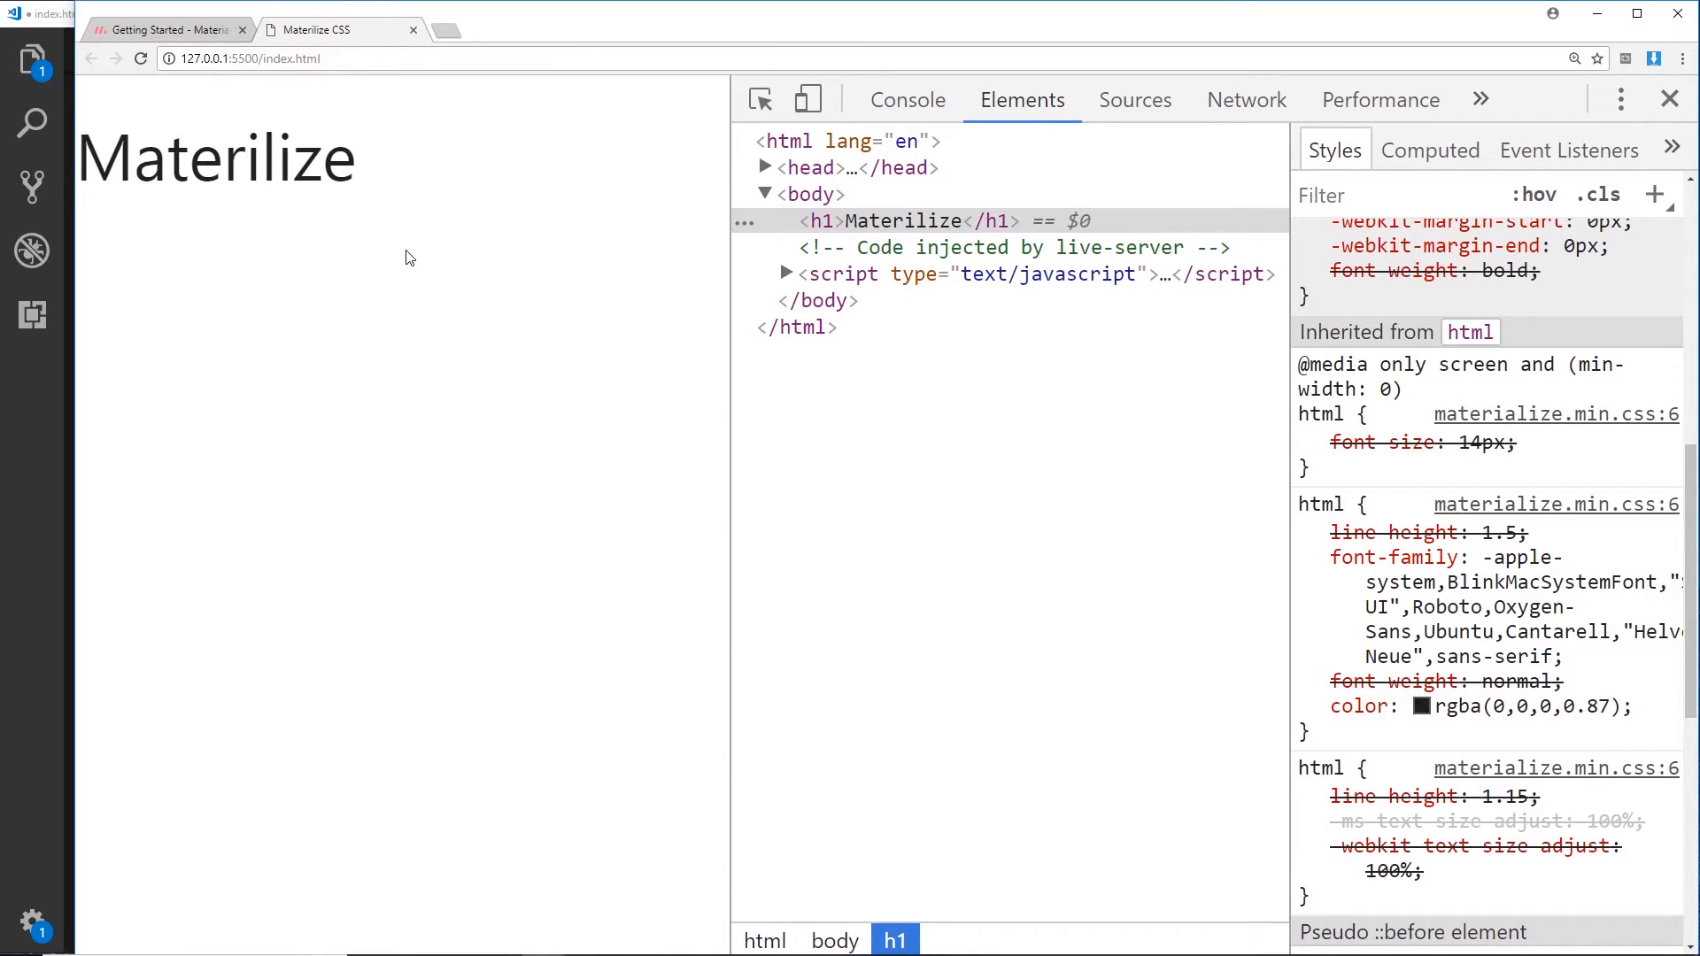
mouse_move(326, 175)
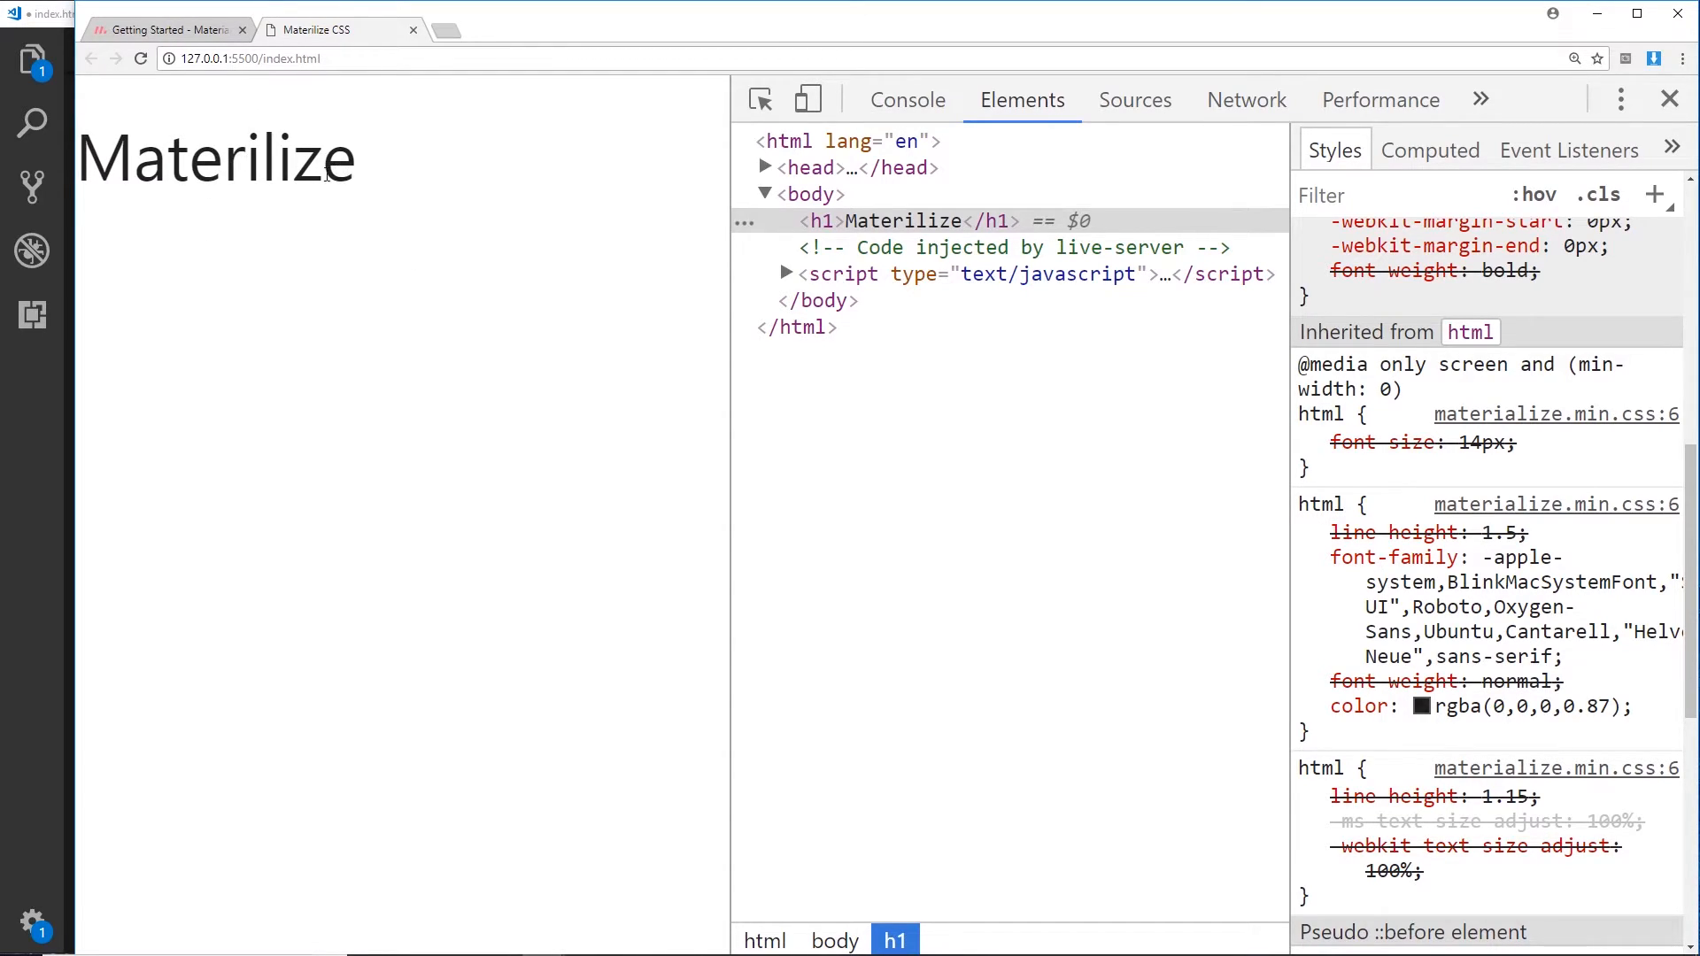
mouse_move(1196, 453)
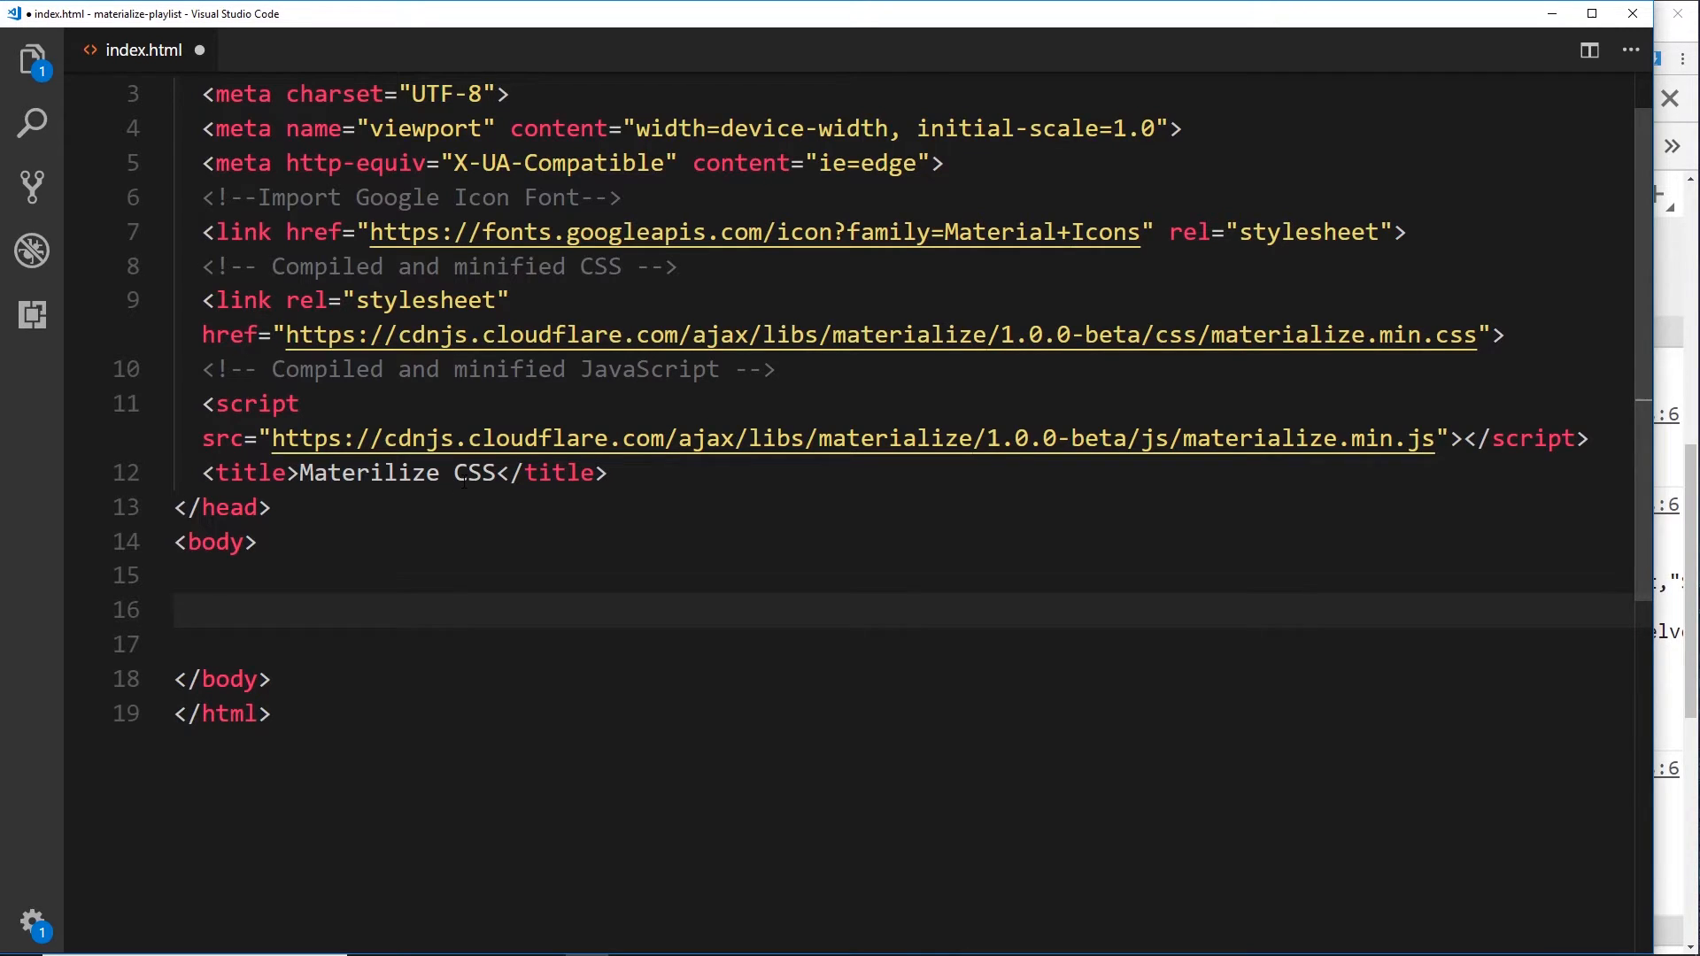
- Add a div.container via Emmet holding an h1 reading 'Hey, ninjas!'
text(di)
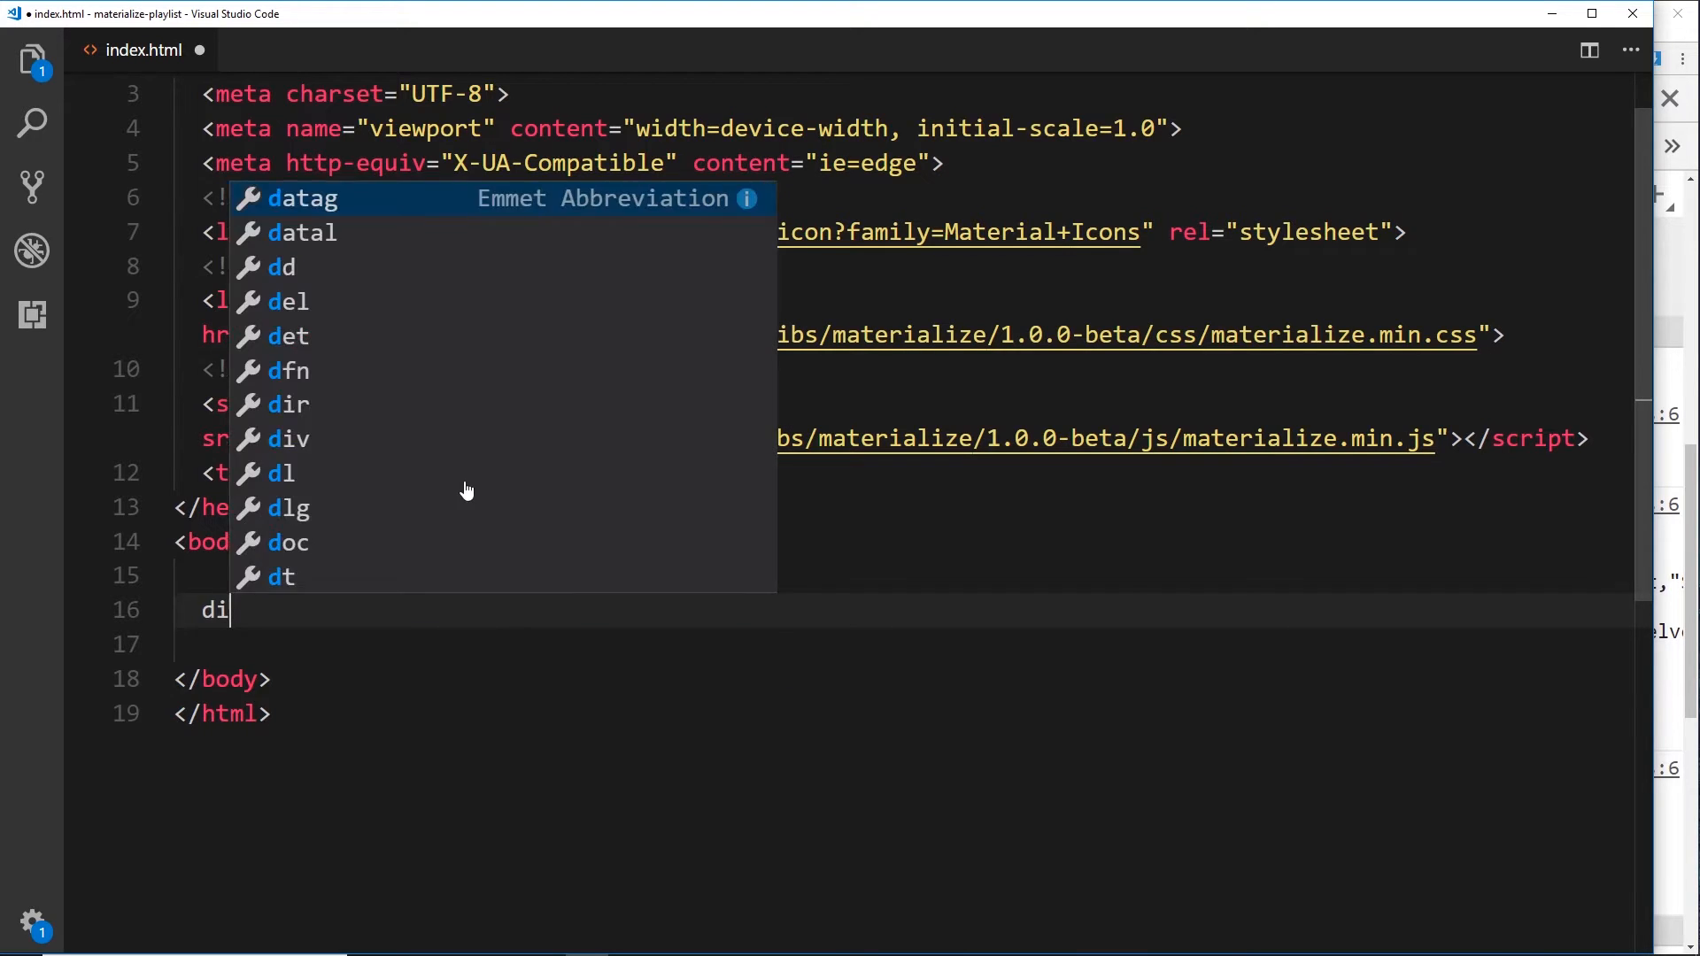
text(v.c)
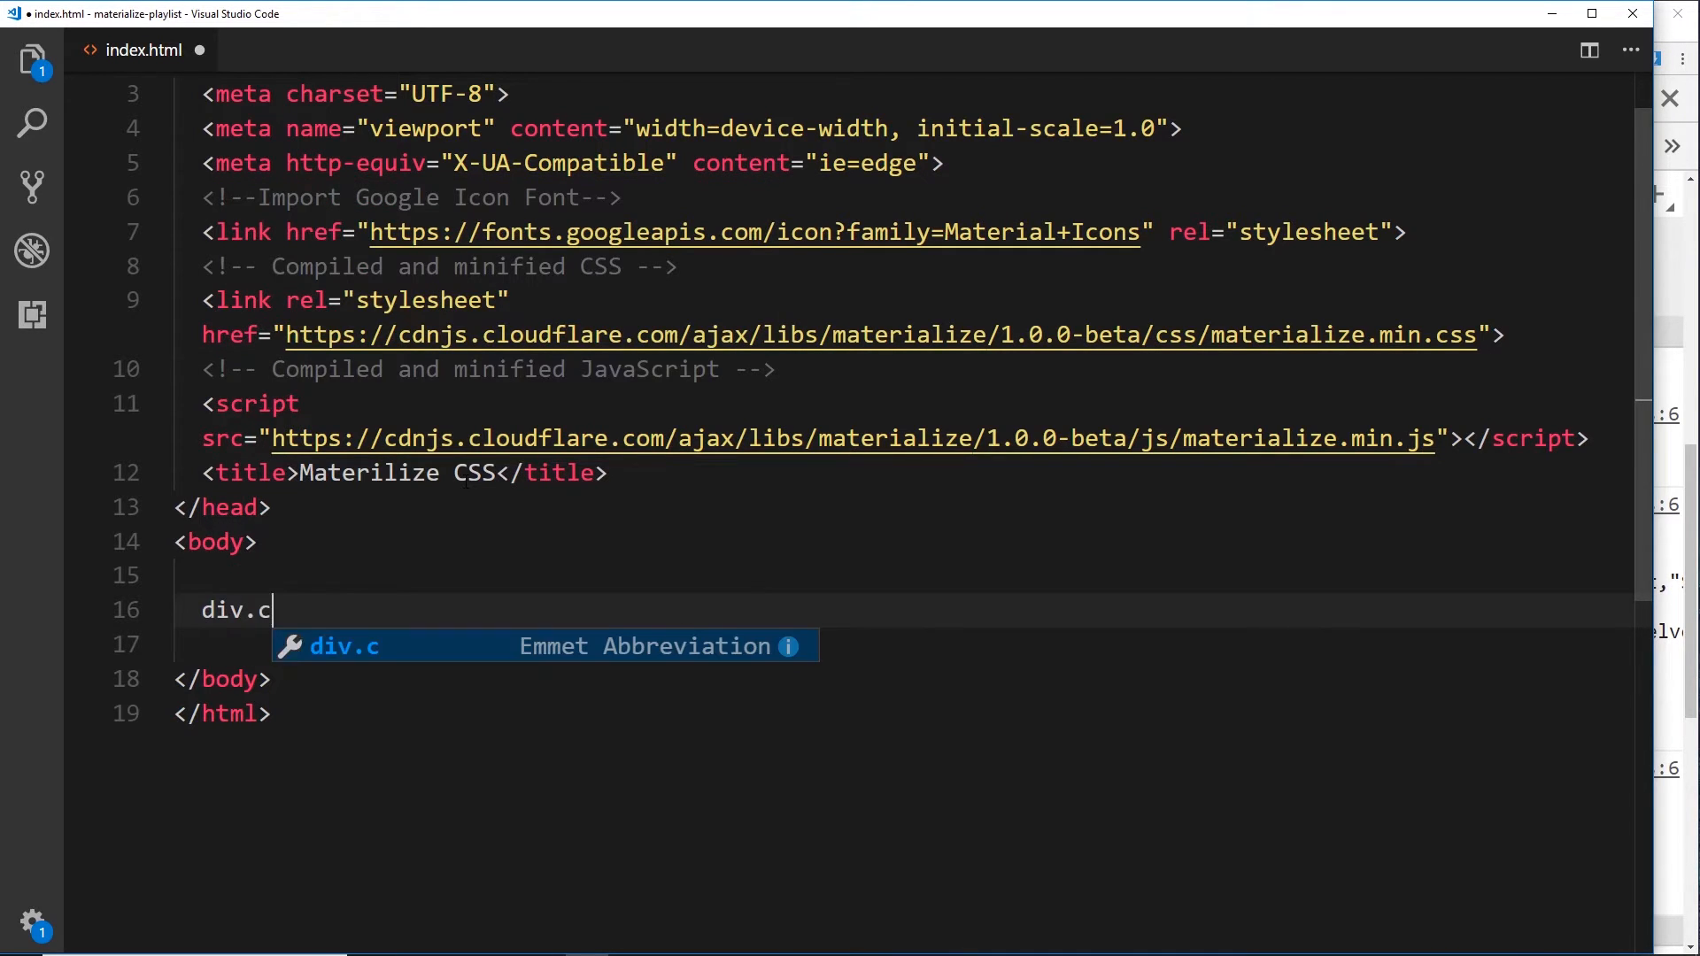
key(Tab)
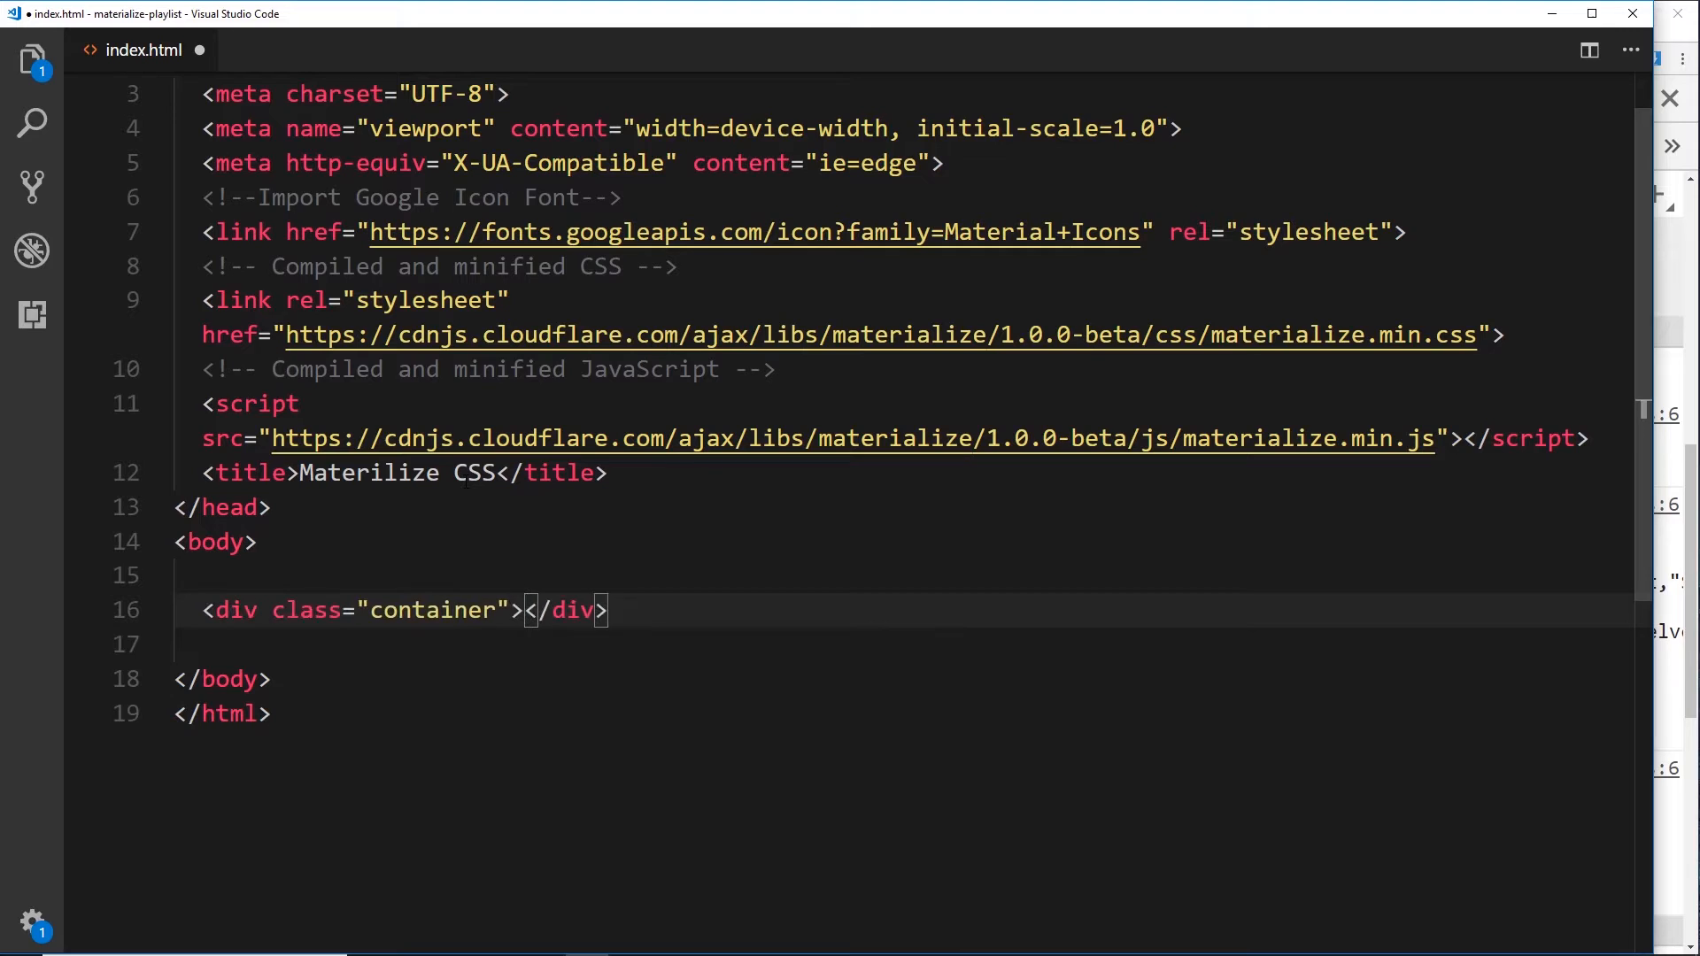
key(Enter)
text(<h1></h1>)
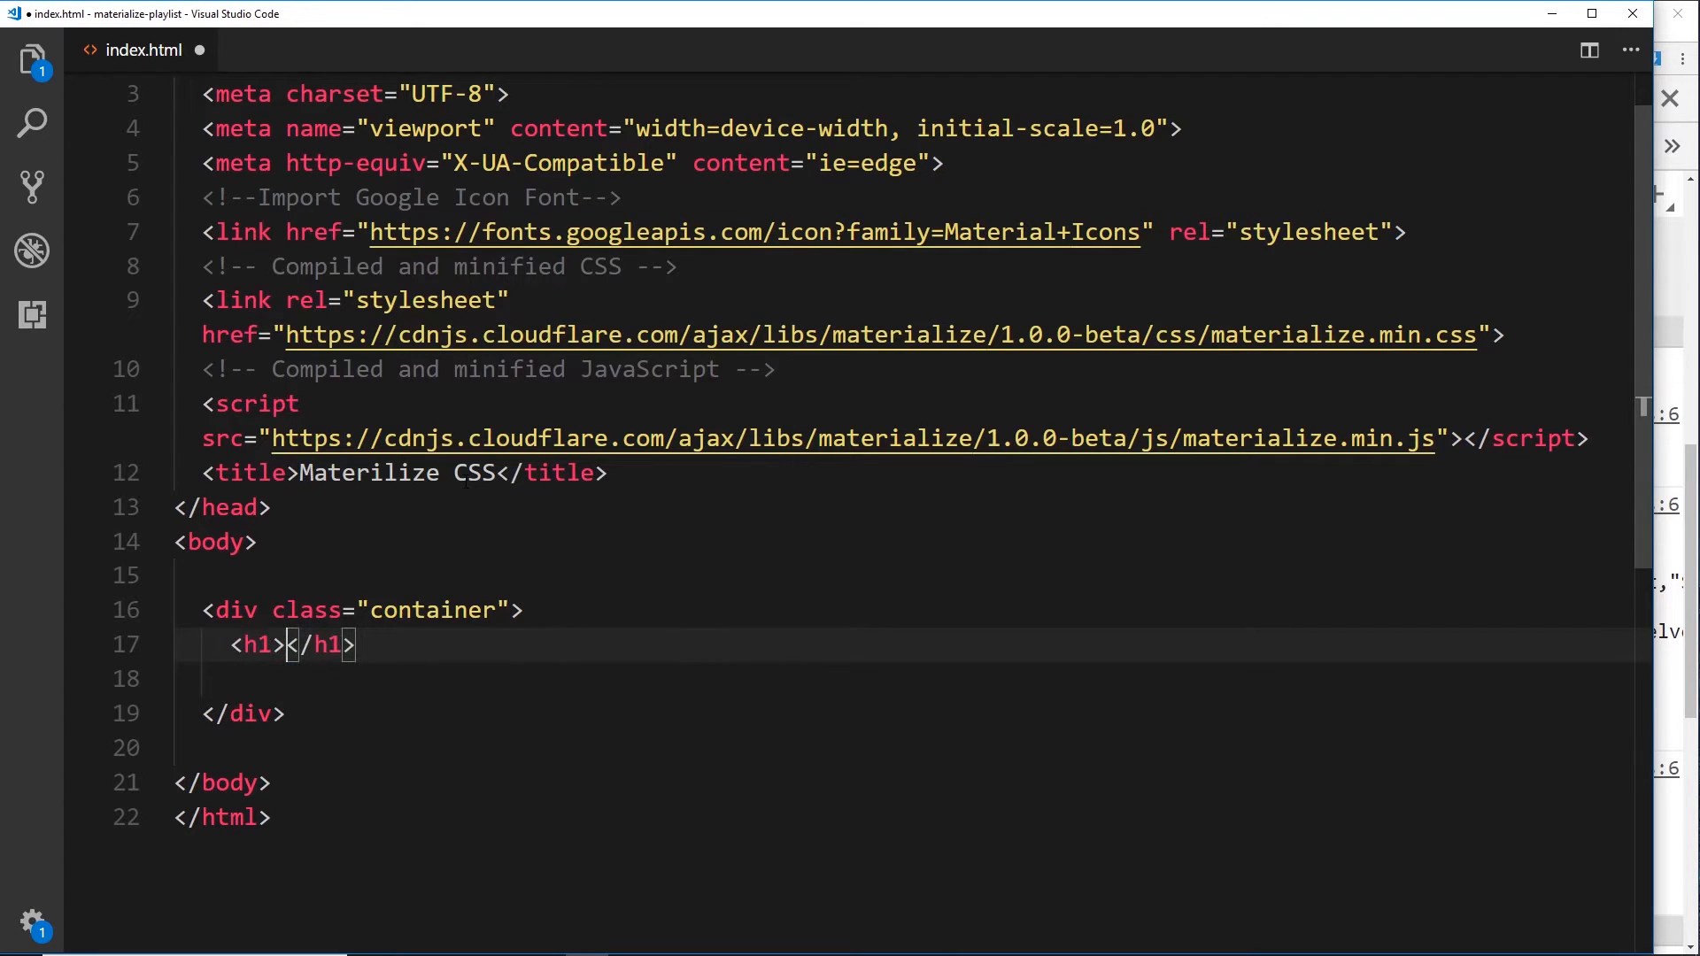
text(Hey.)
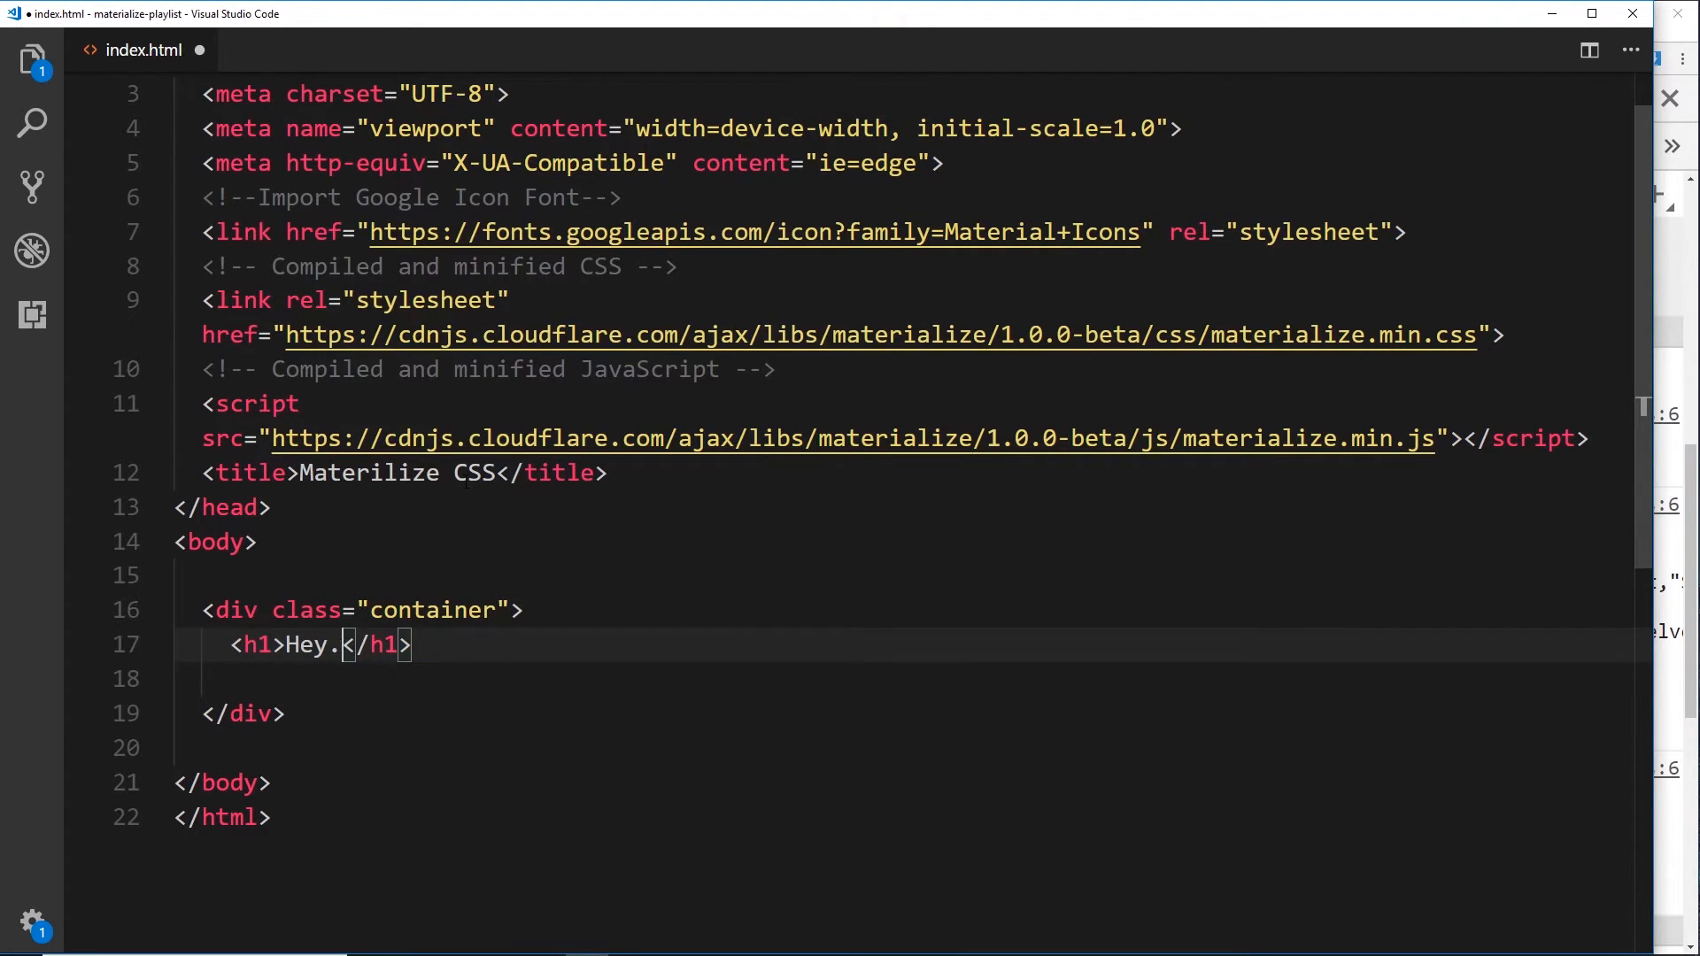
text(, ninjas!)
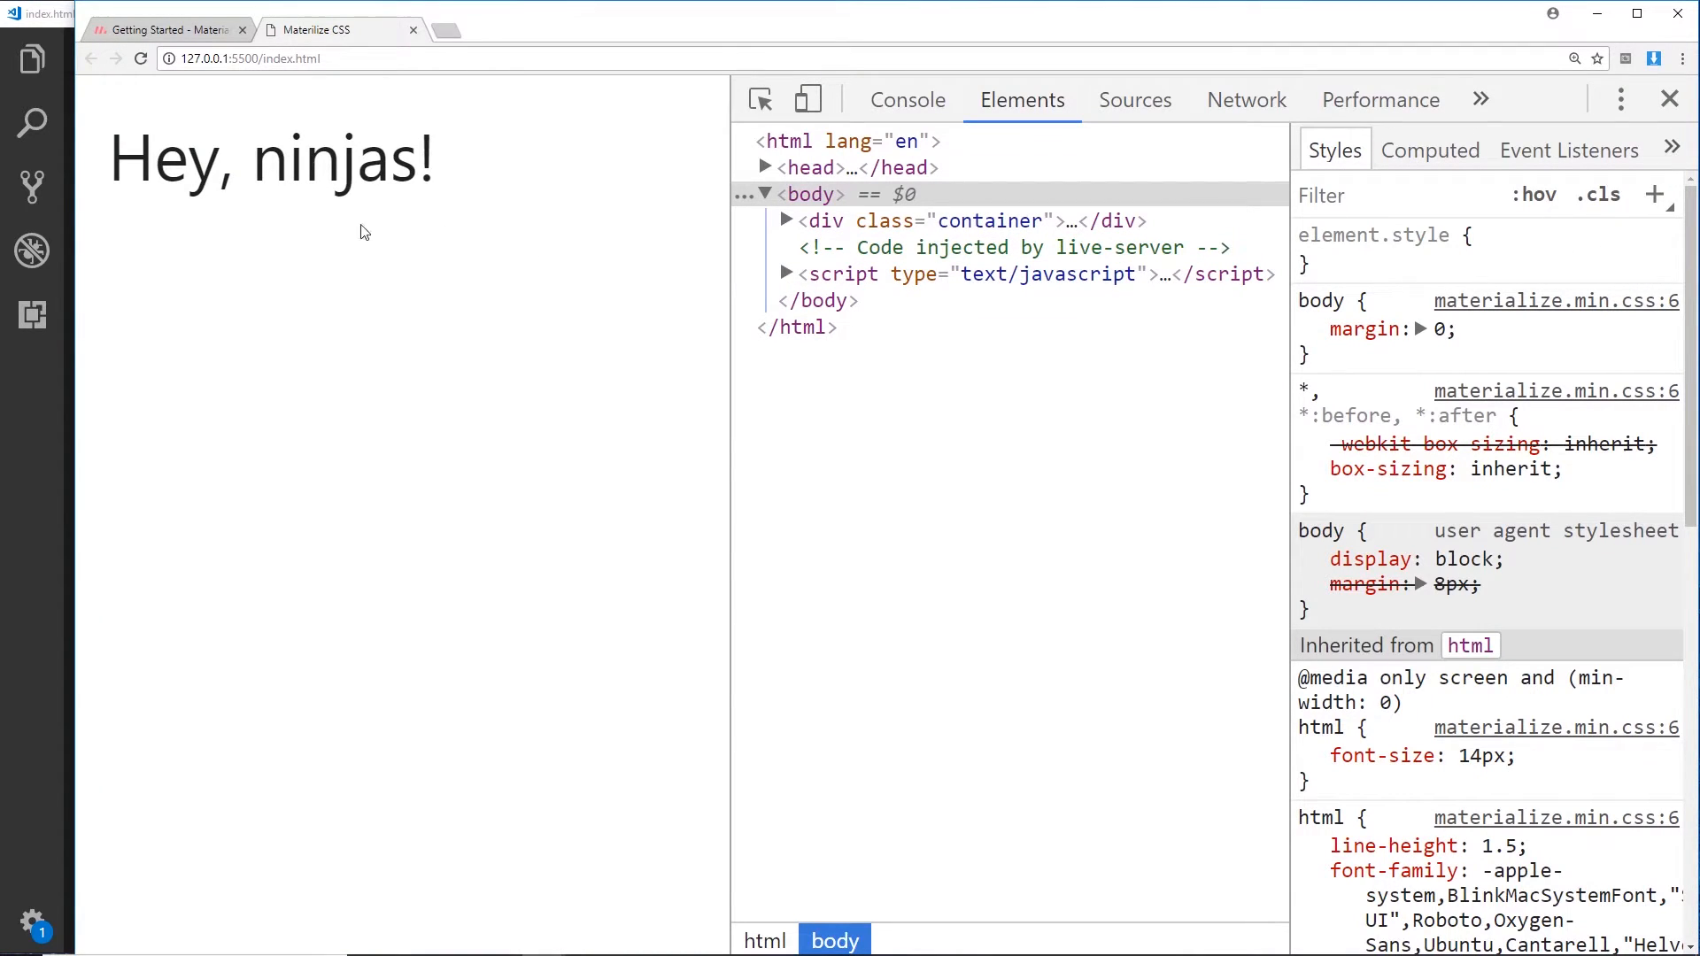
mouse_move(268, 151)
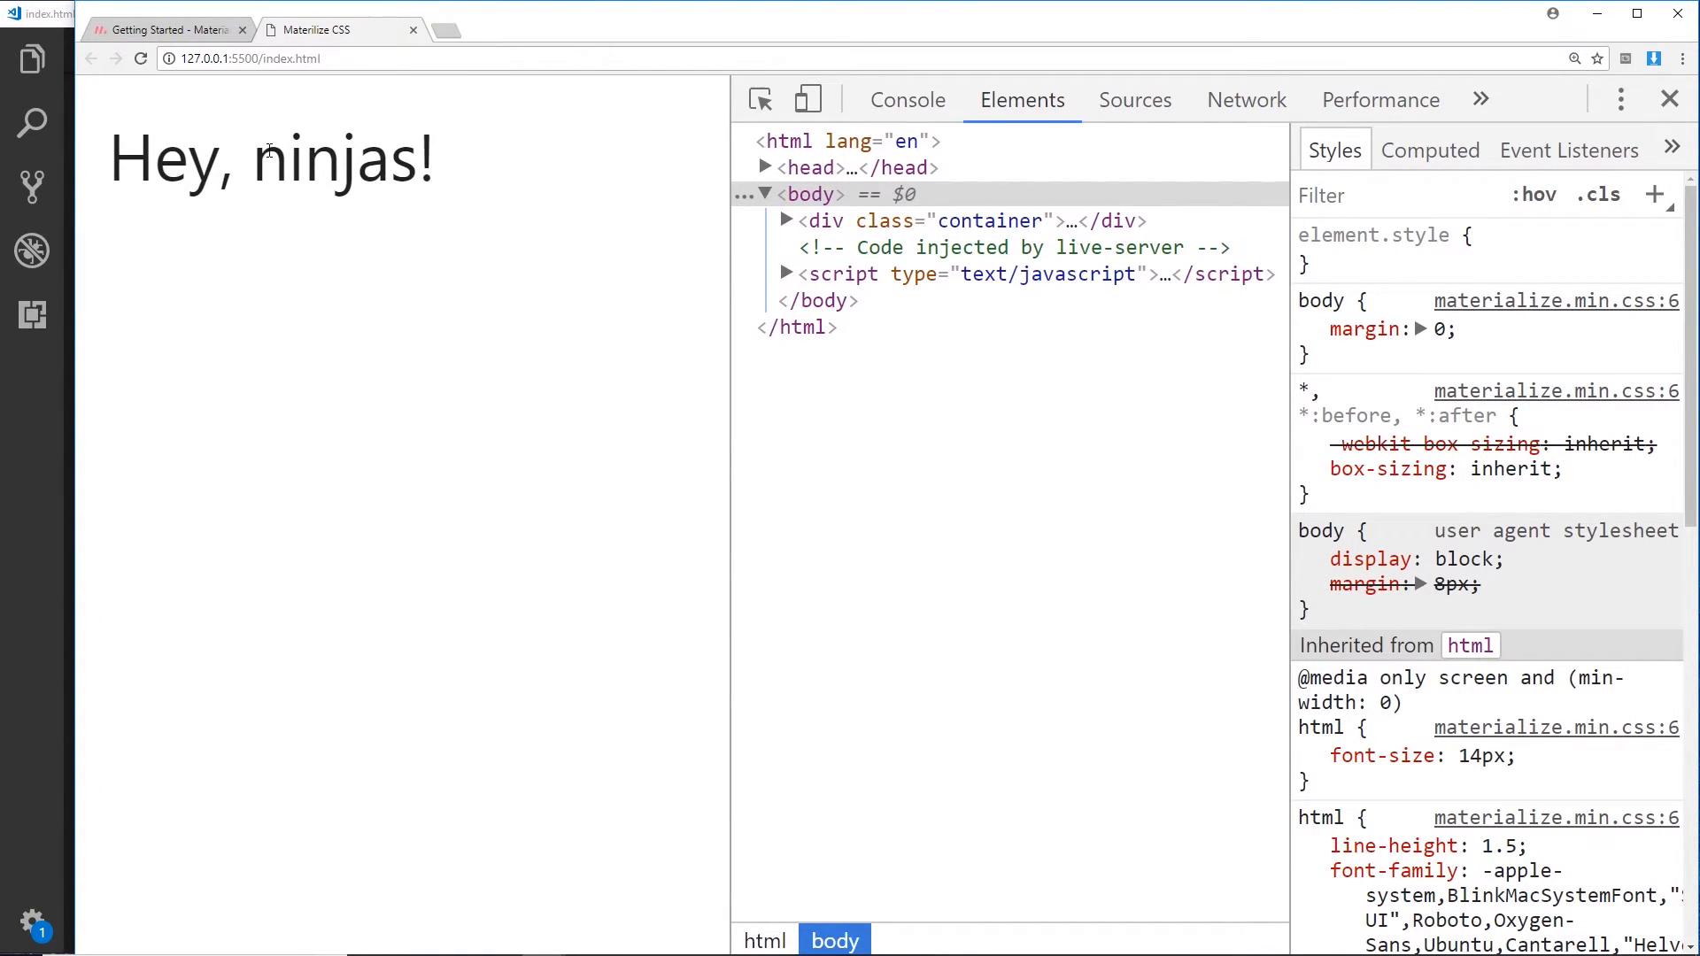
mouse_move(95, 158)
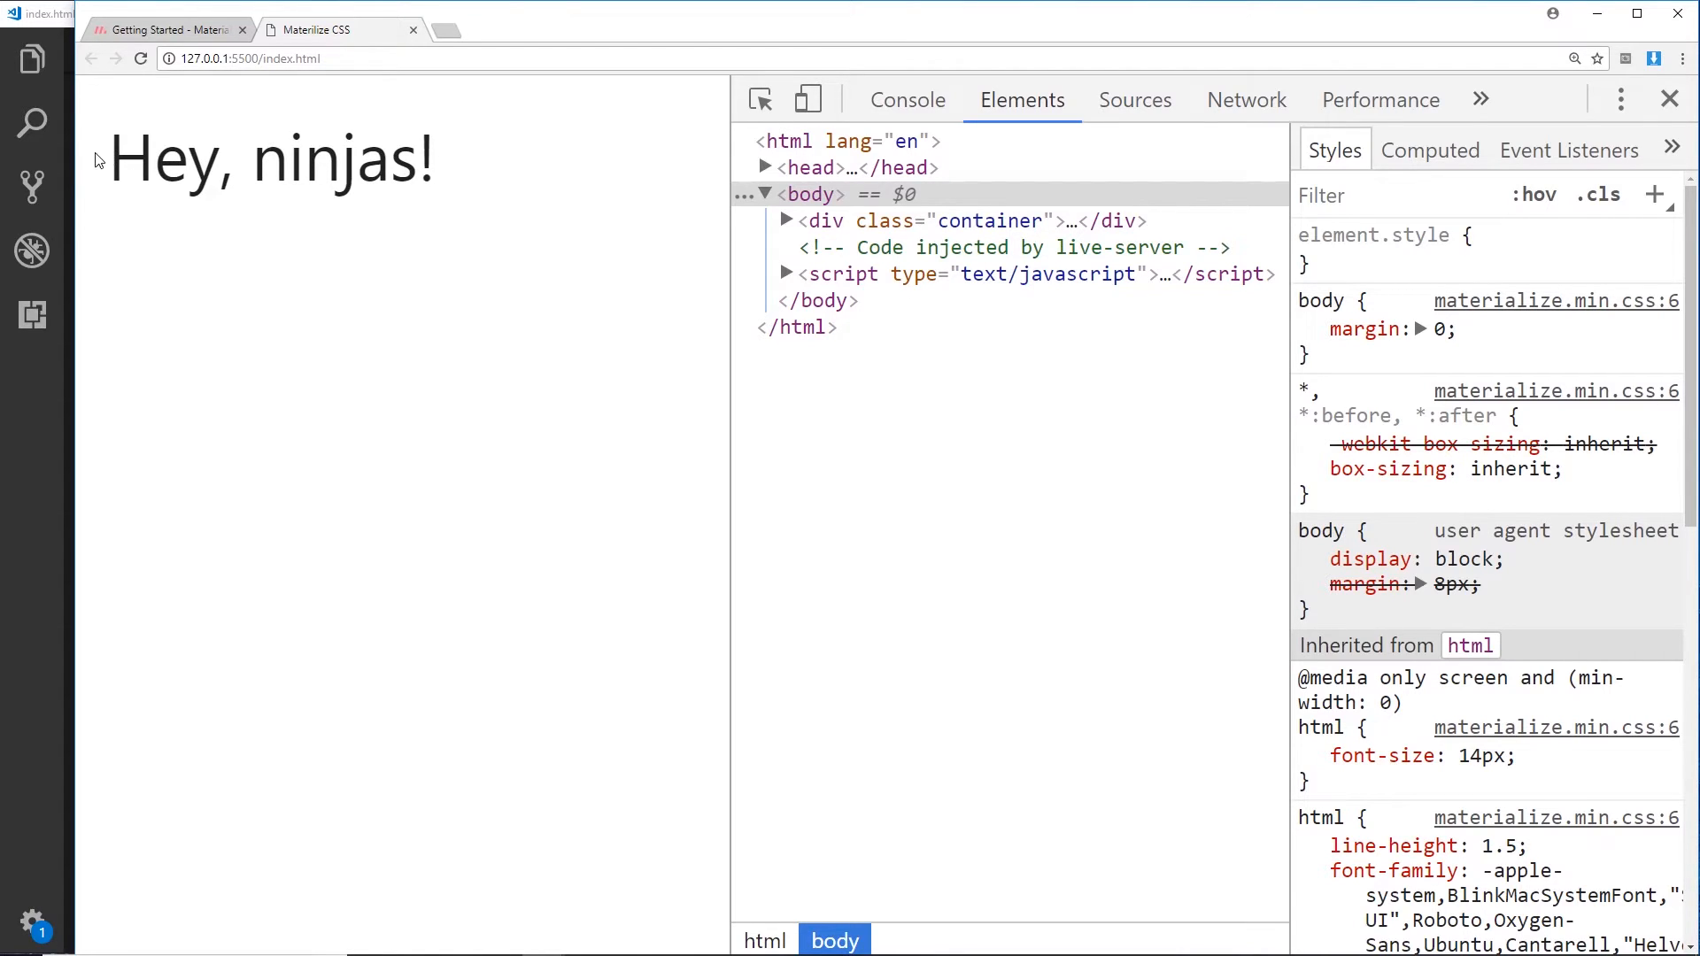
mouse_move(89, 189)
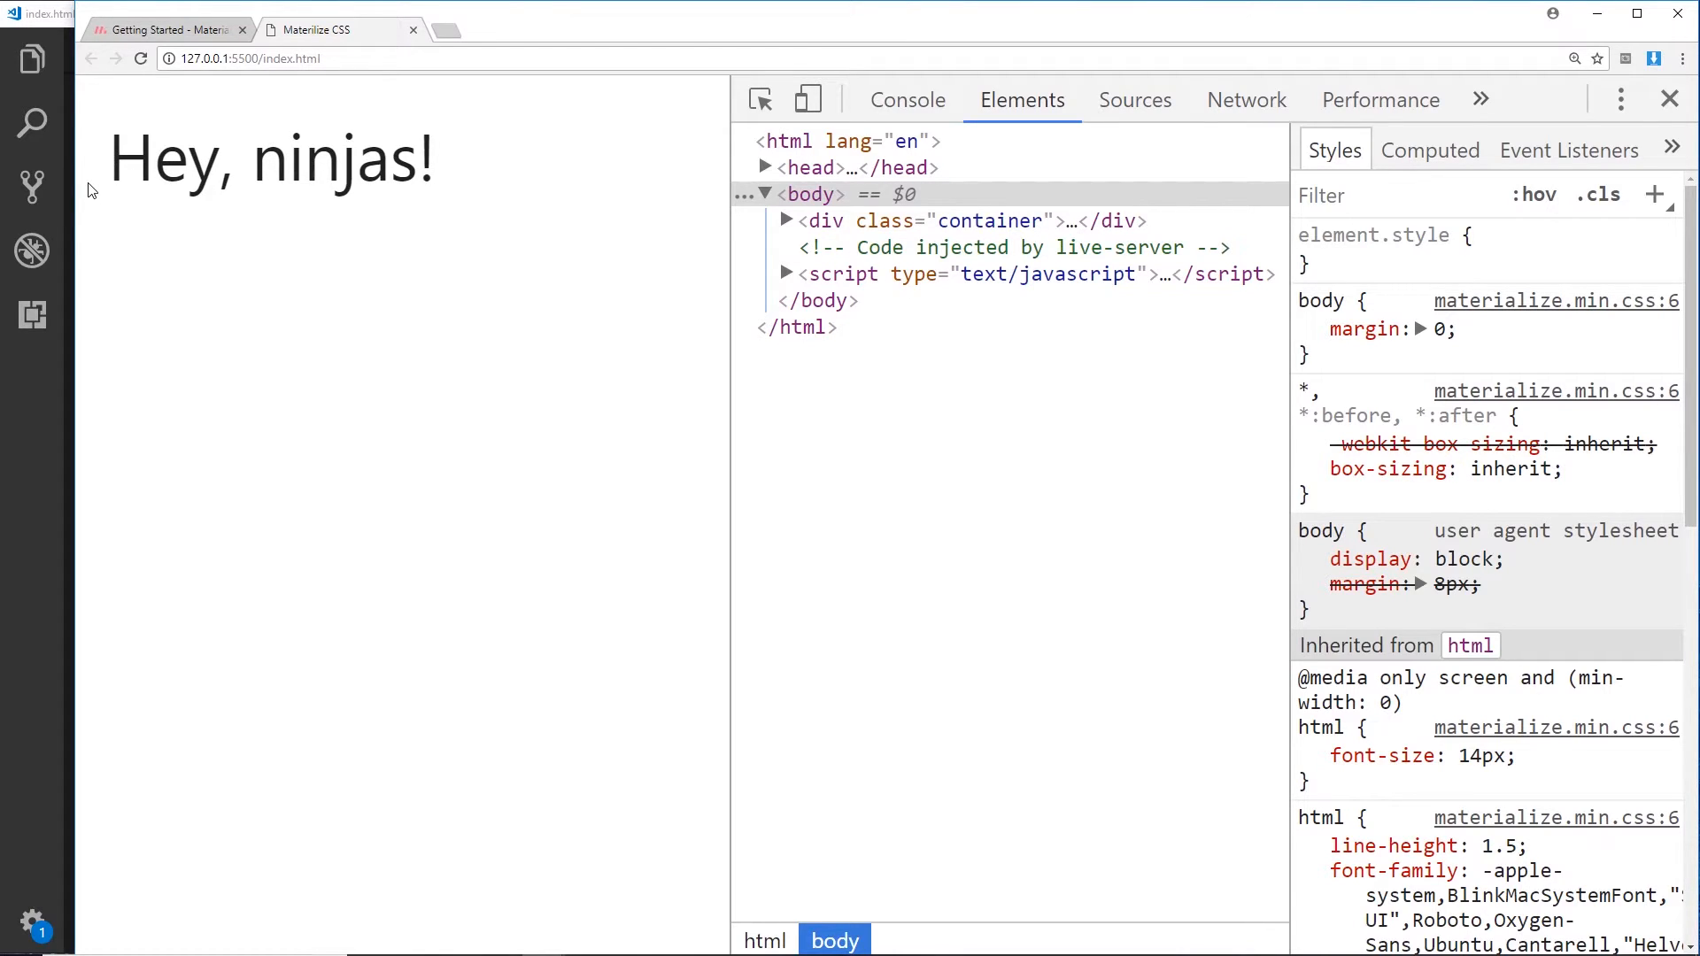
mouse_move(964, 232)
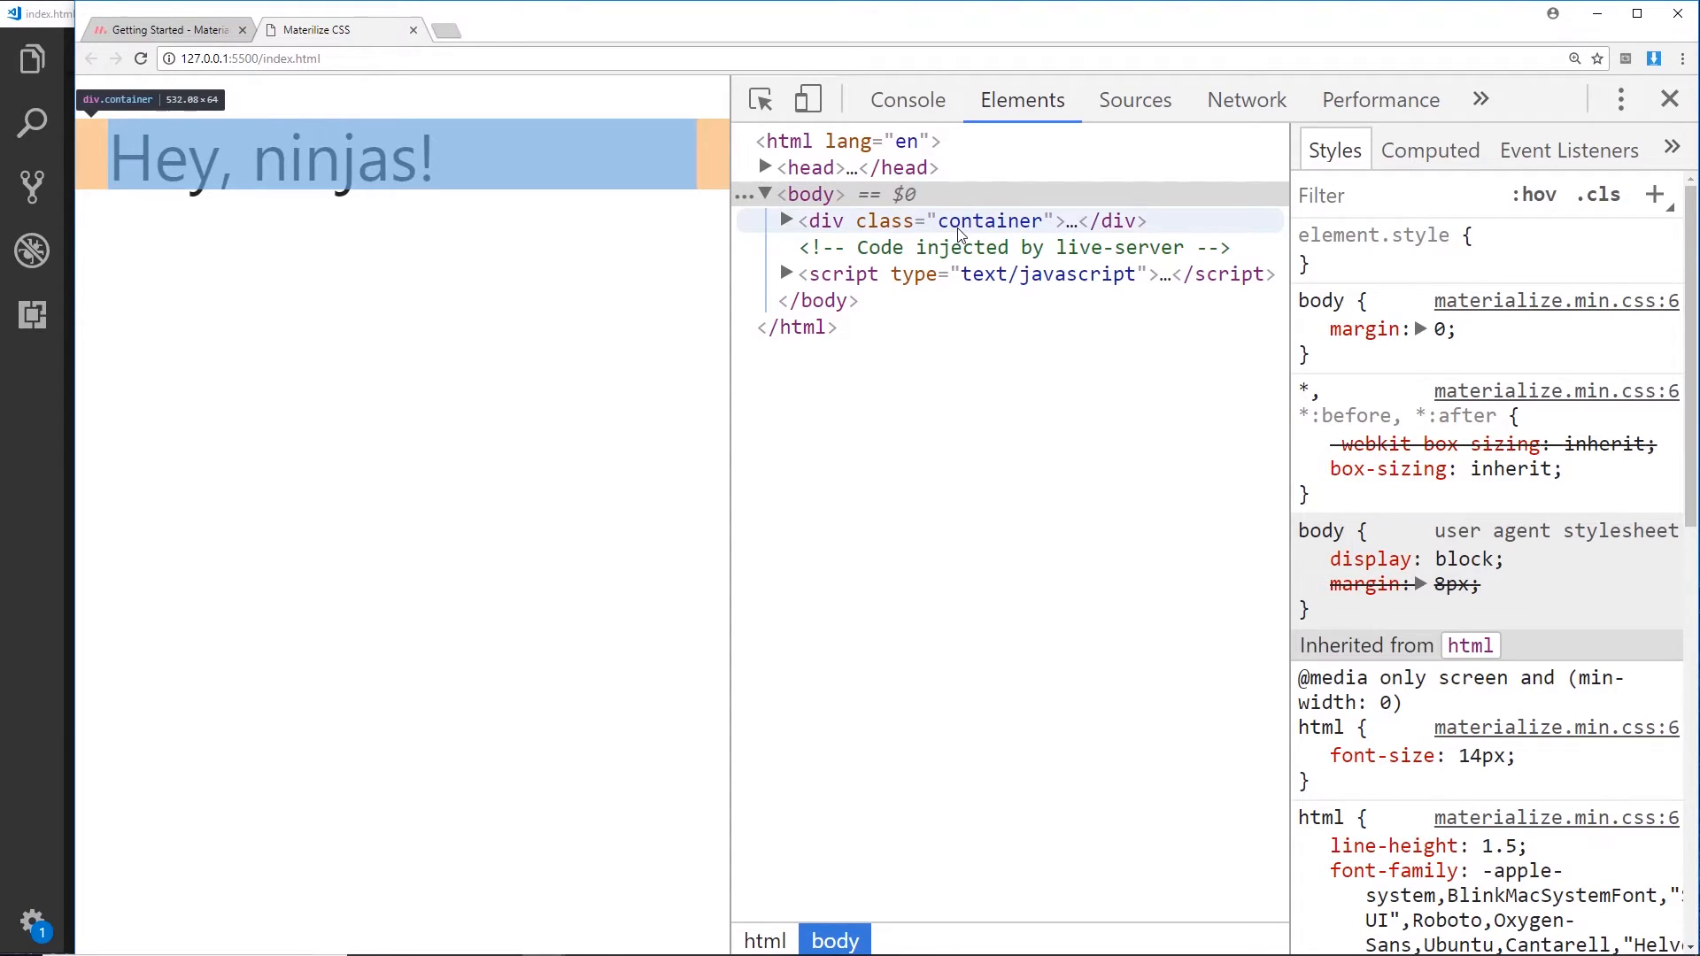
mouse_move(988, 240)
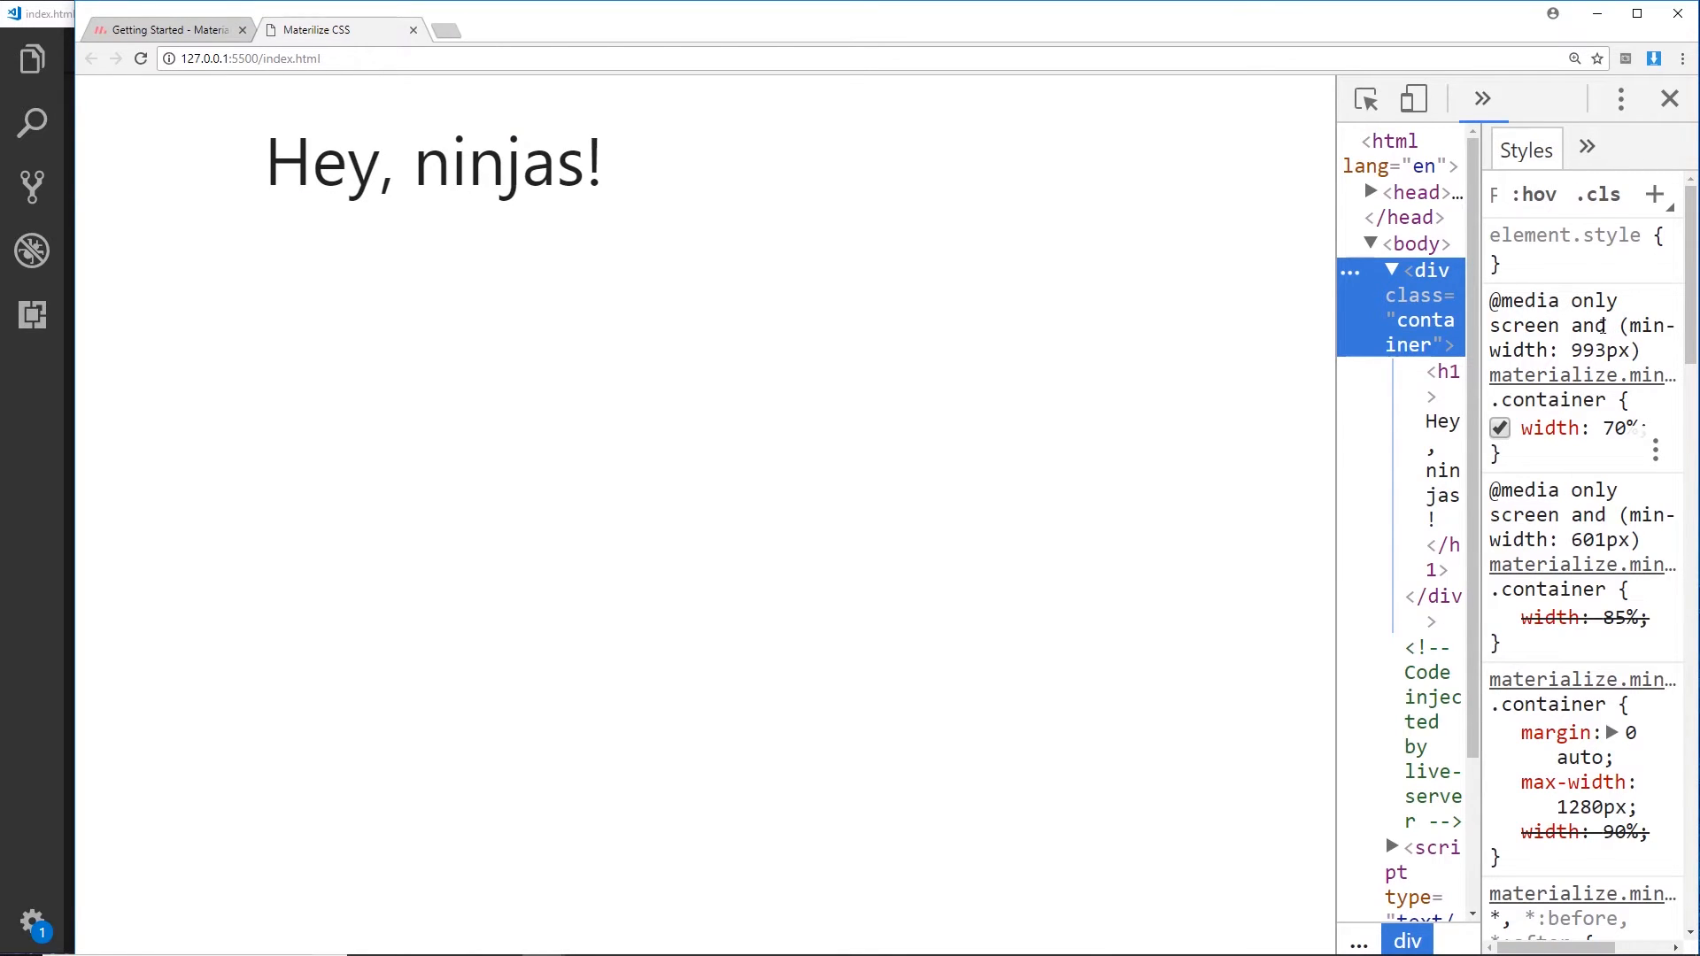
- Select the container div in DevTools to watch its media-query width rules
click(1499, 429)
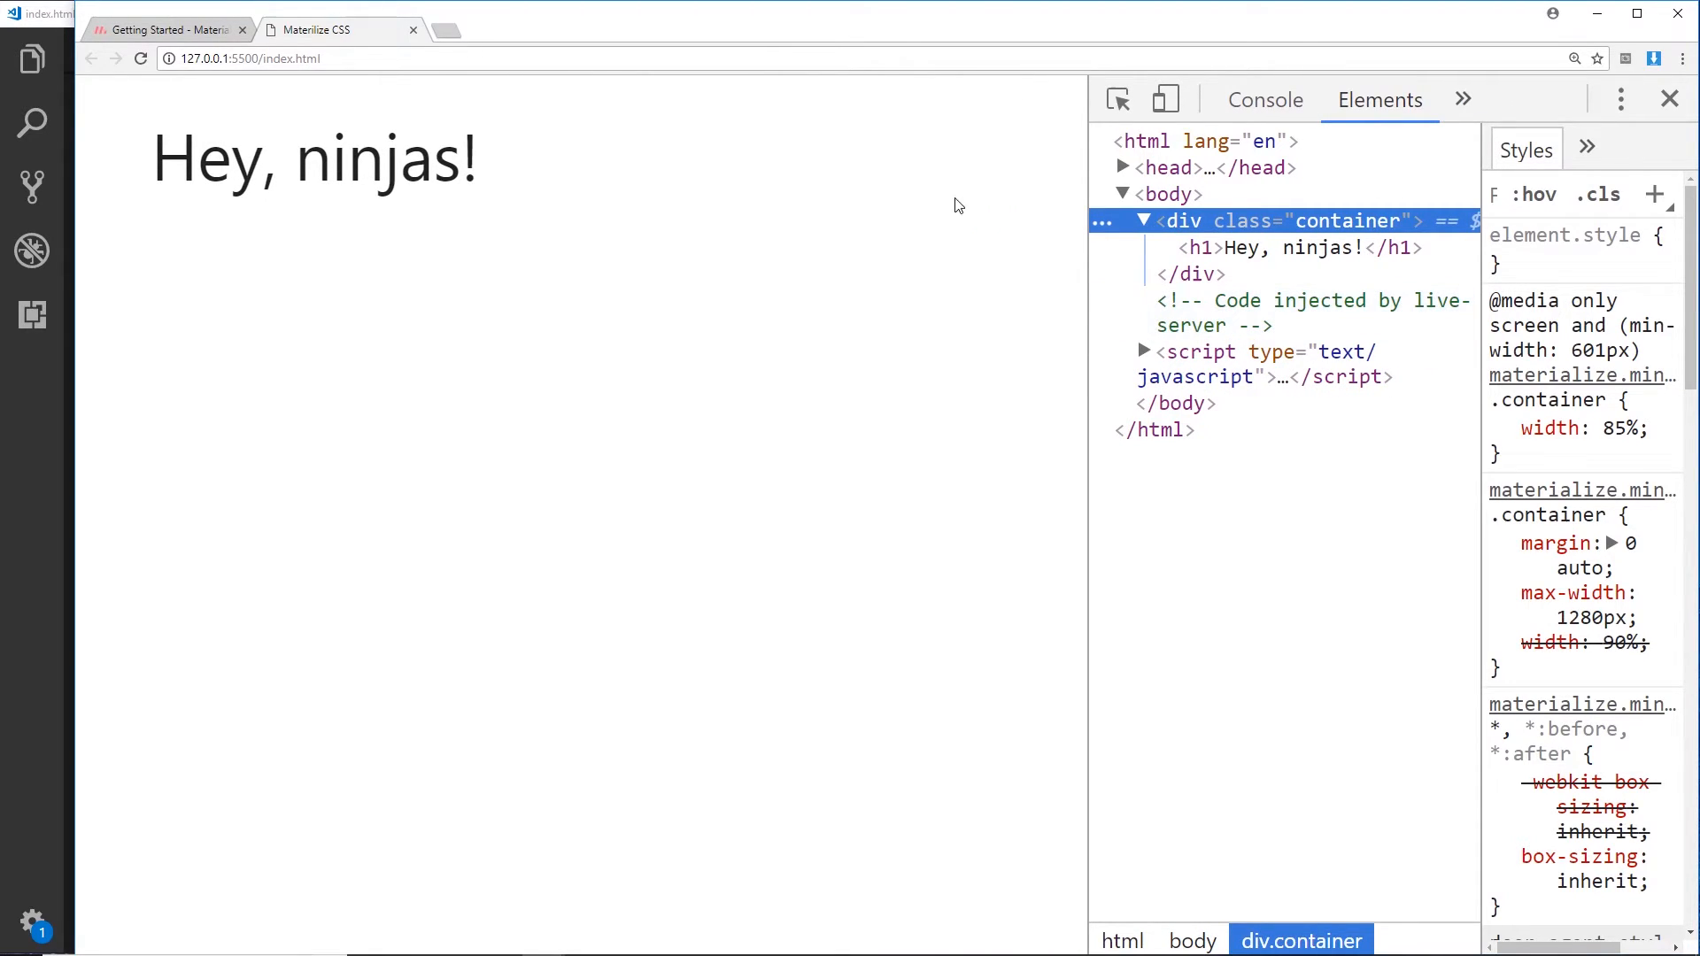
mouse_move(270, 231)
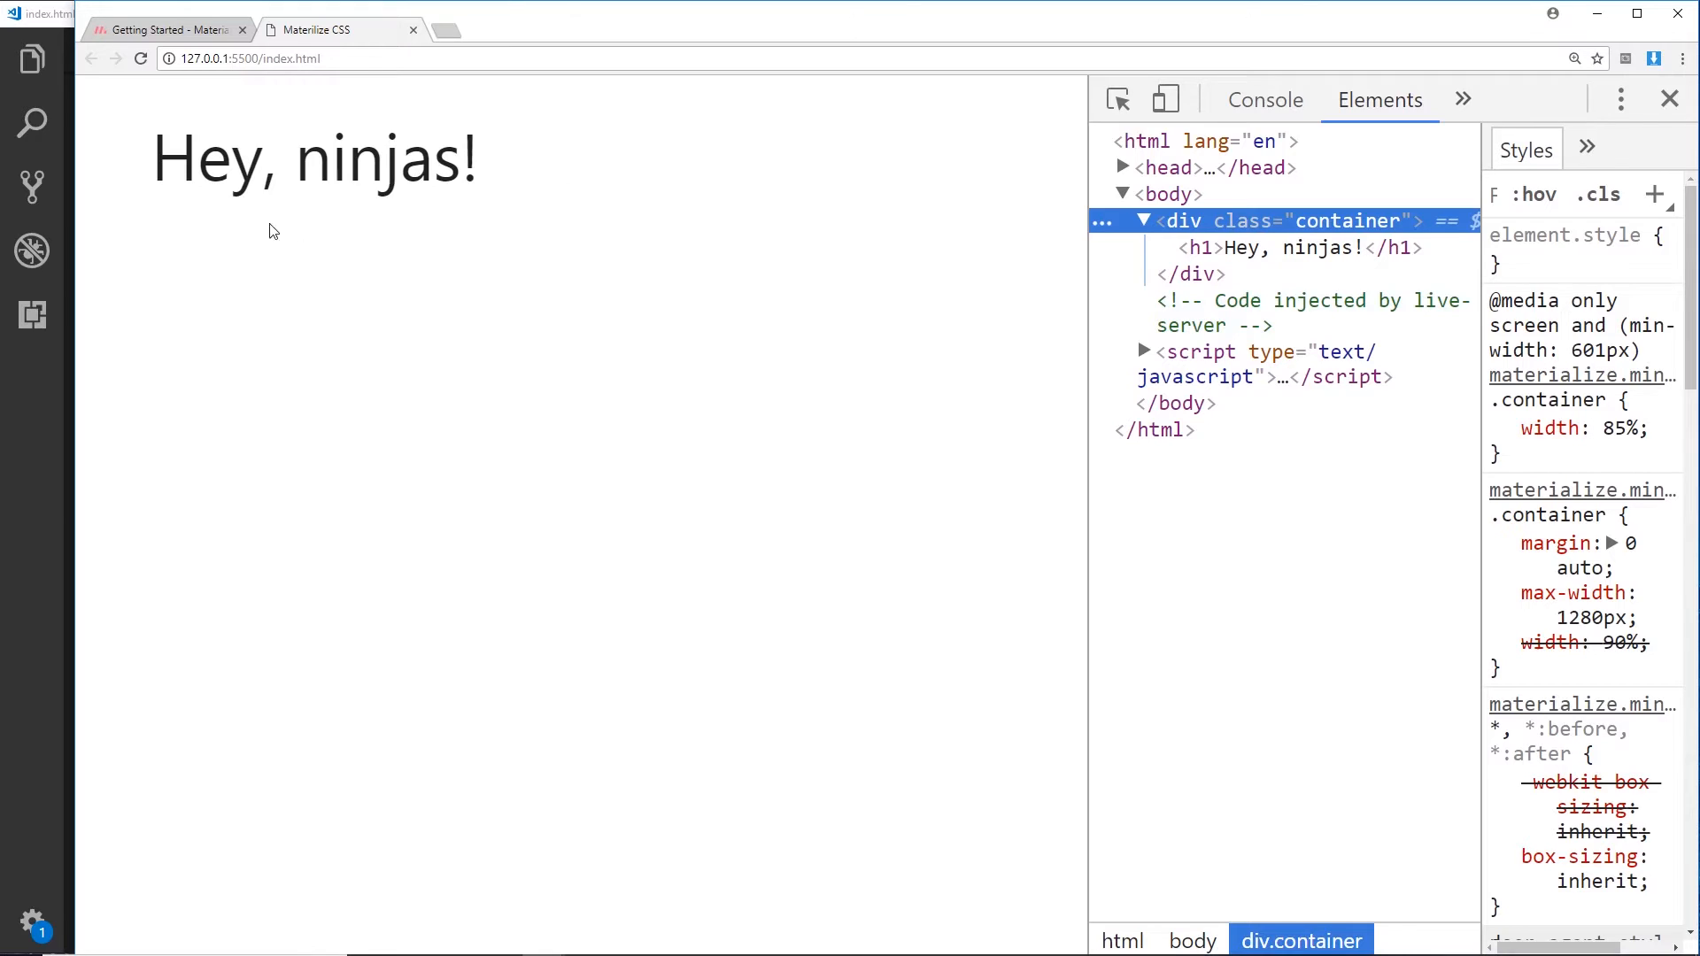
mouse_move(1257, 220)
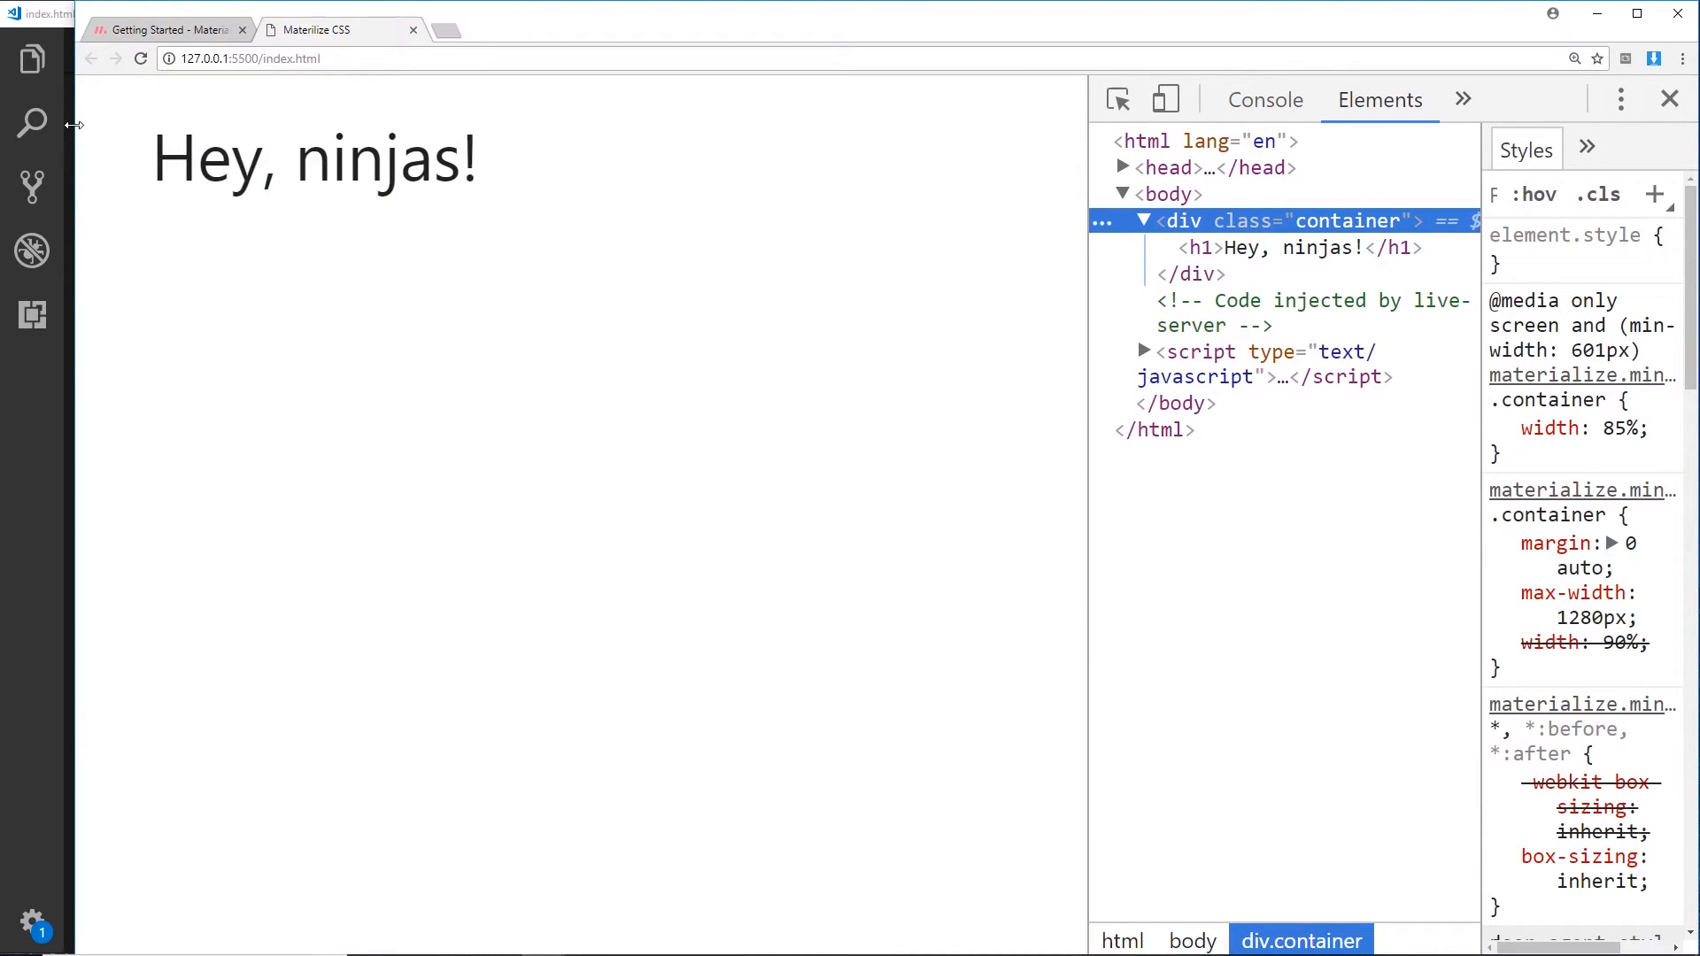
mouse_move(904, 191)
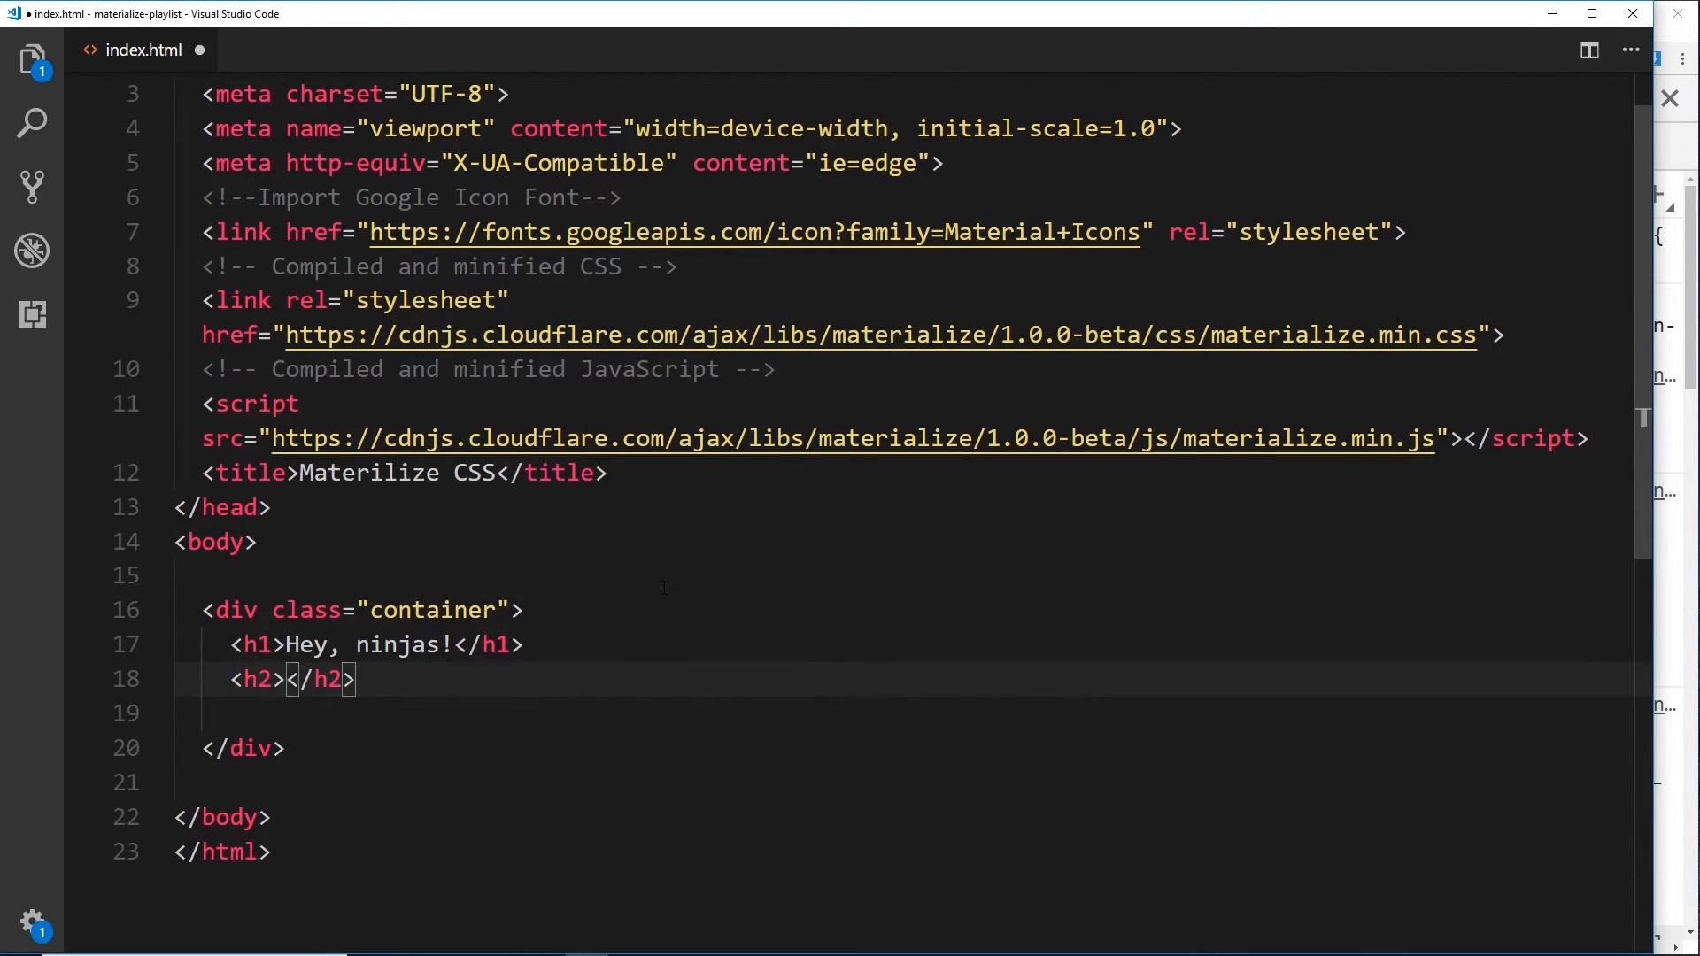
- Add headings 'h2 title' through 'h6 title' below the h1
text(h2 title)
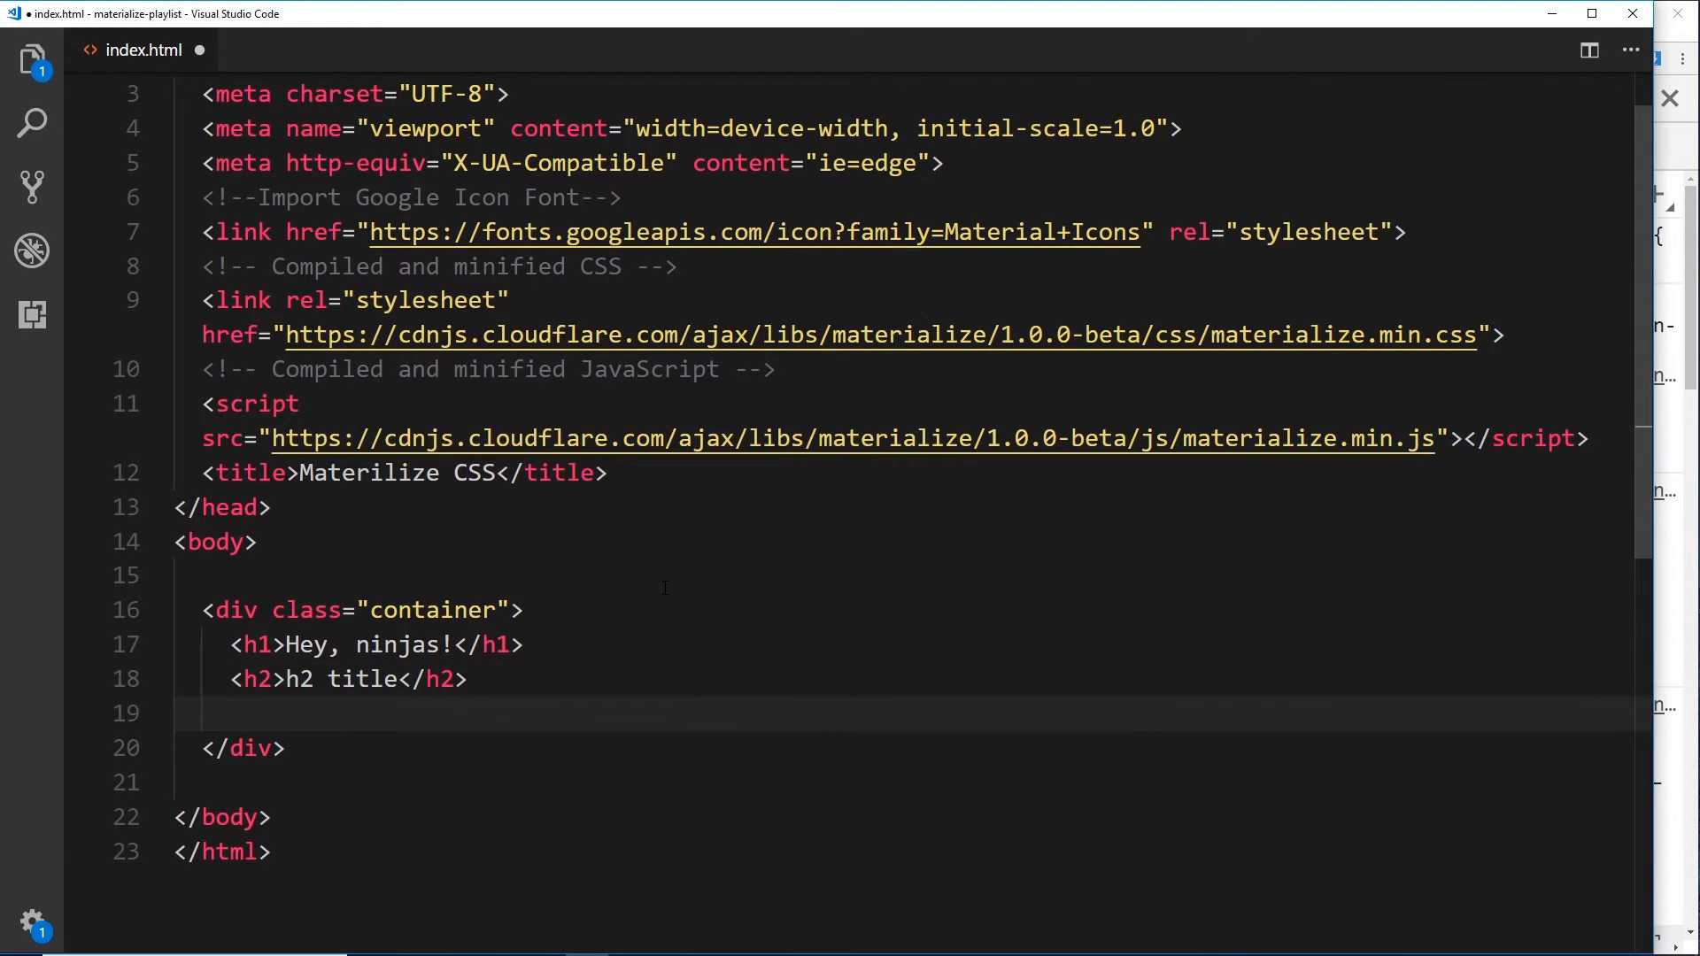
text(h3>h3 title</h3>)
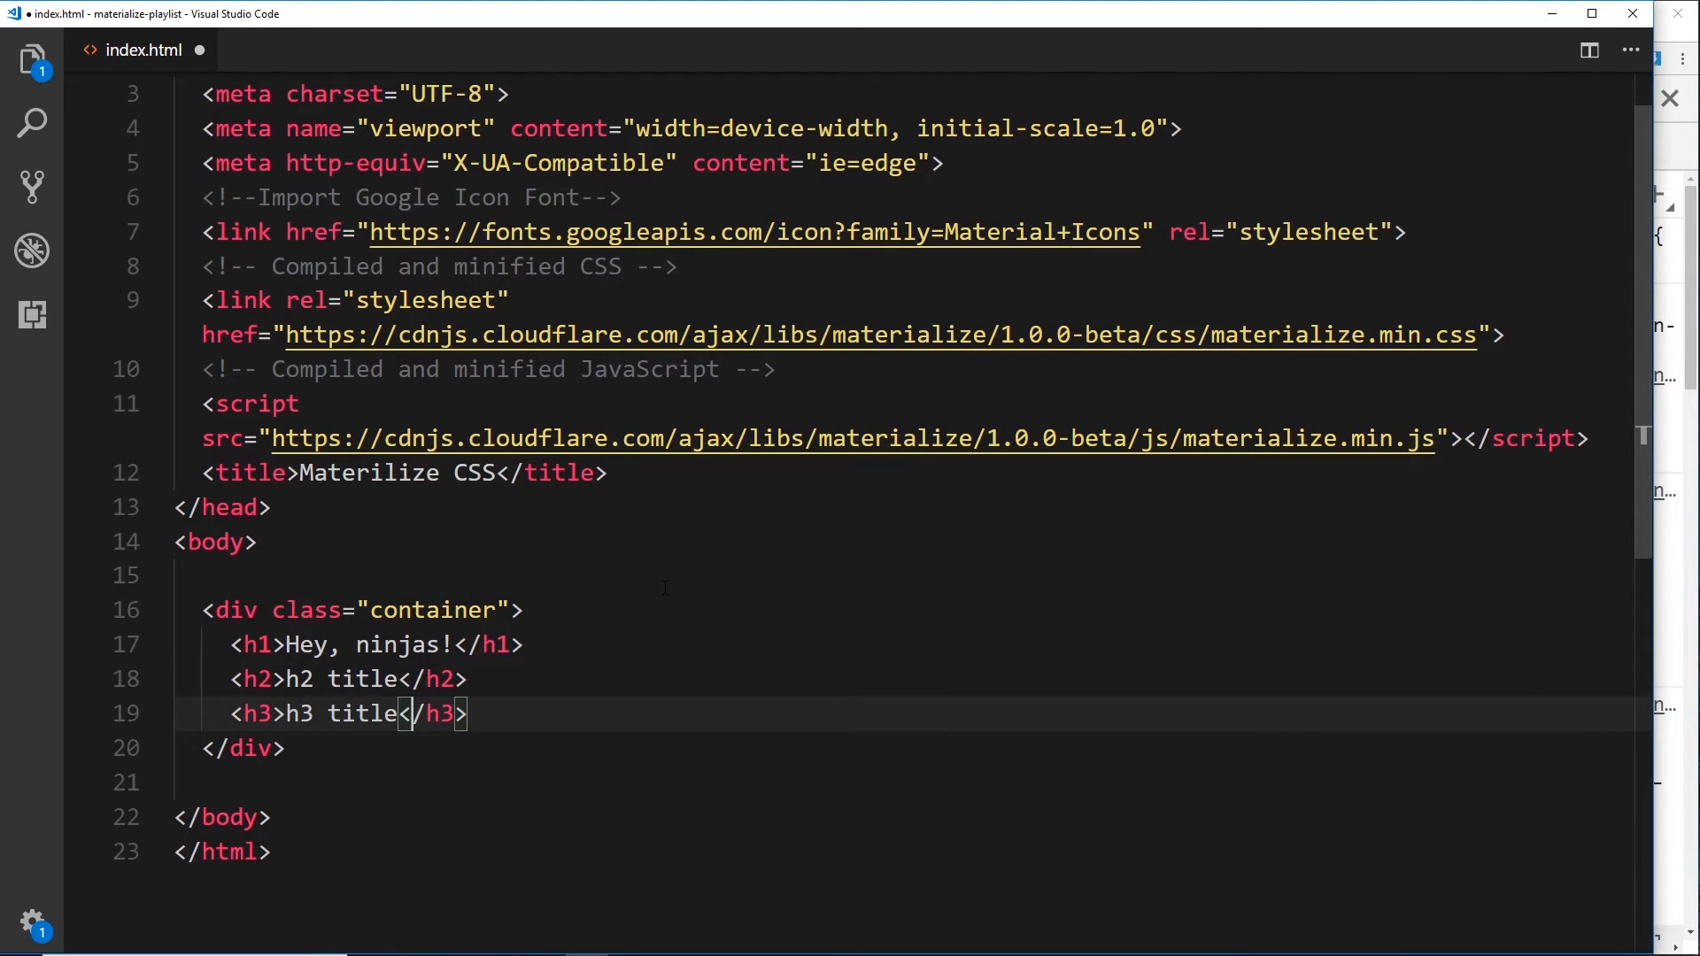
text(h4>h4 title</h4>)
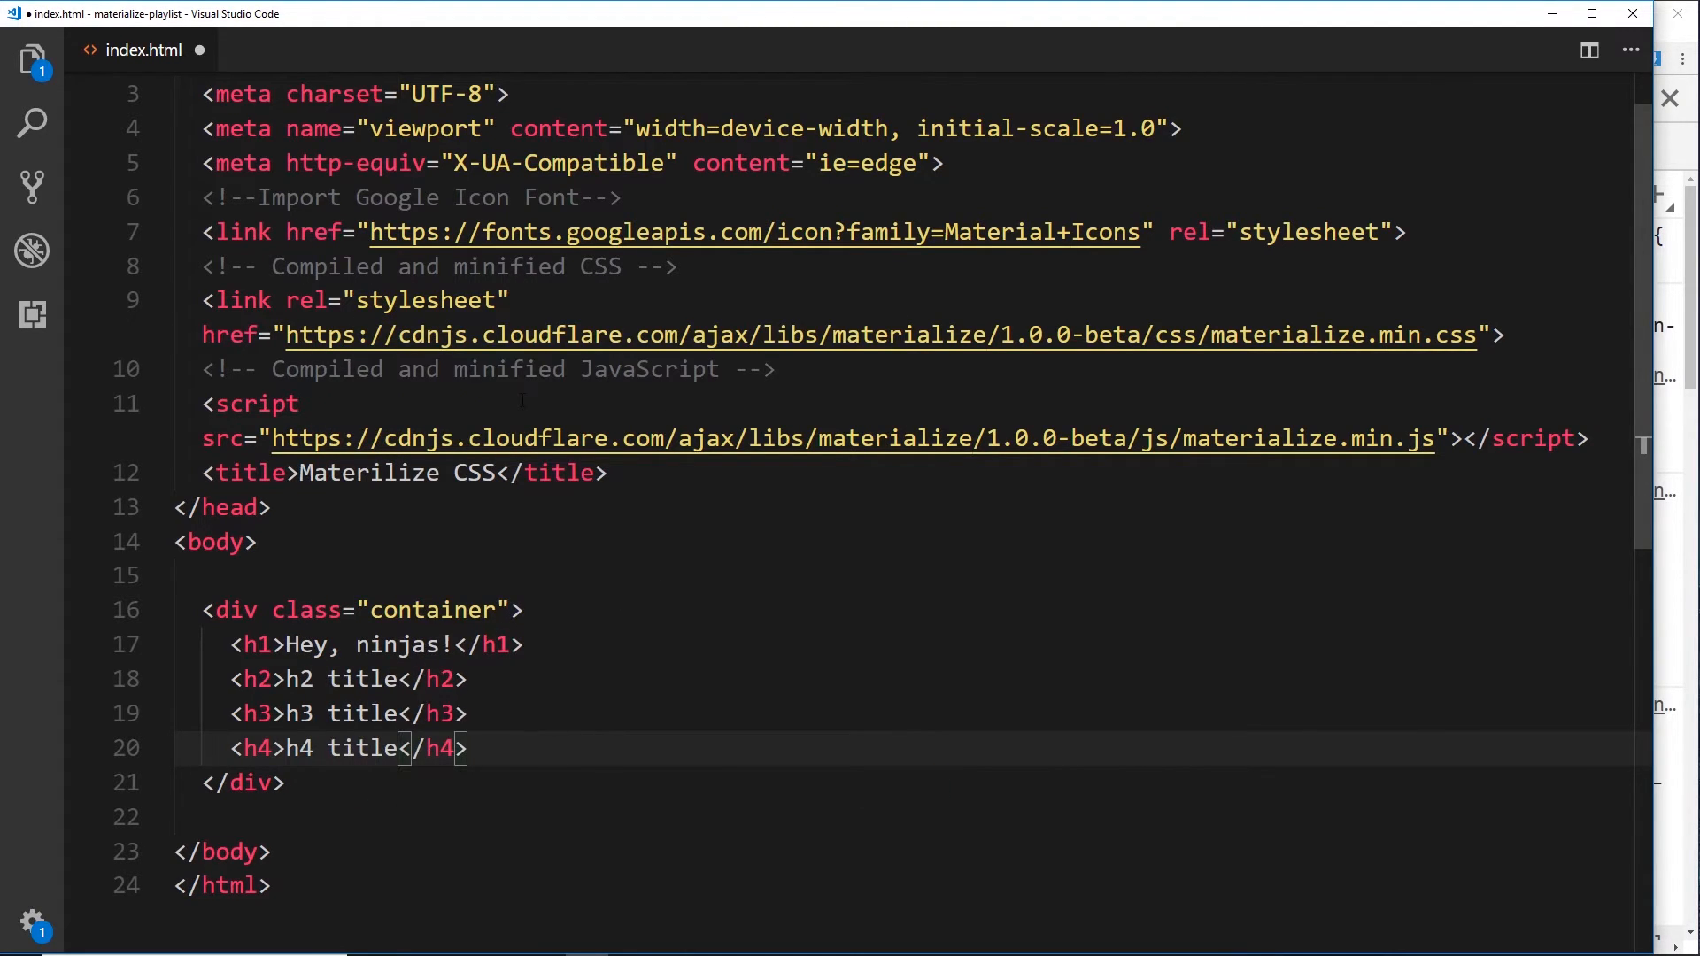
text(h)
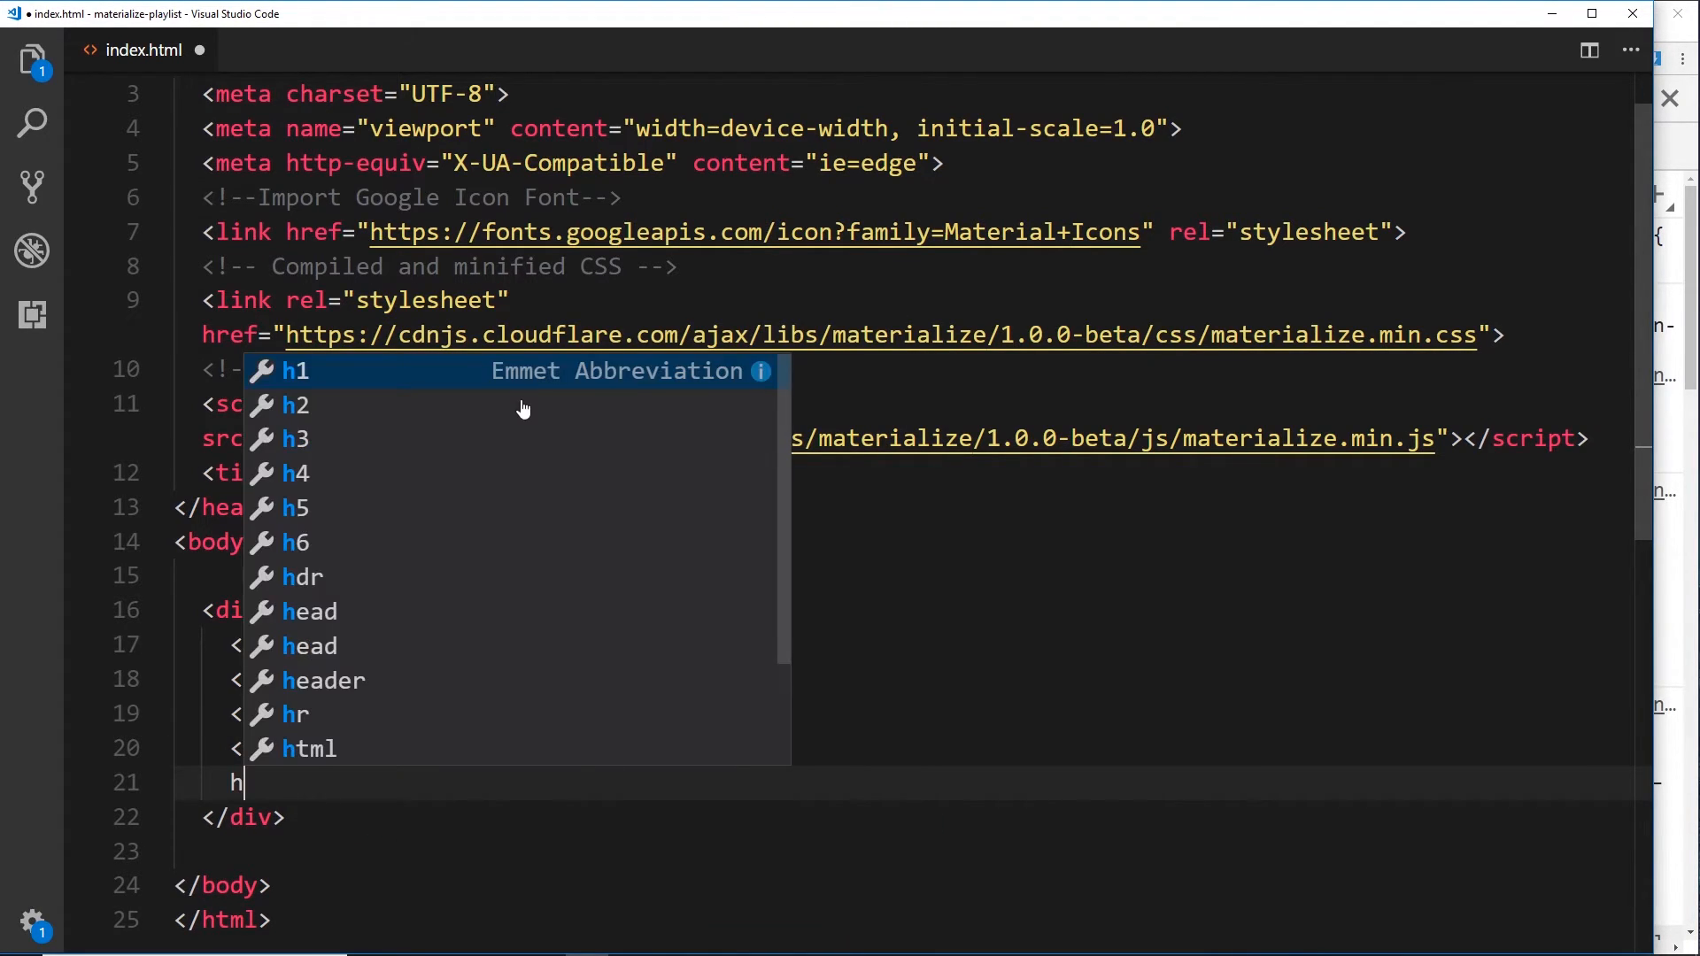
text(5>h5</h5>)
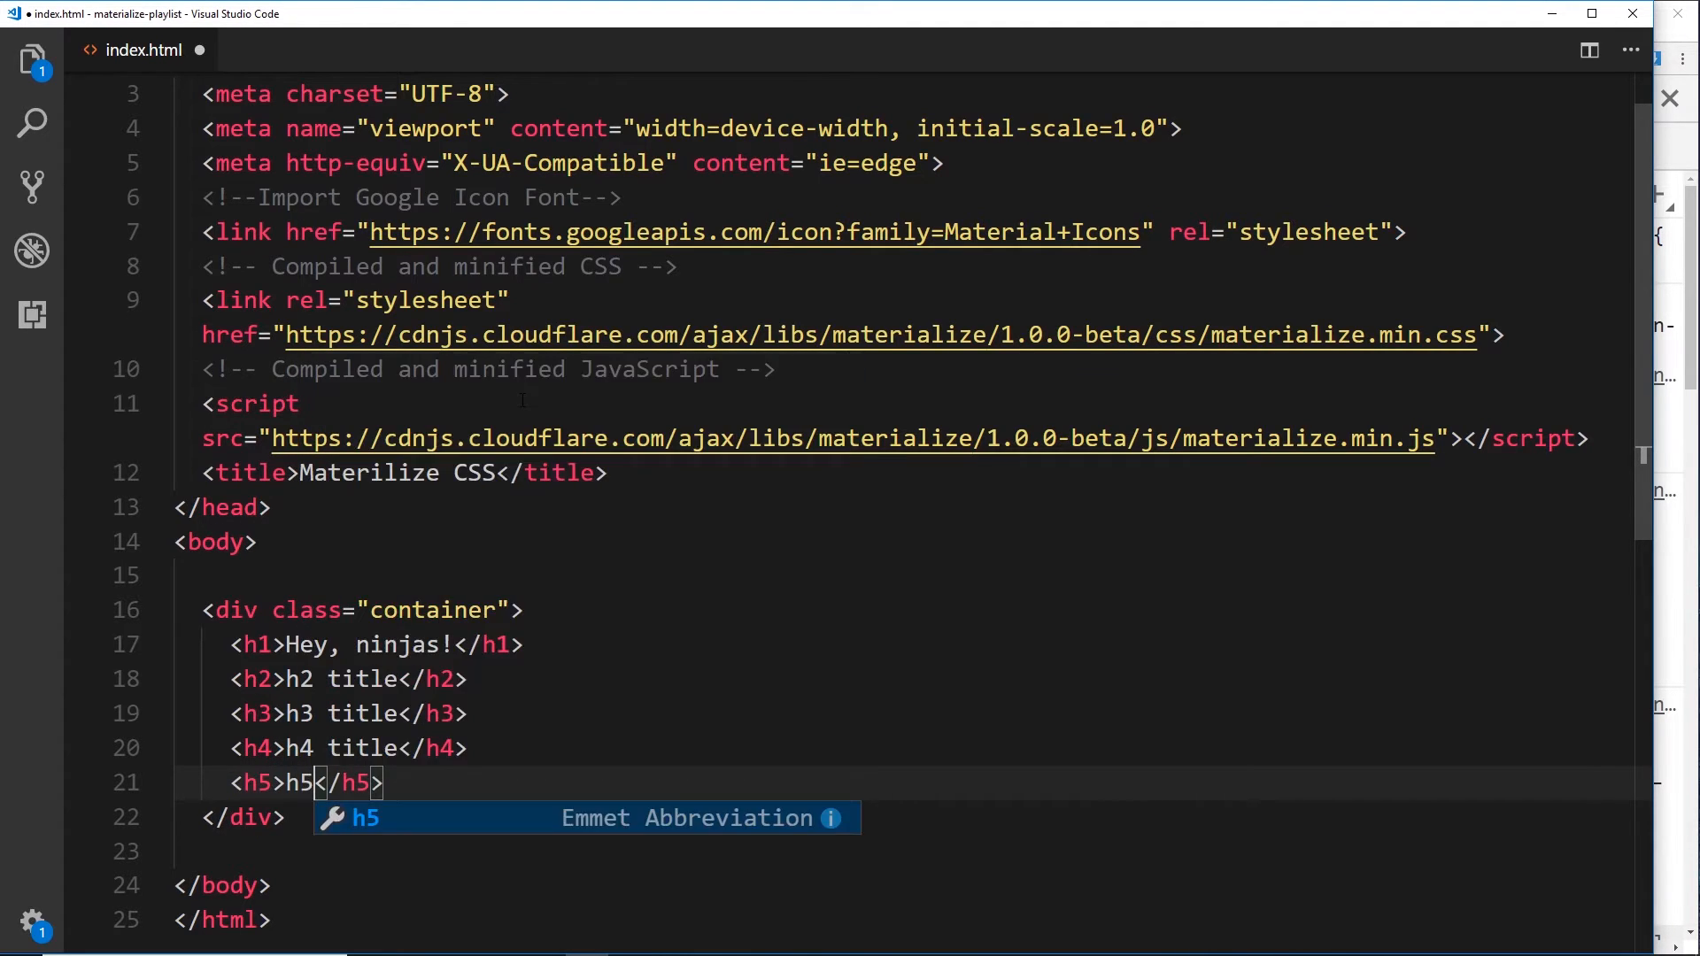
text(title)
text(<h6>h6 </h6>)
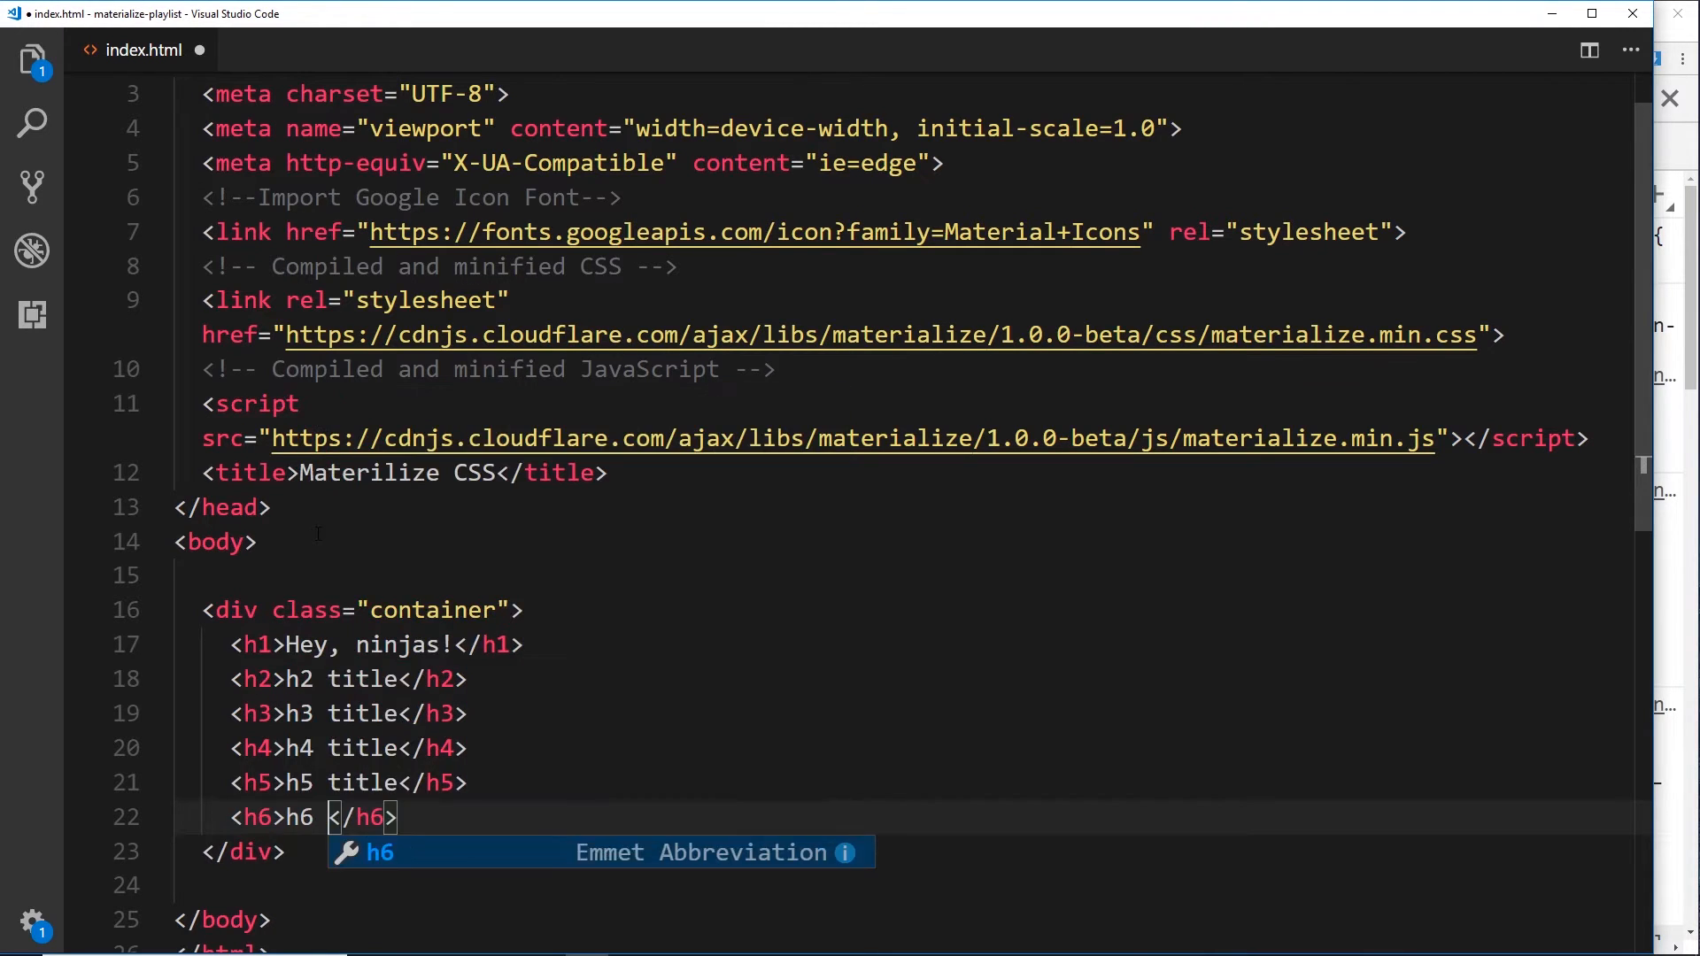
text(title)
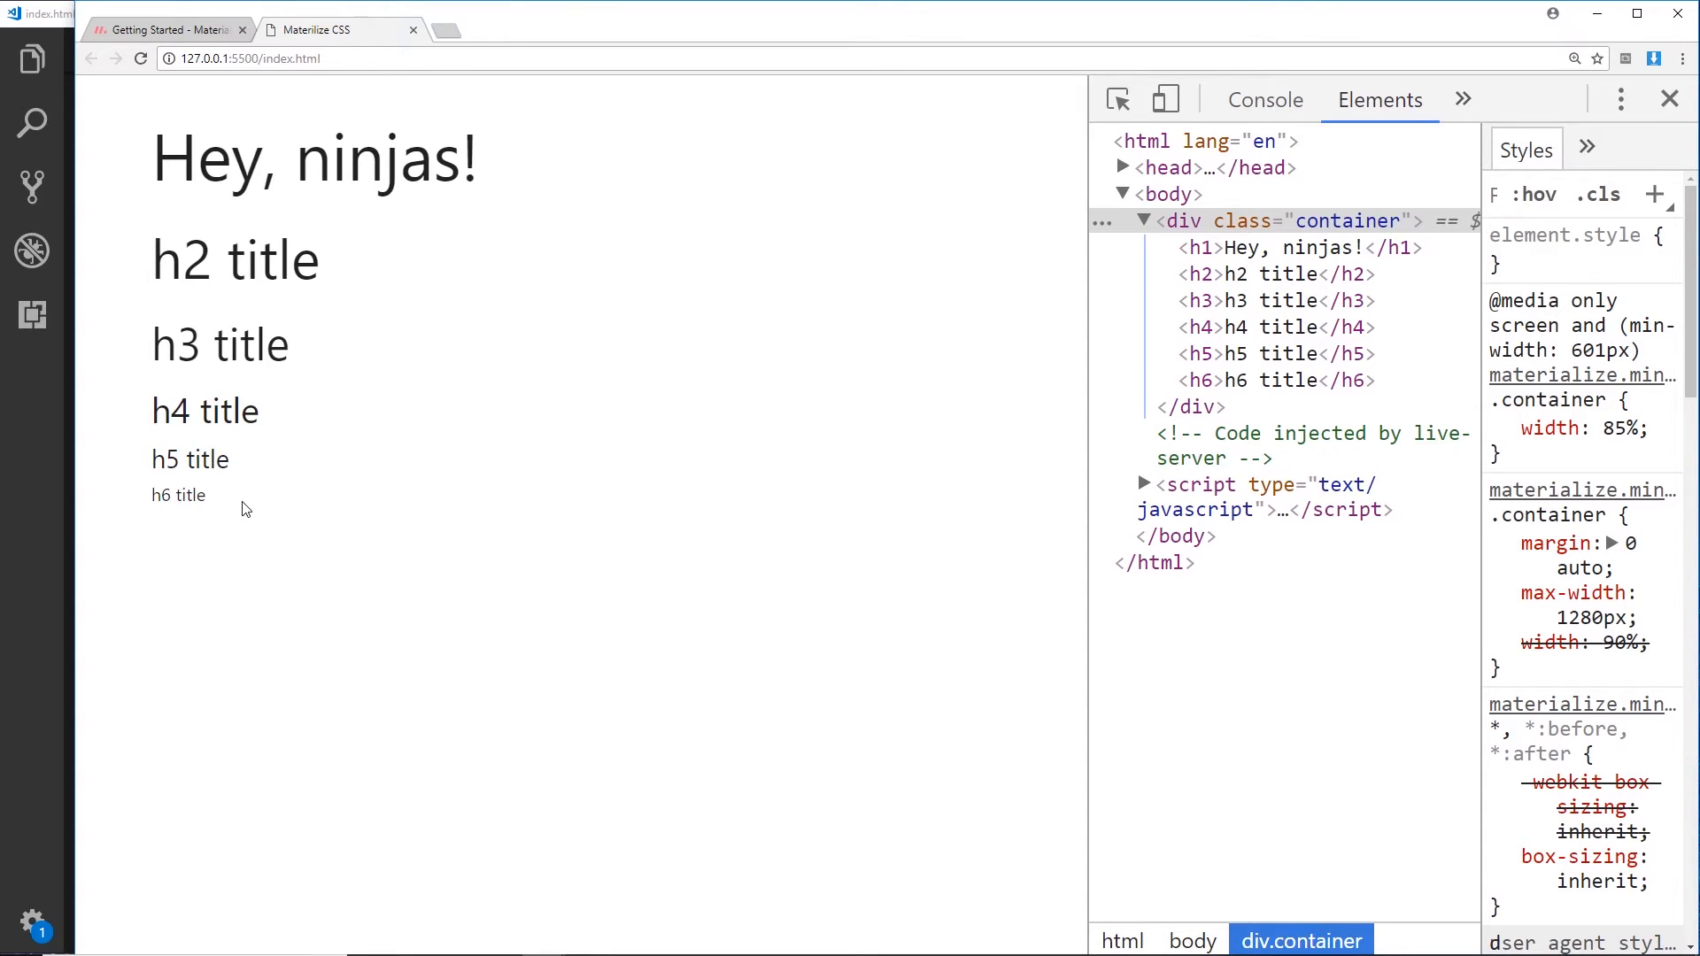
mouse_move(379, 279)
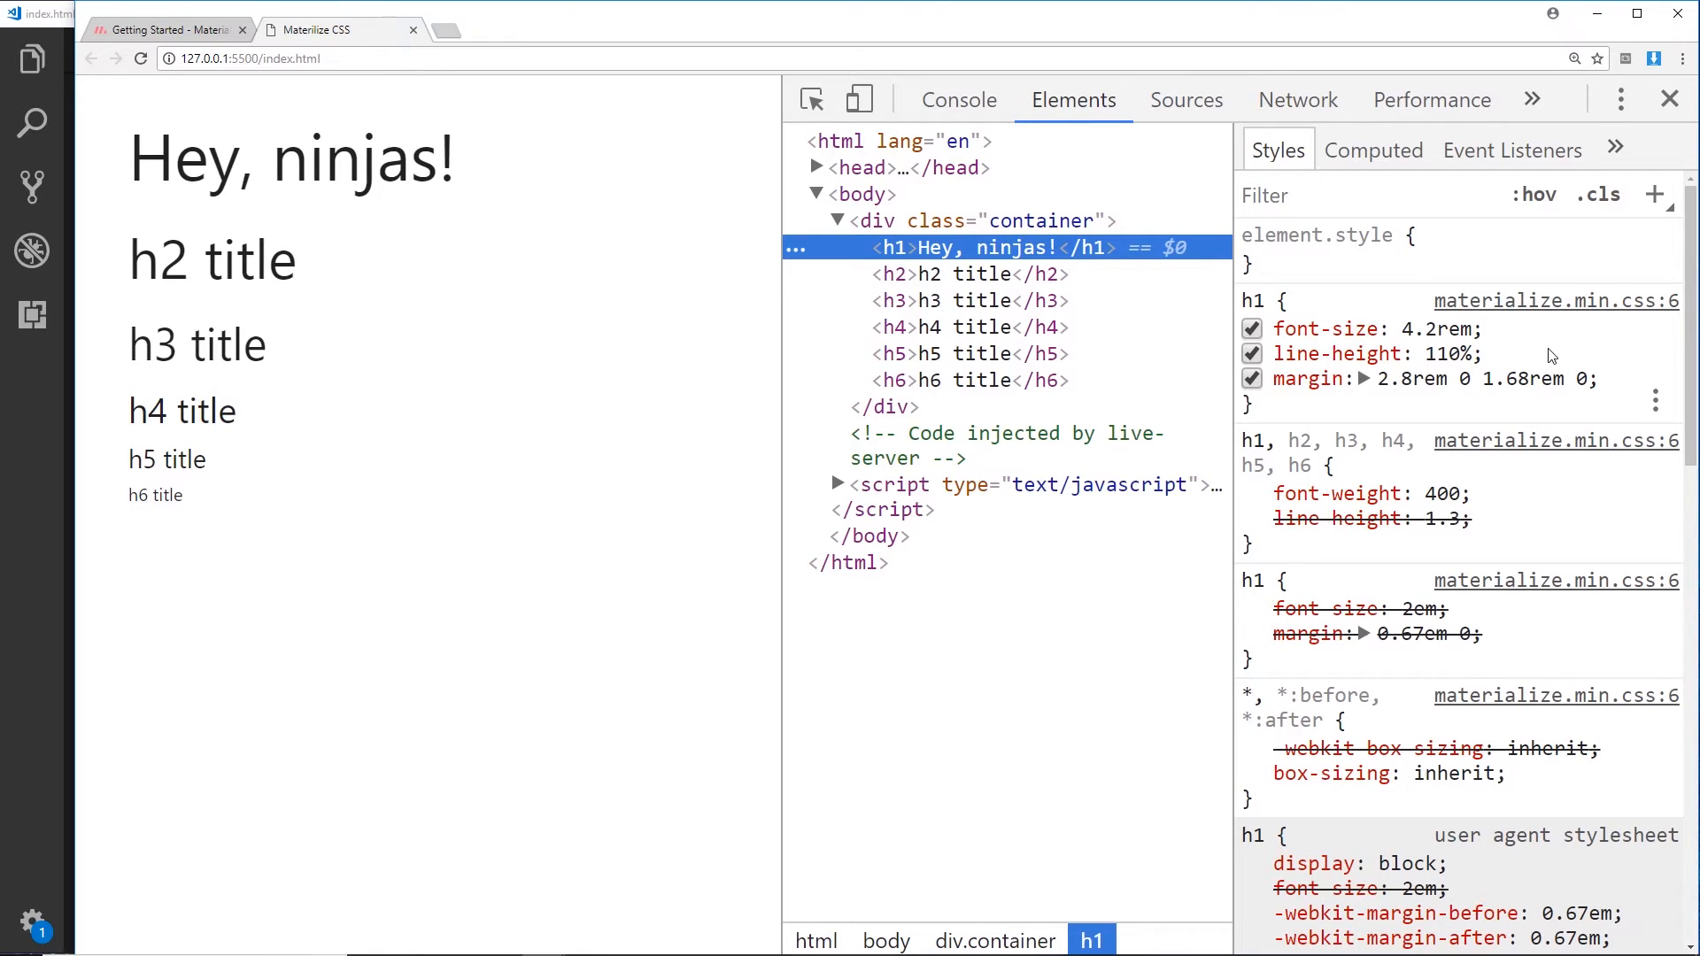
mouse_move(1605, 347)
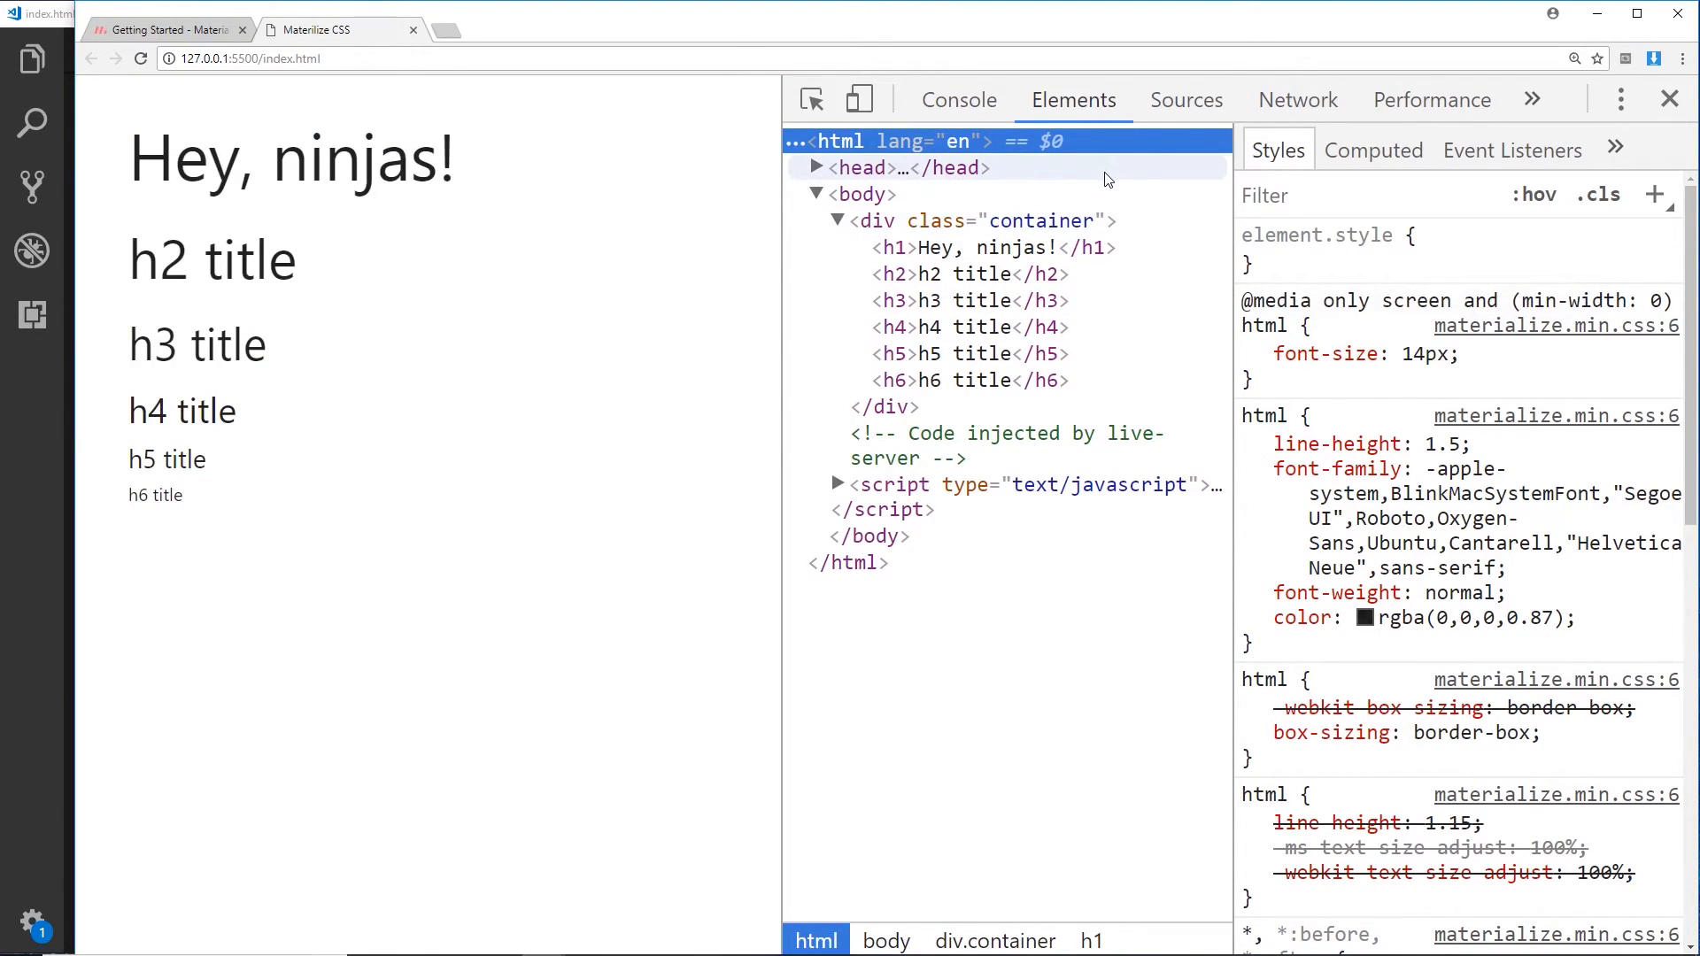
mouse_move(975, 253)
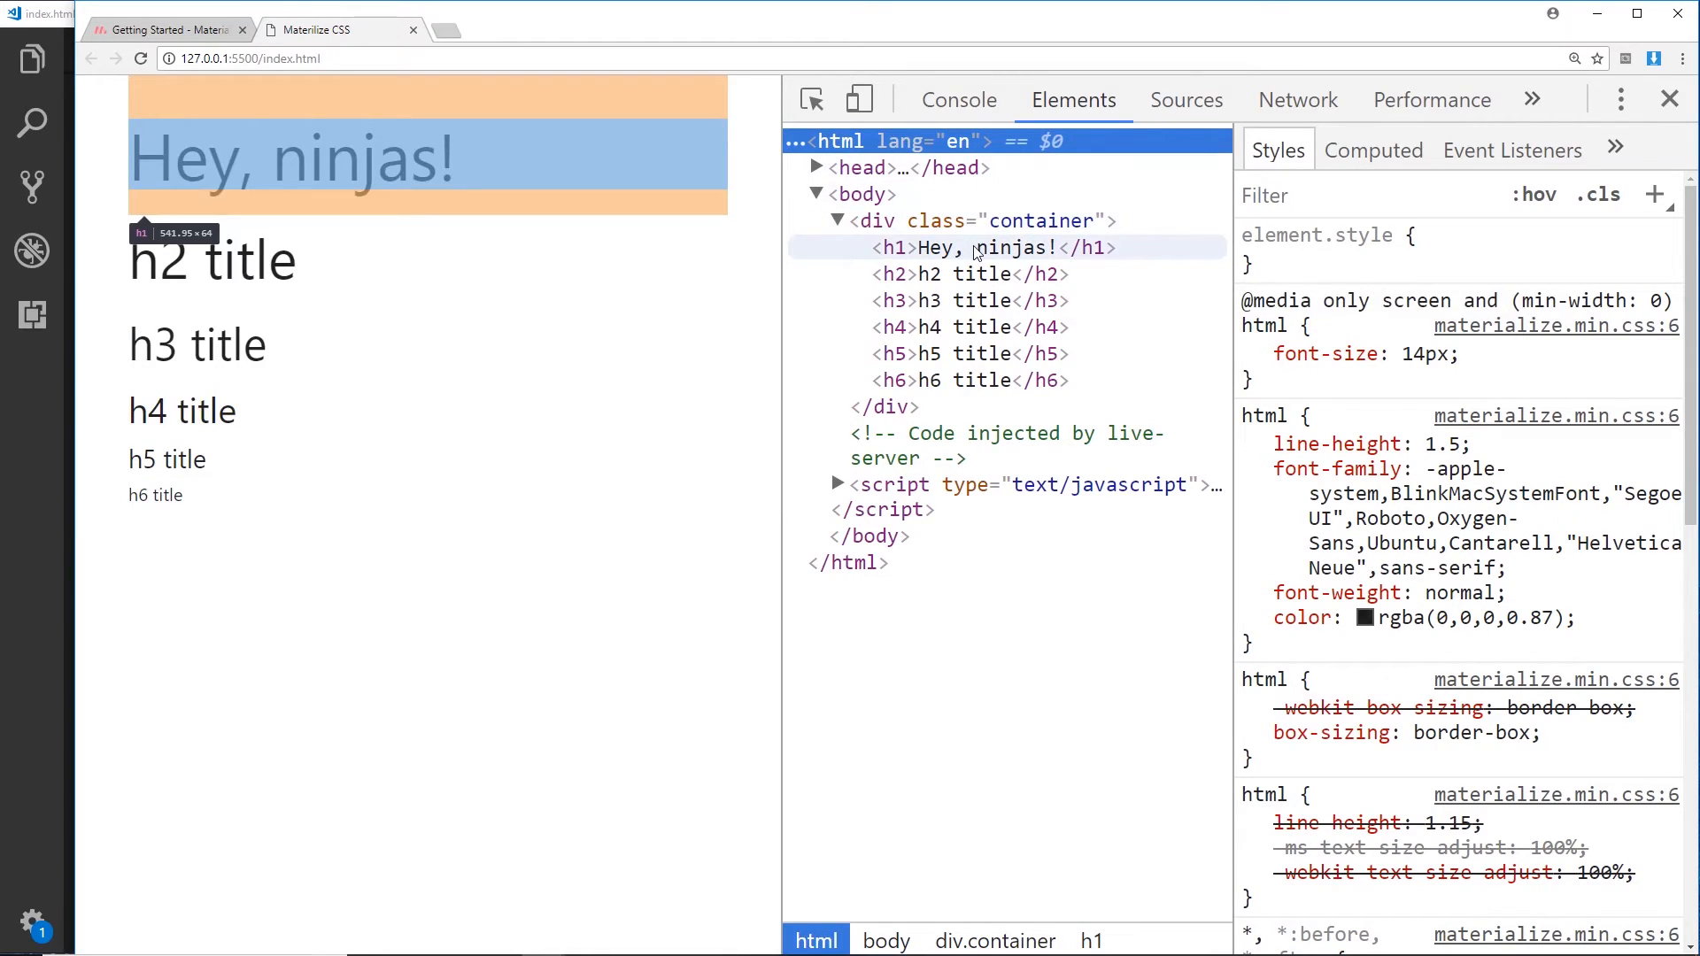
- Try the h1 font-size as 2rem and 28px in DevTools, then restore 4.2rem
click(990, 248)
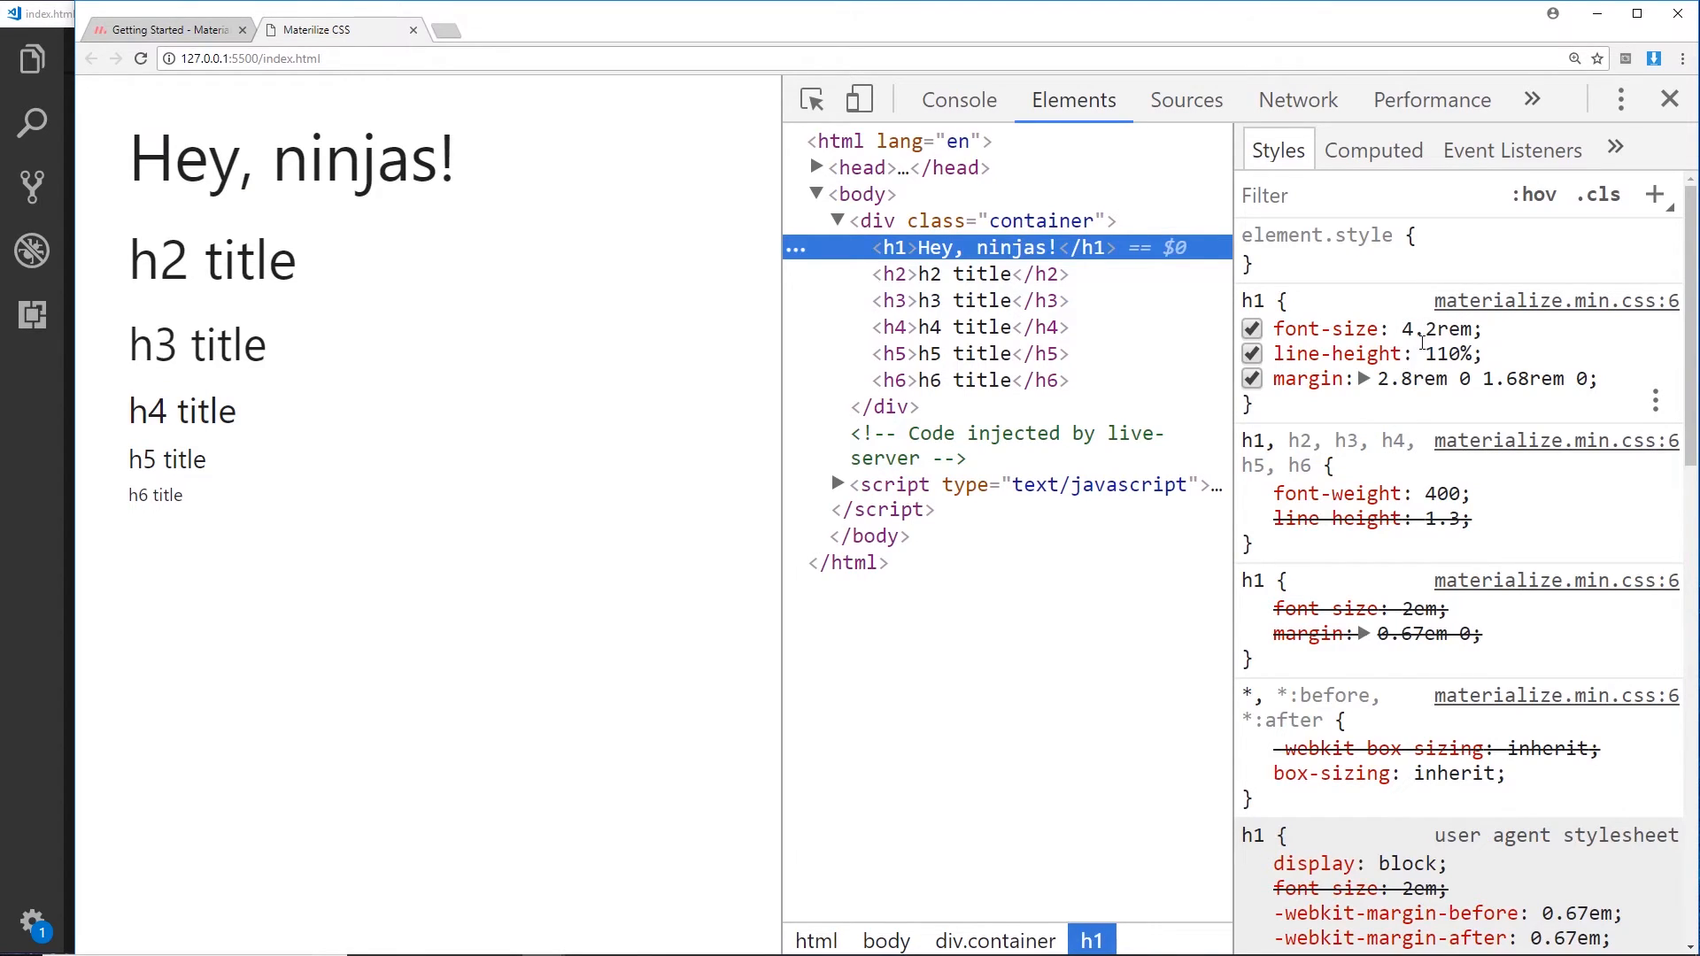
double_click(1434, 330)
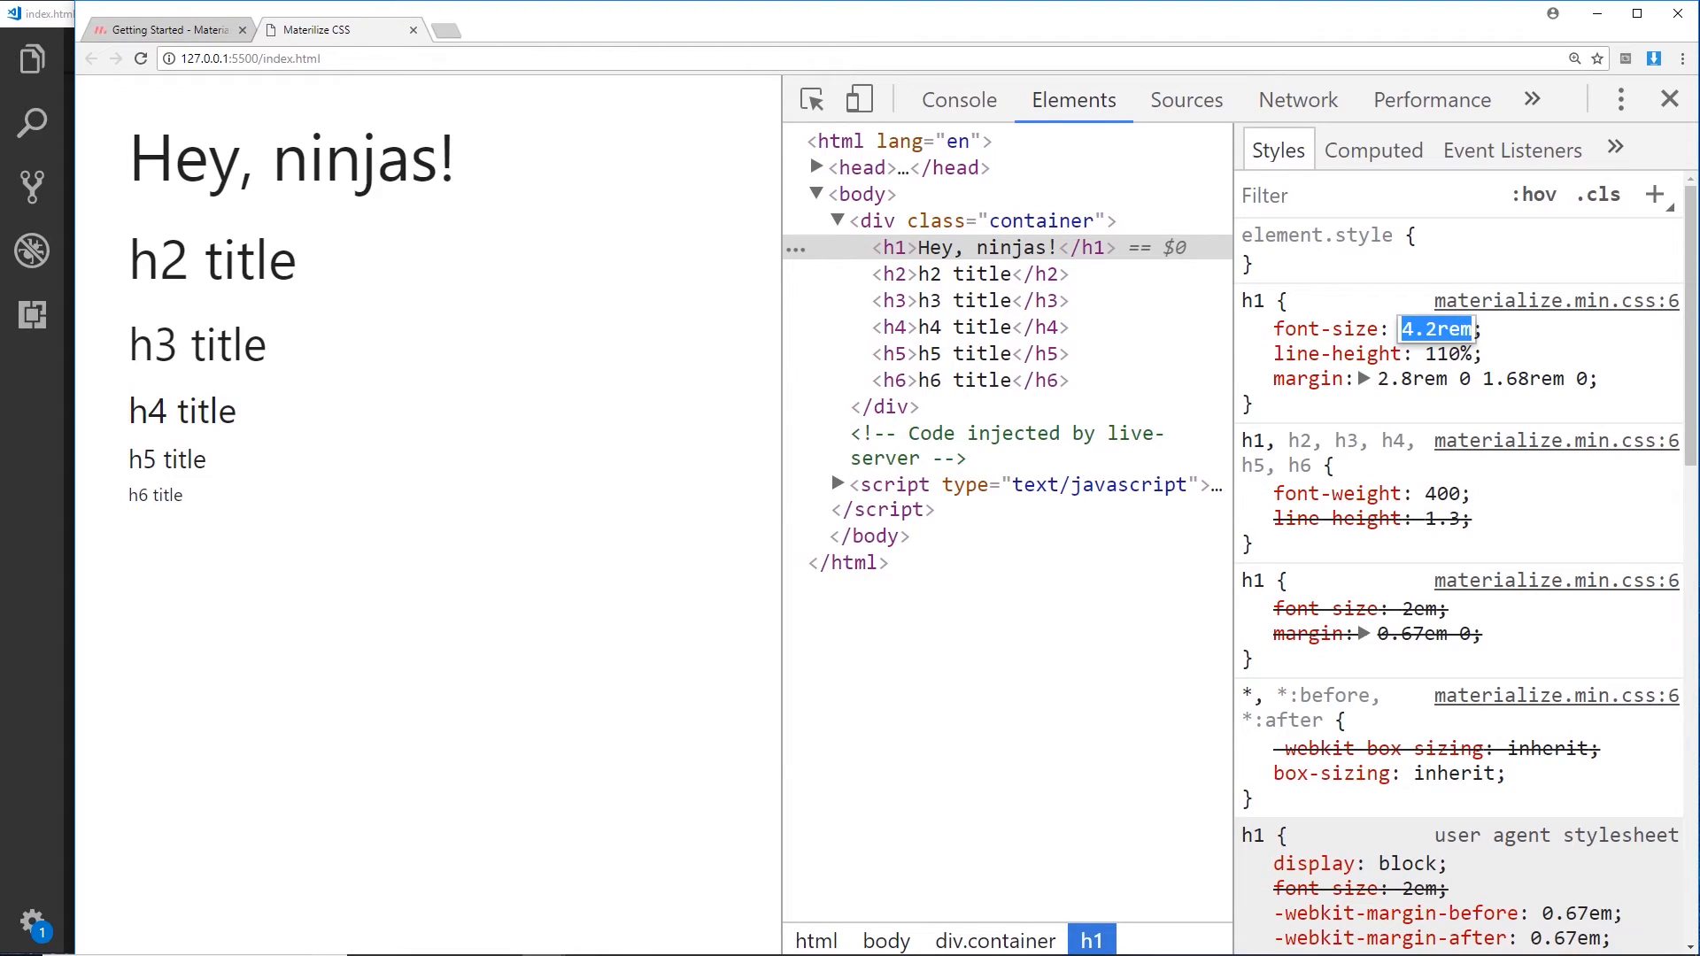
text(2em)
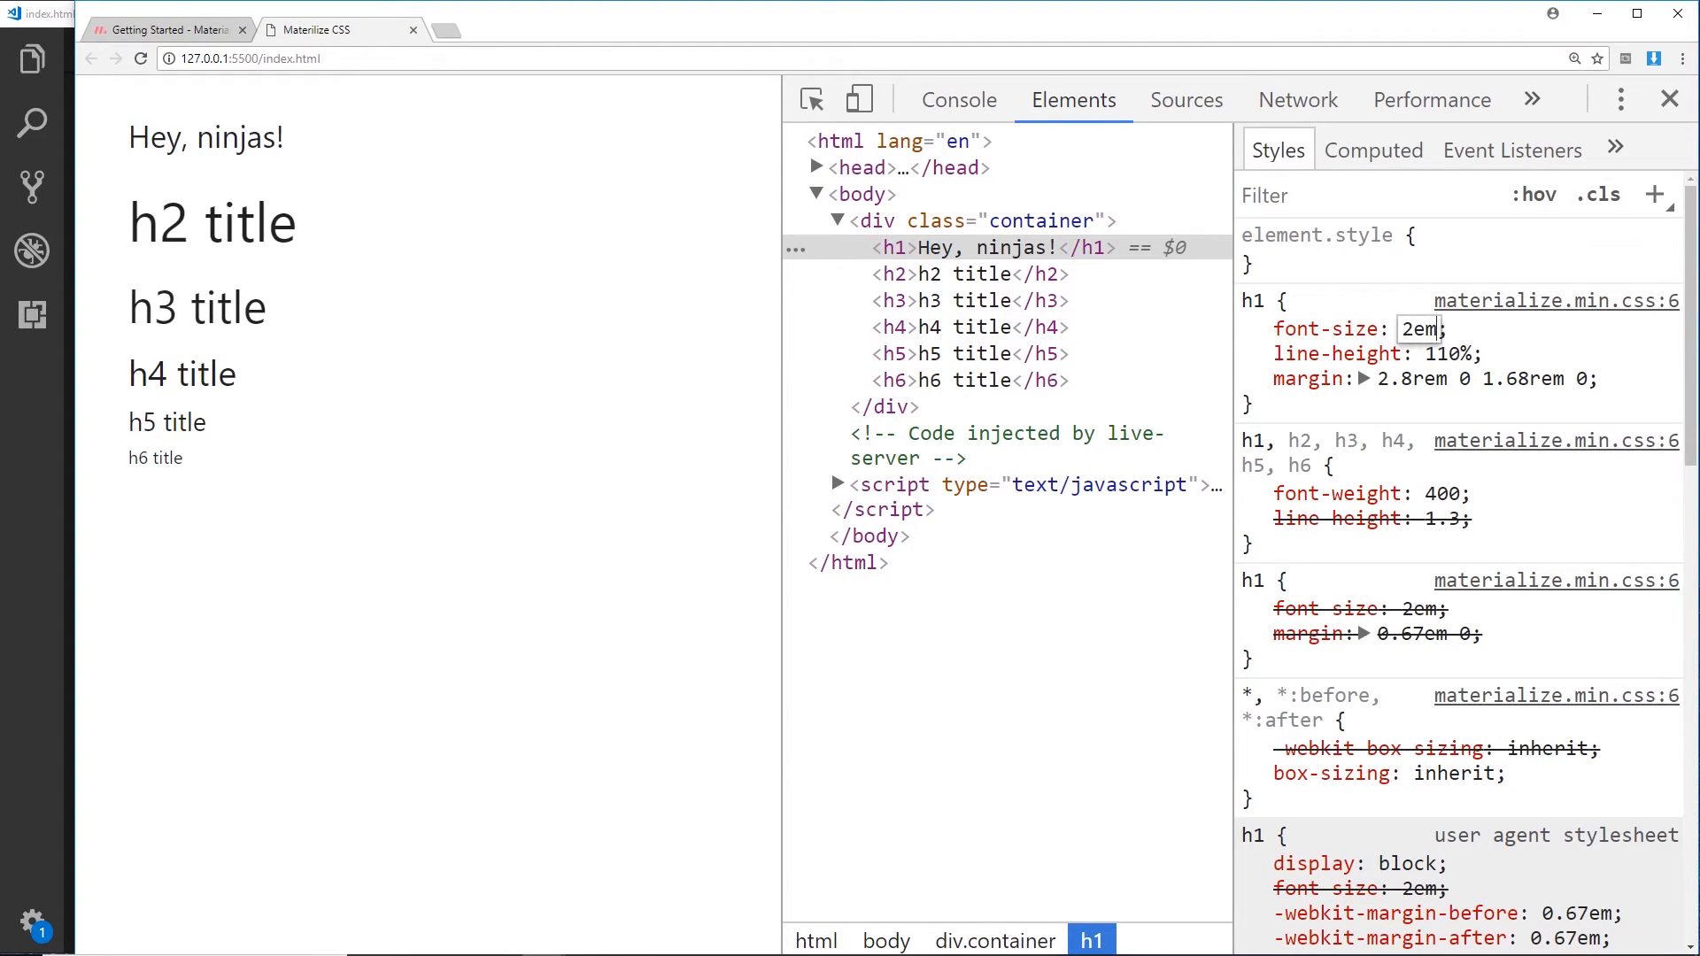
text(rem)
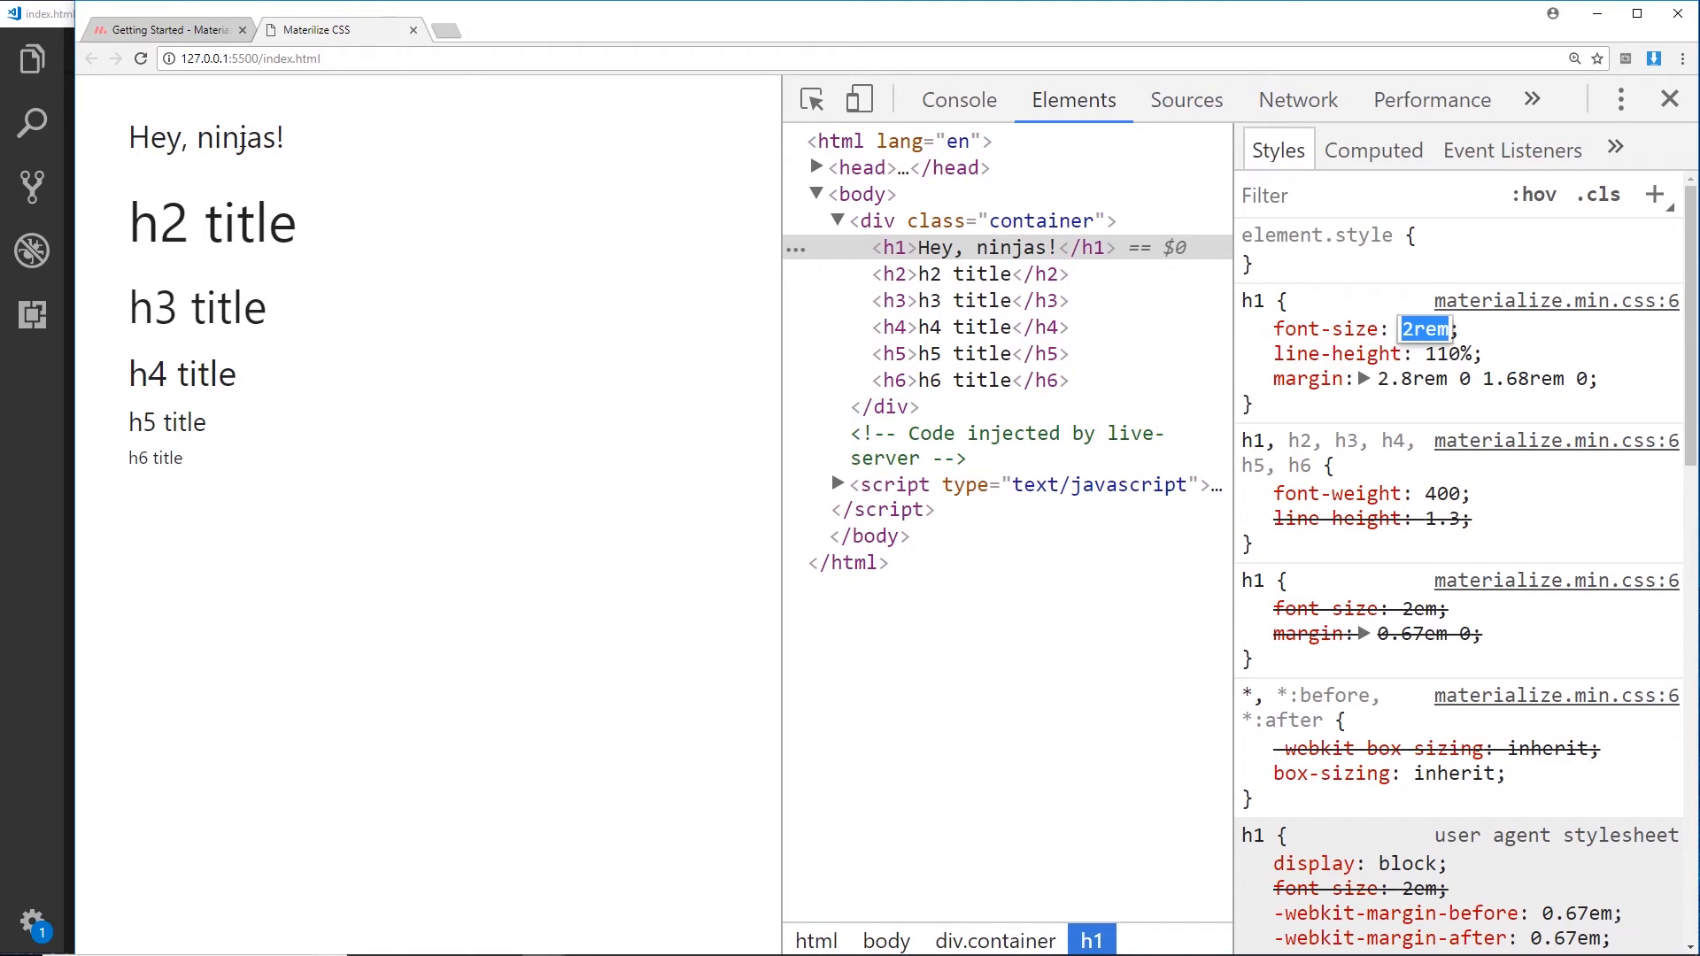
text(28p)
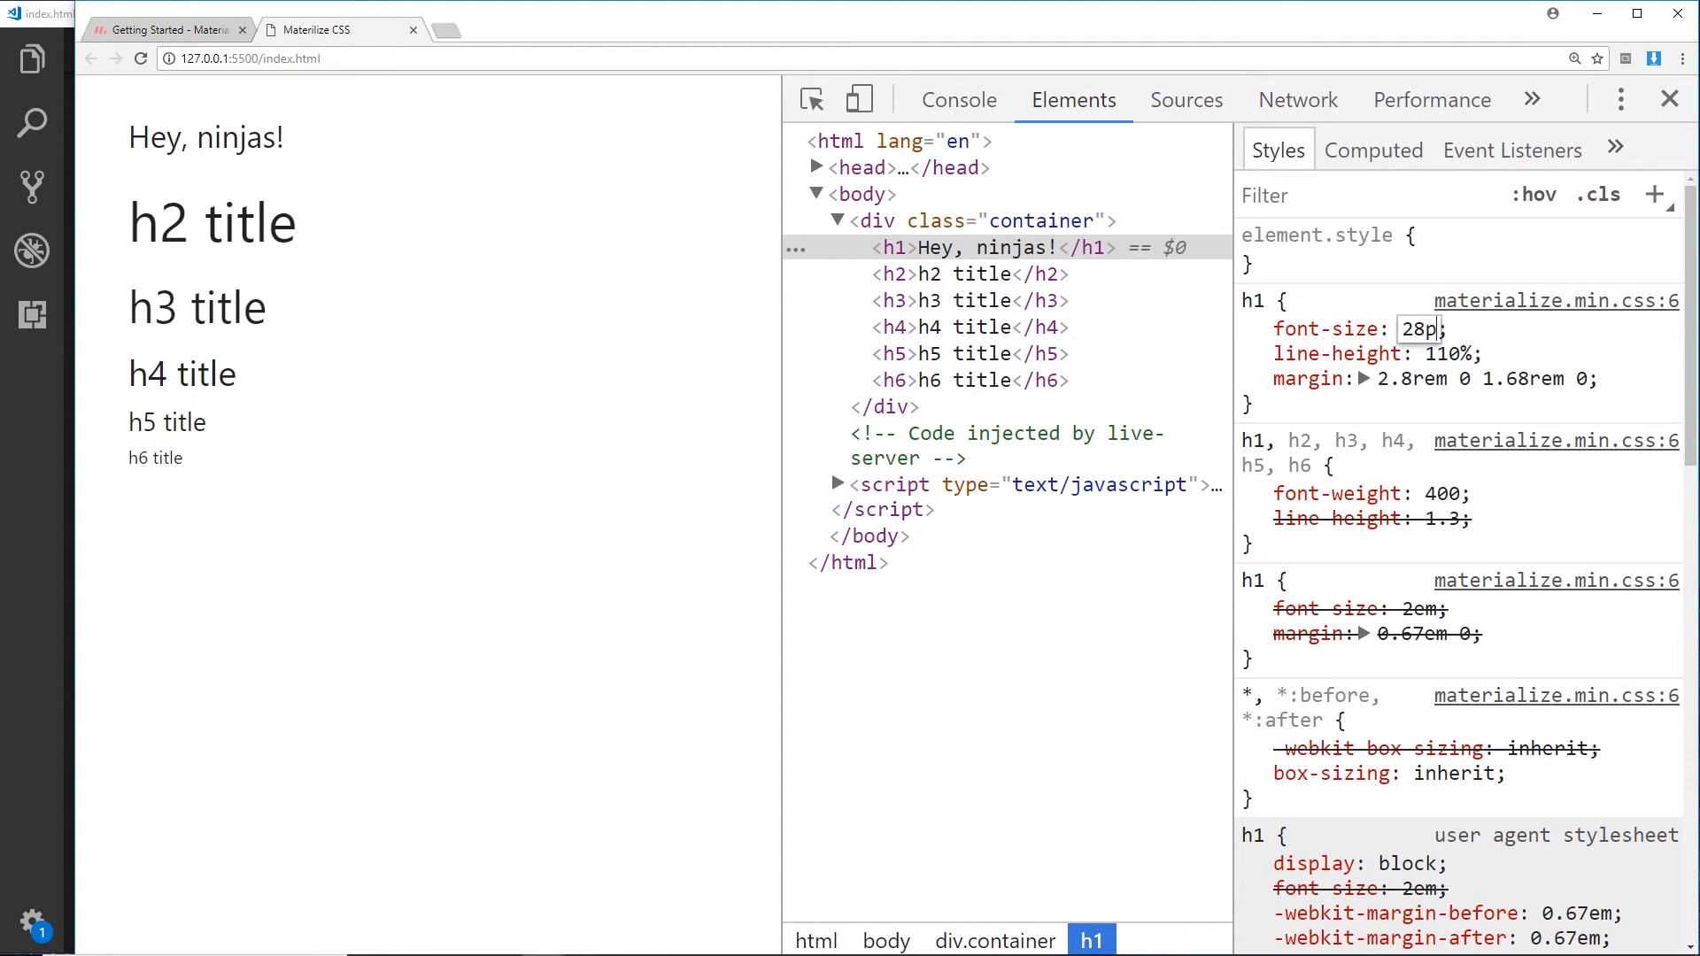
text(x)
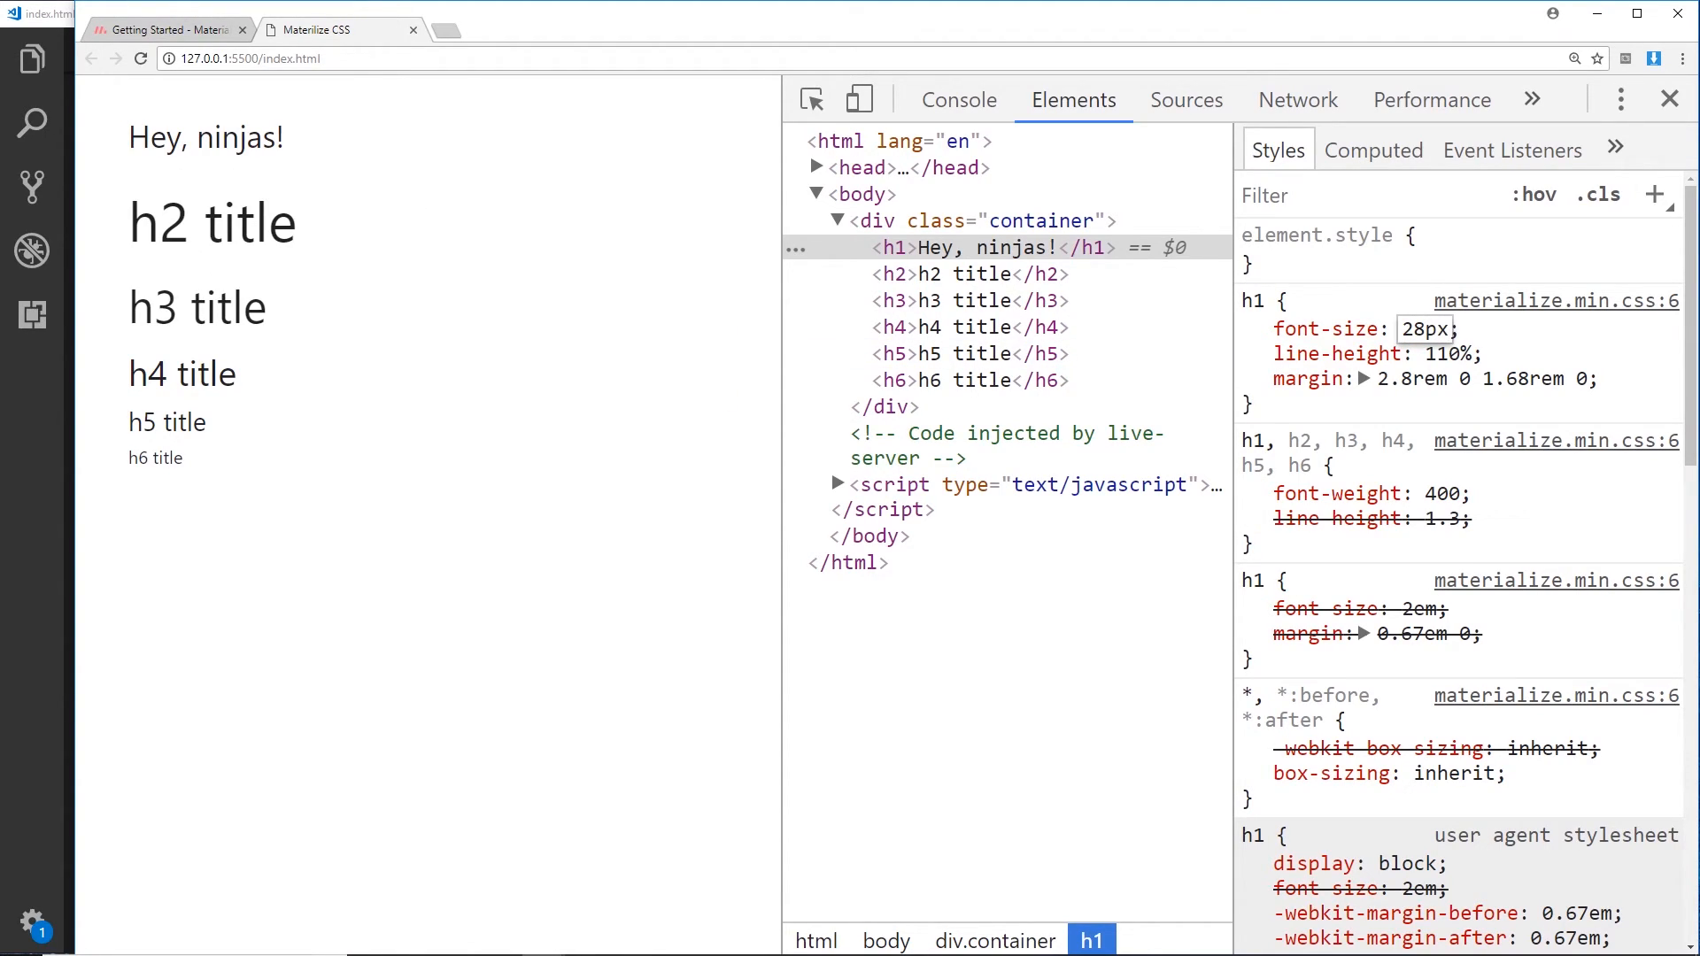
text(4)
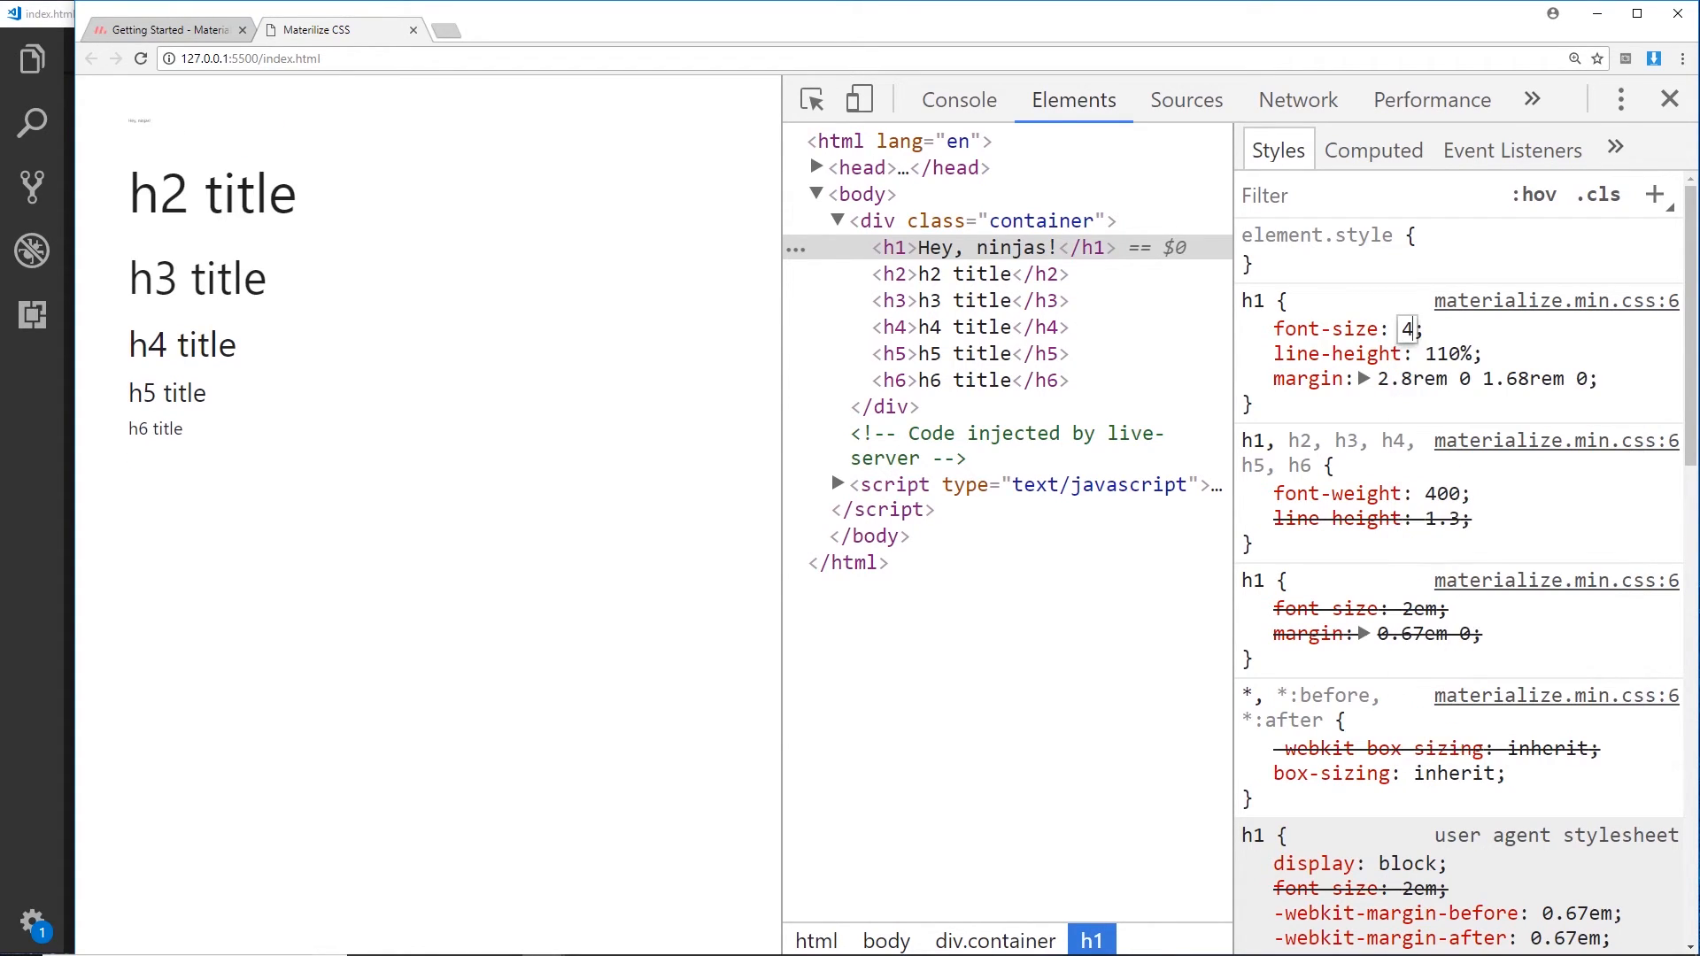
text(4.2rem)
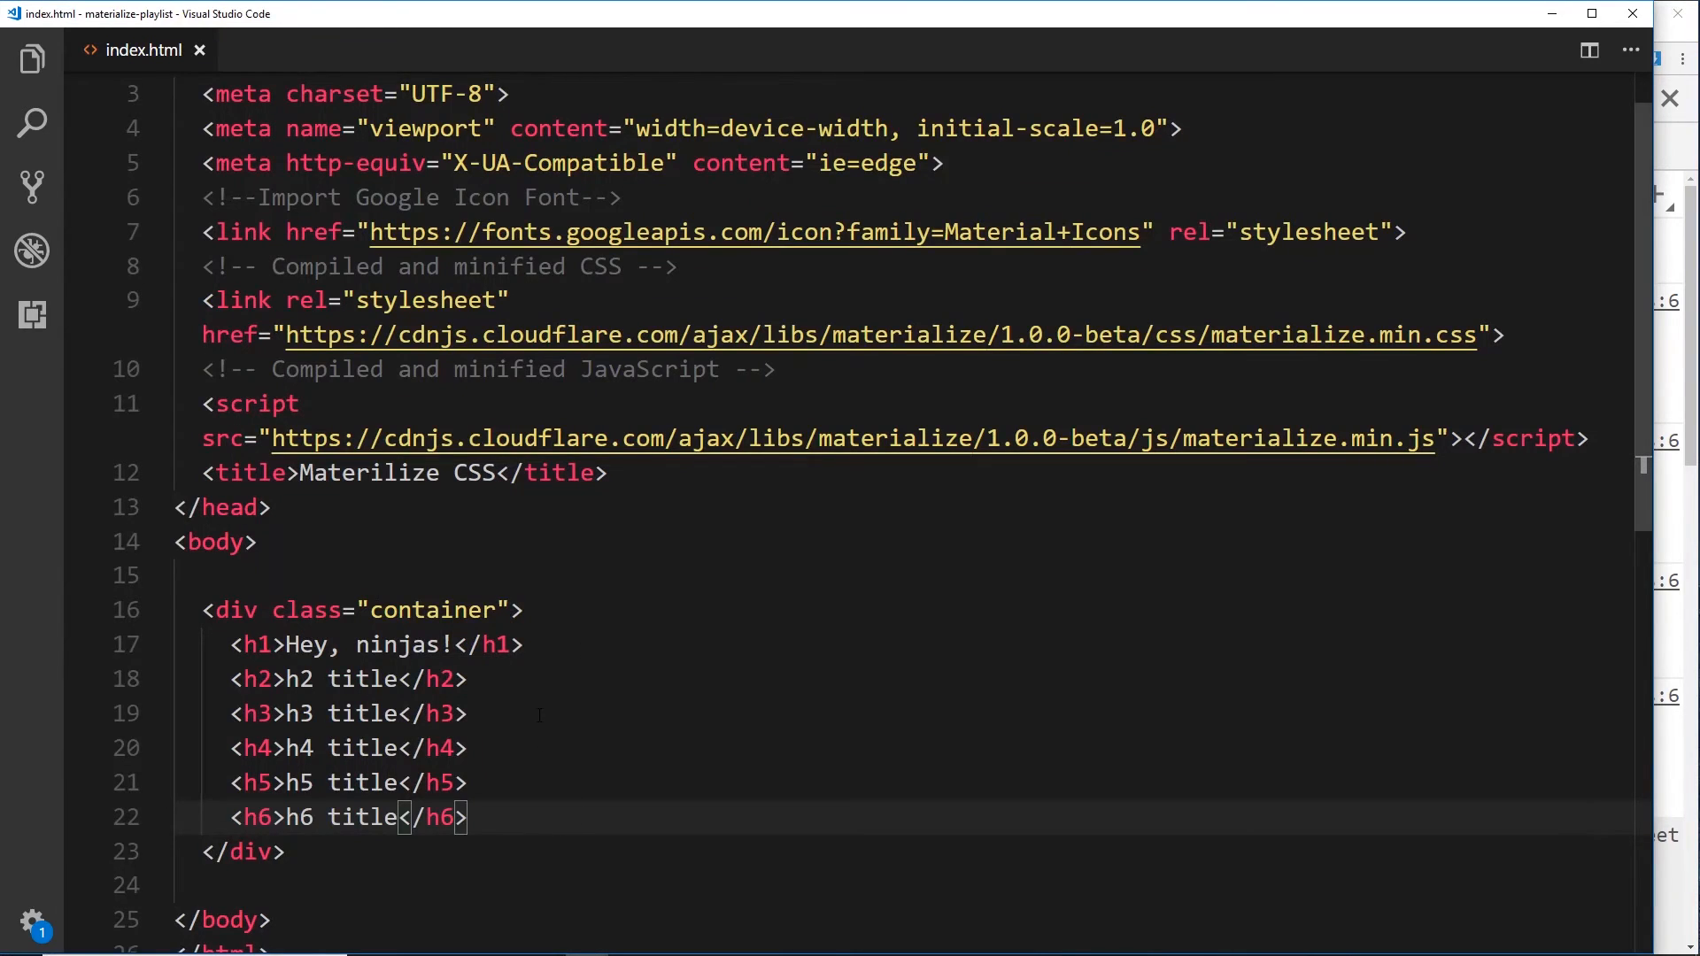
- Type a <p> reading 'this is a paragraph' below the h6
text(p)
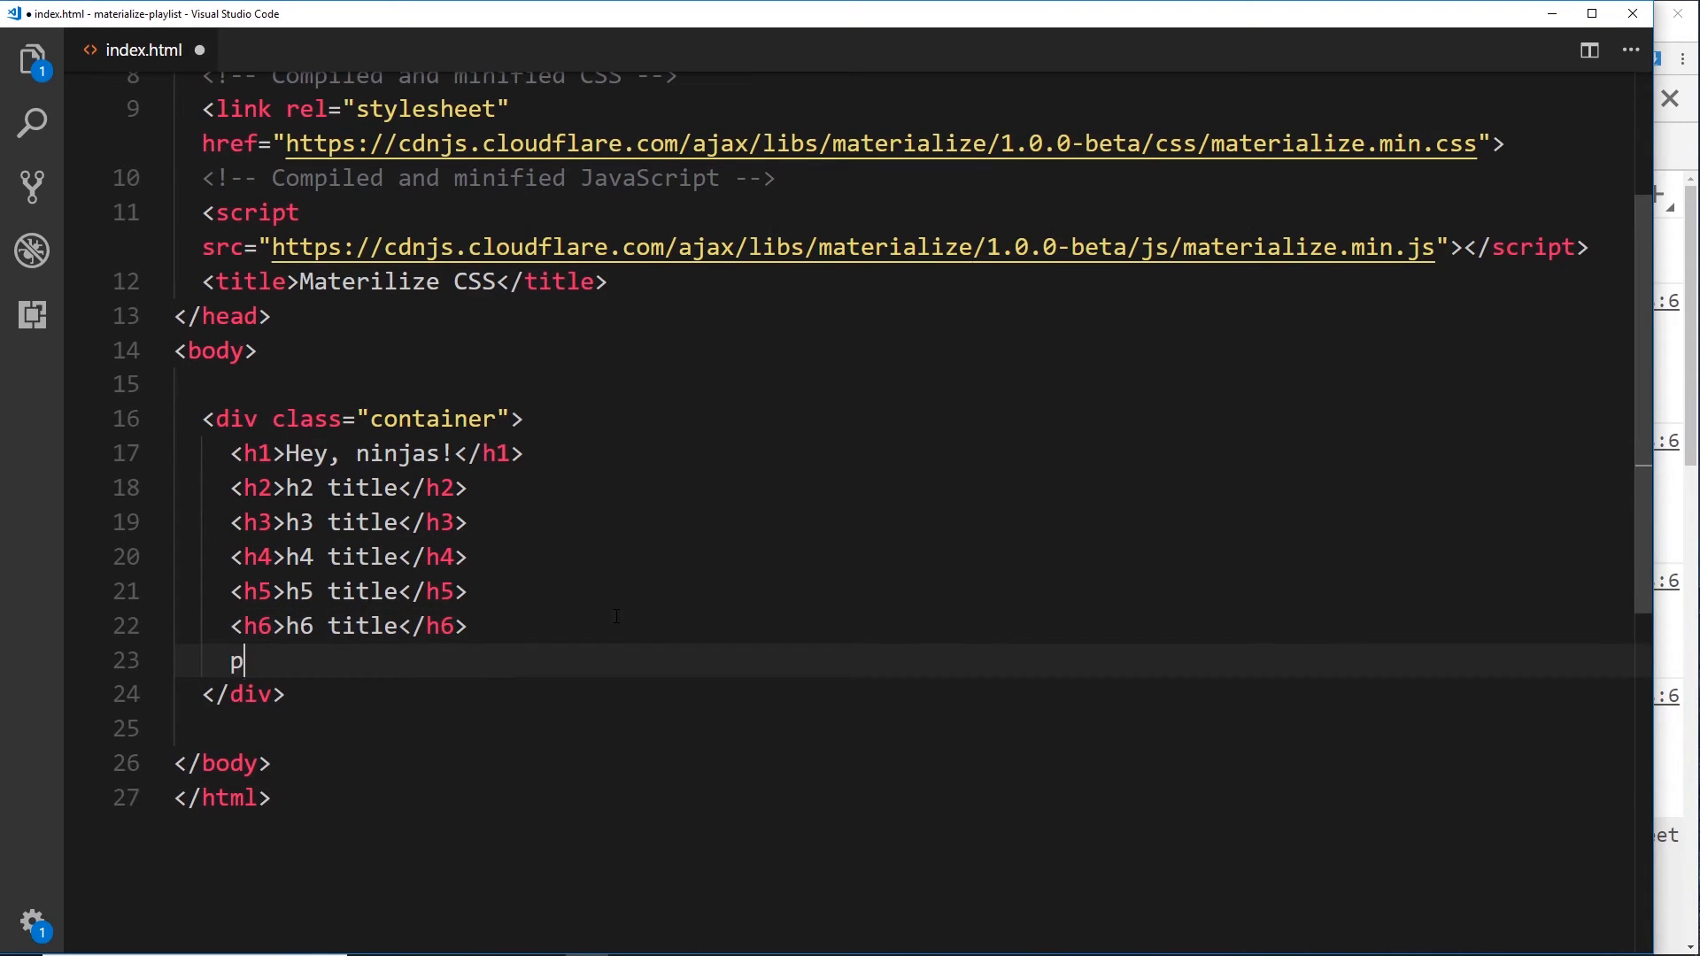
text(>this is a paragr</p>)
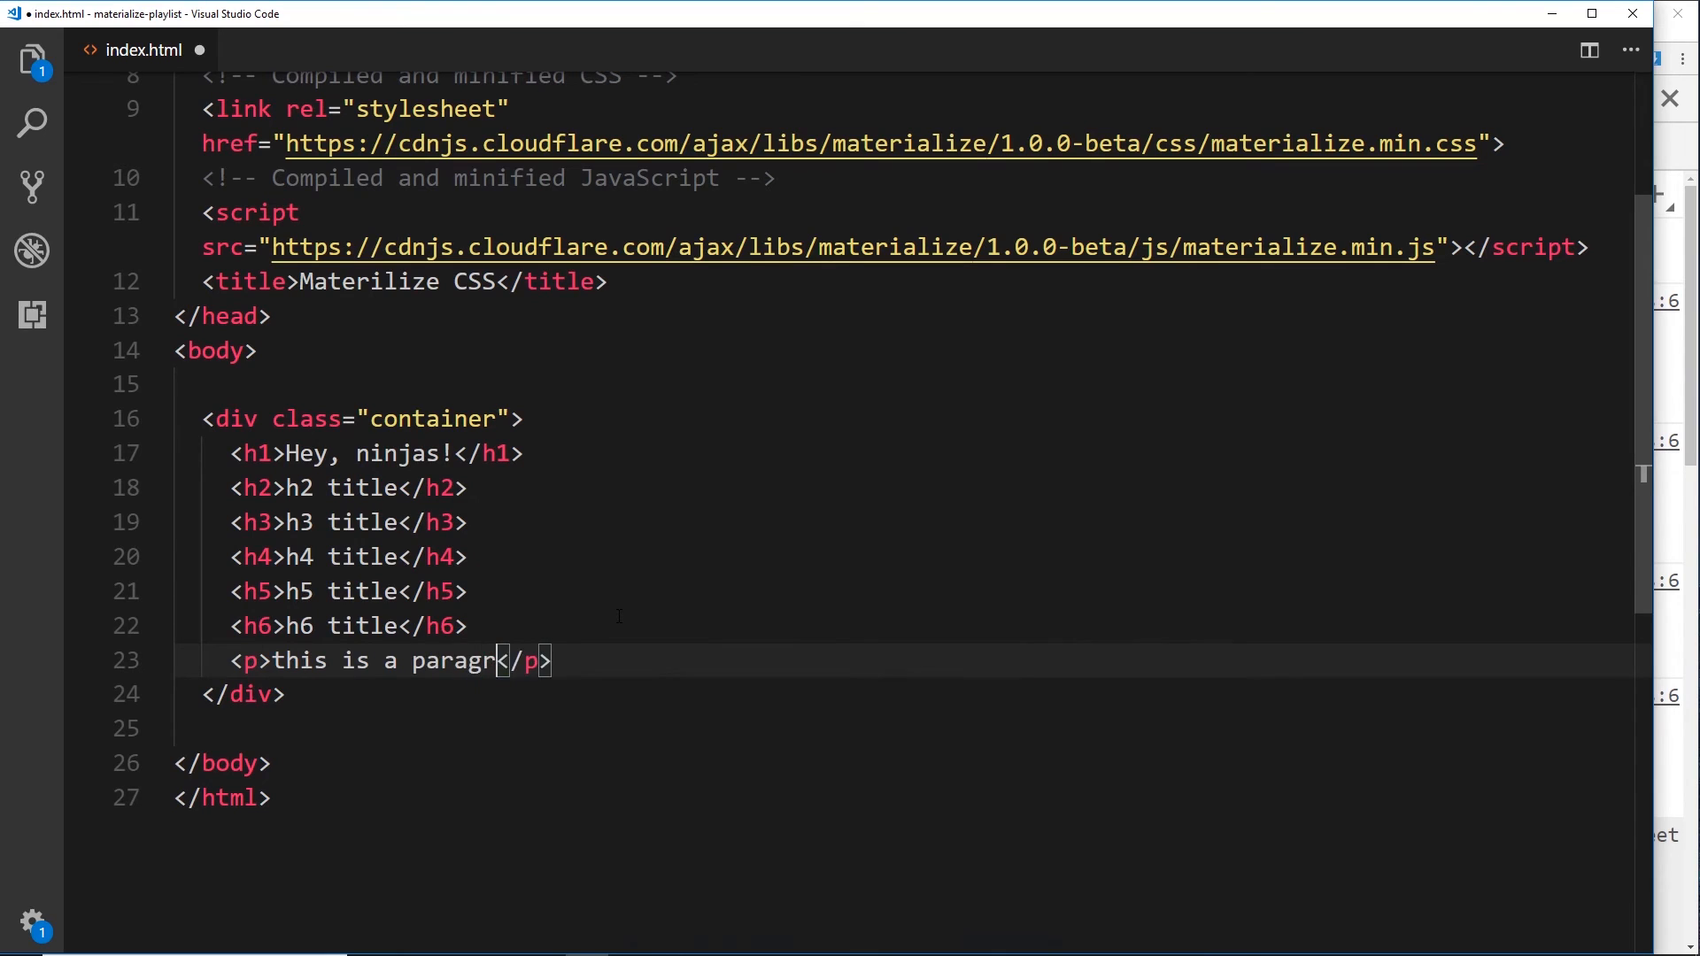
text(aph)
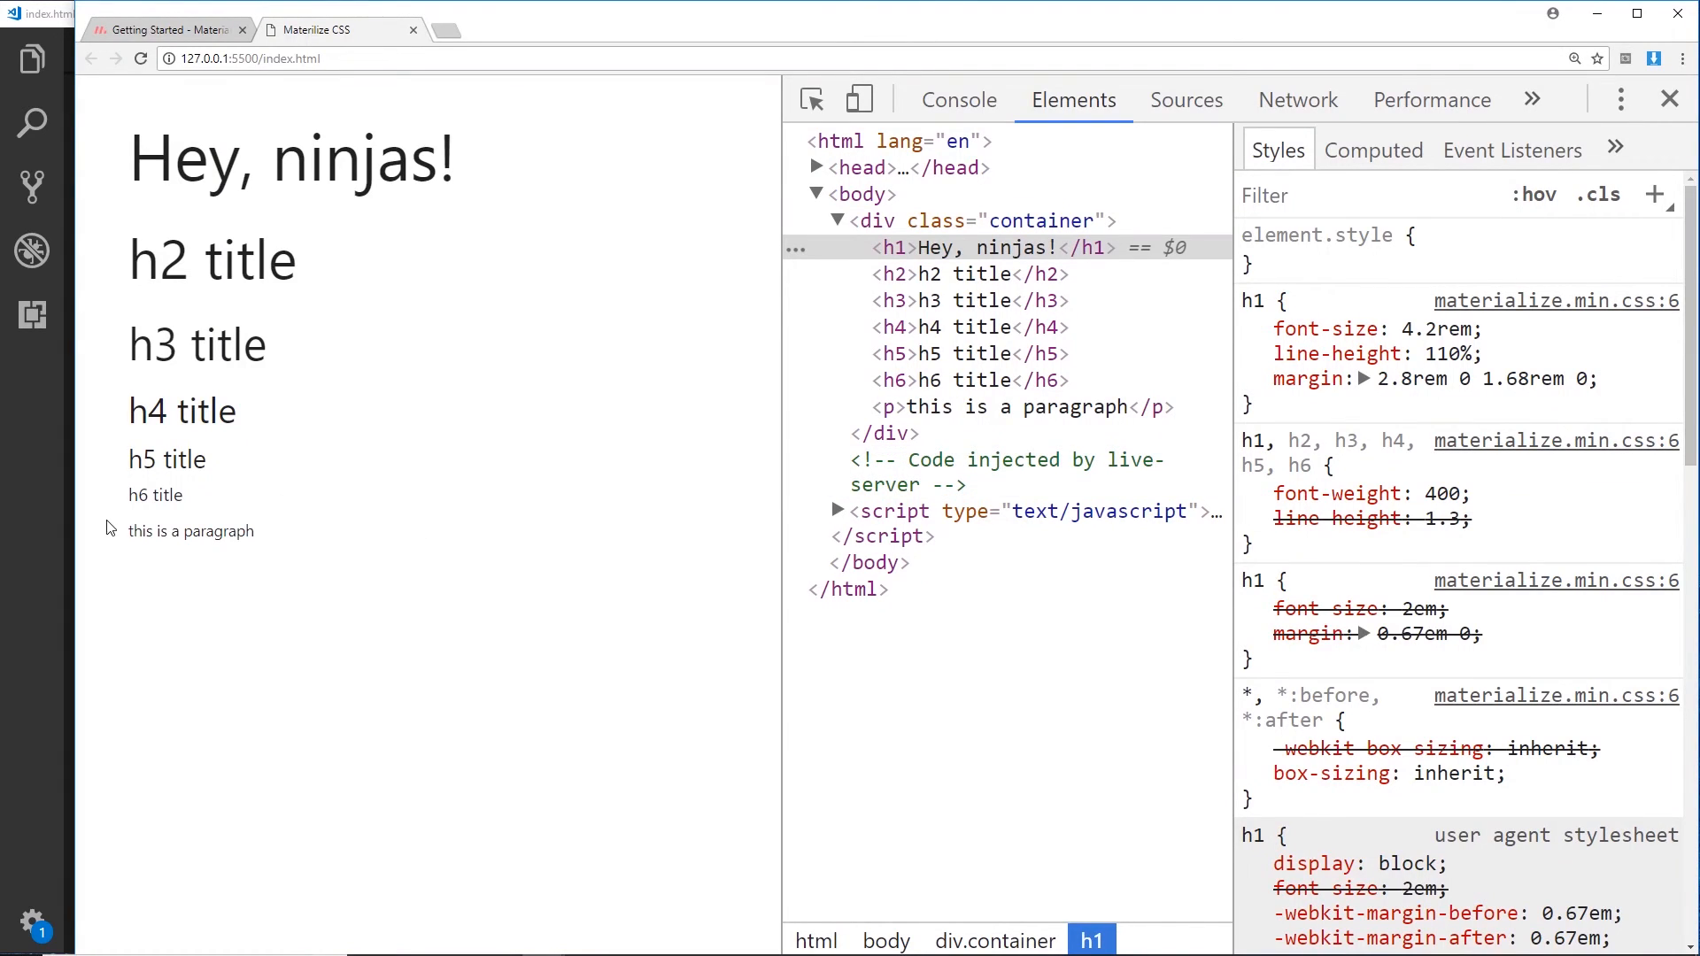
- Inspect the 'this is a paragraph' element from its context menu
right_click(191, 531)
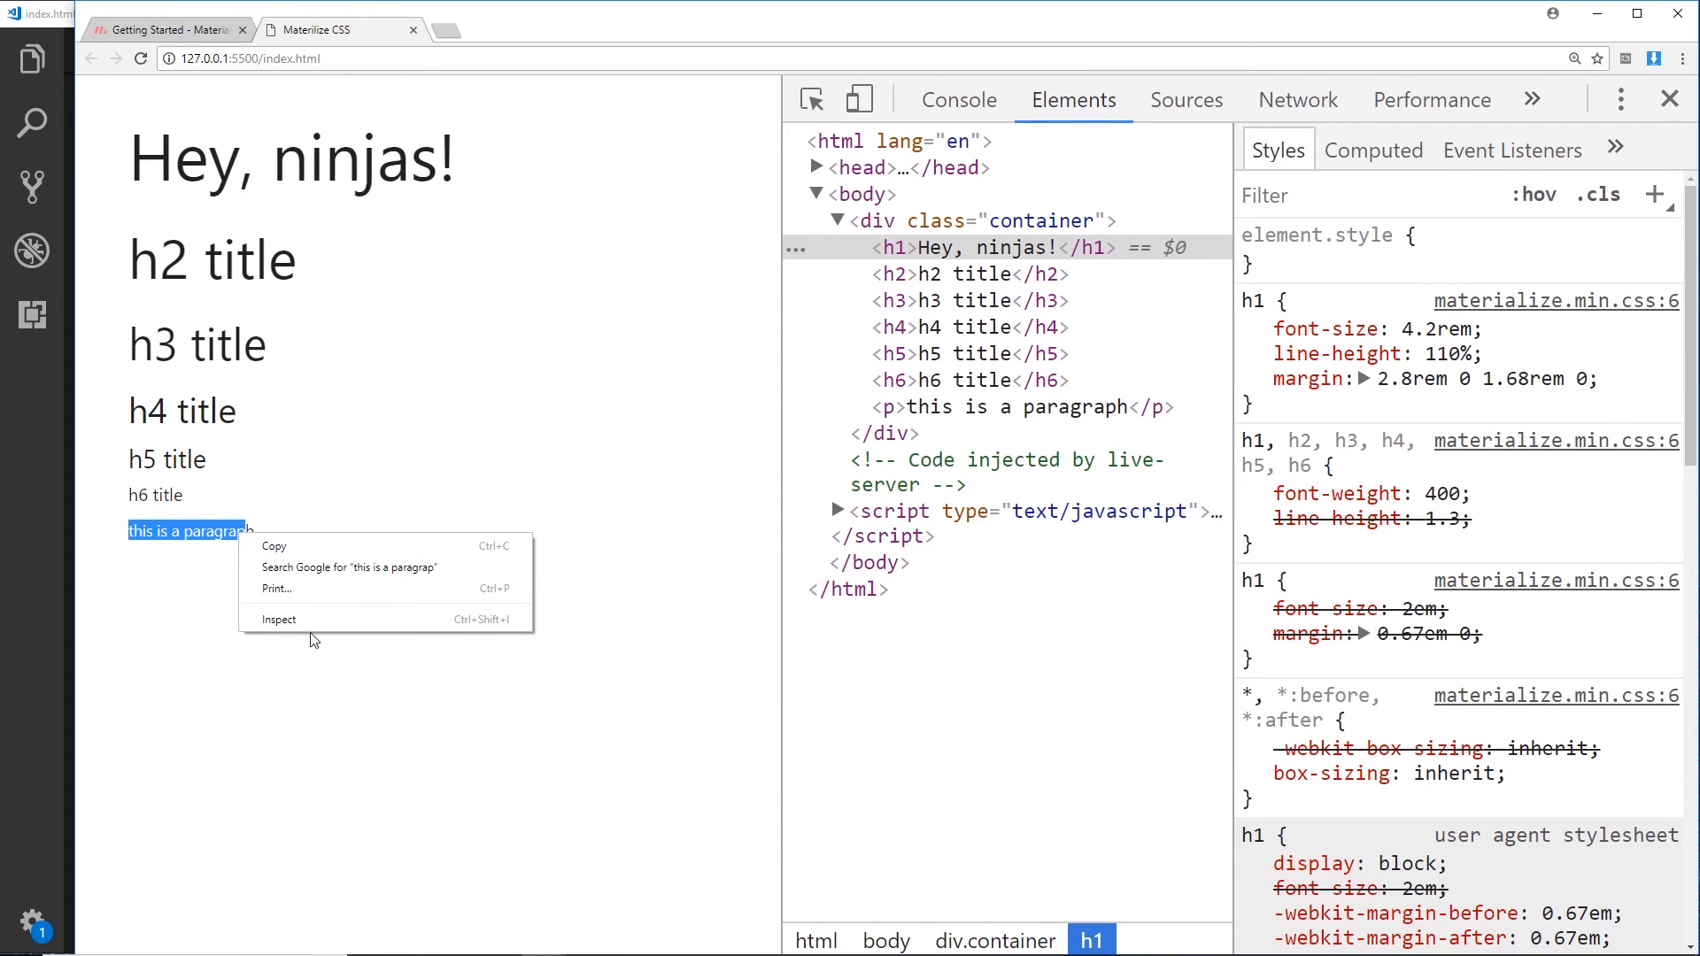
click(279, 620)
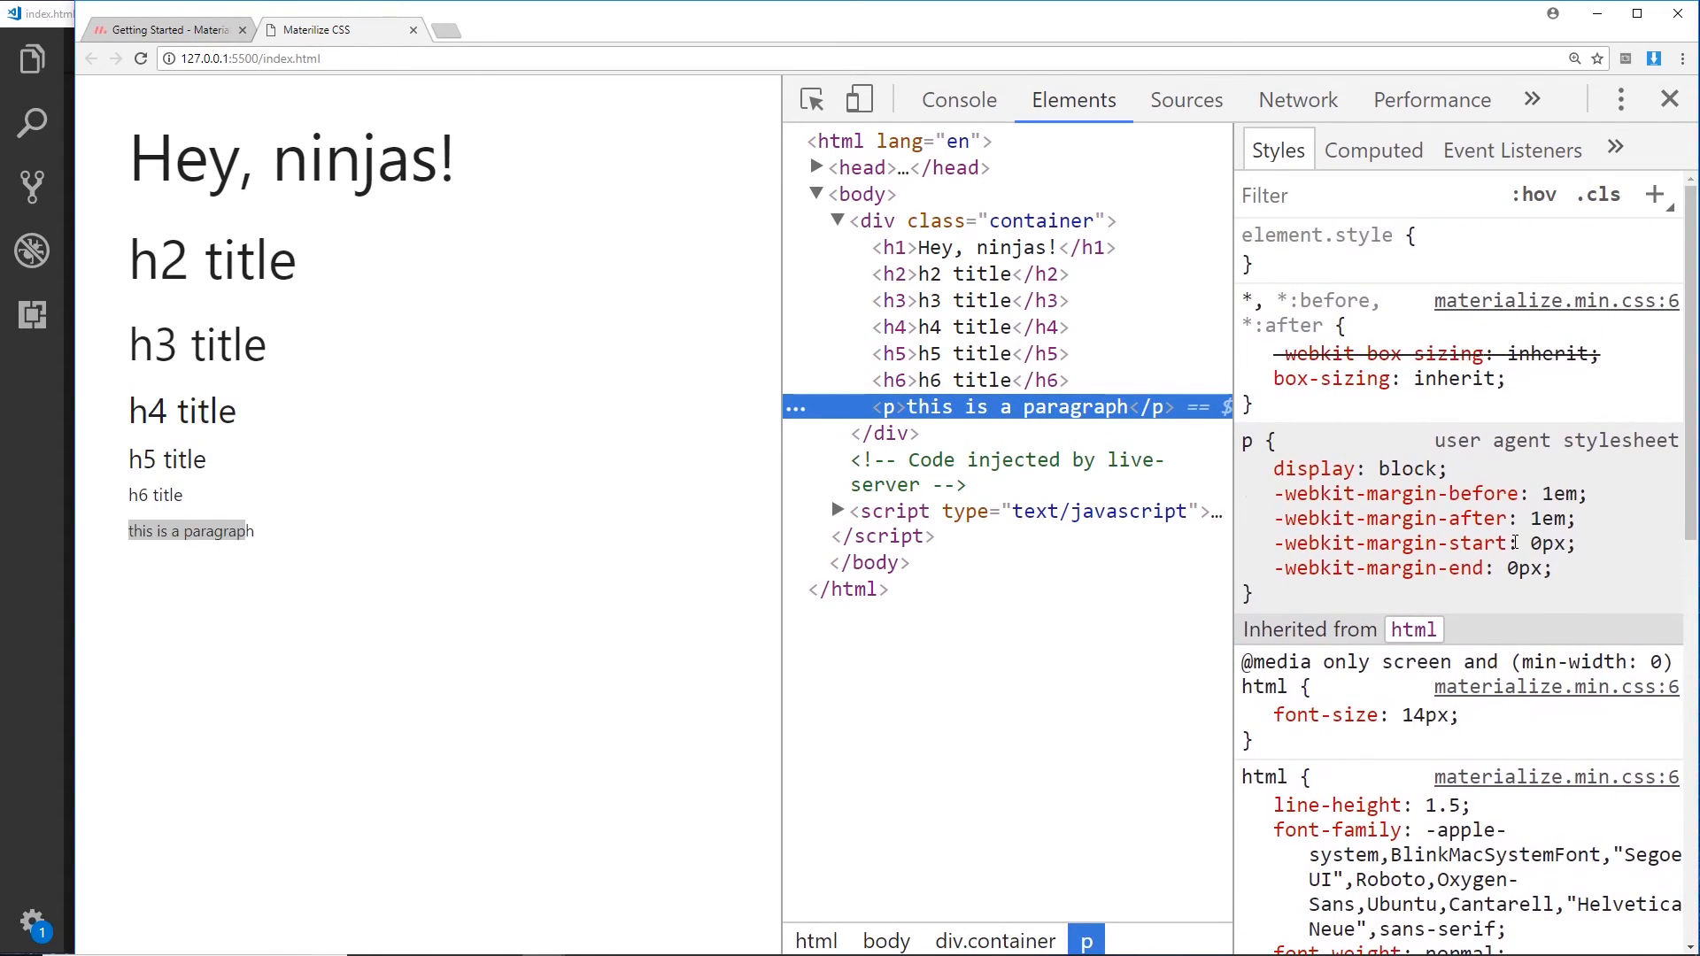
mouse_move(51, 609)
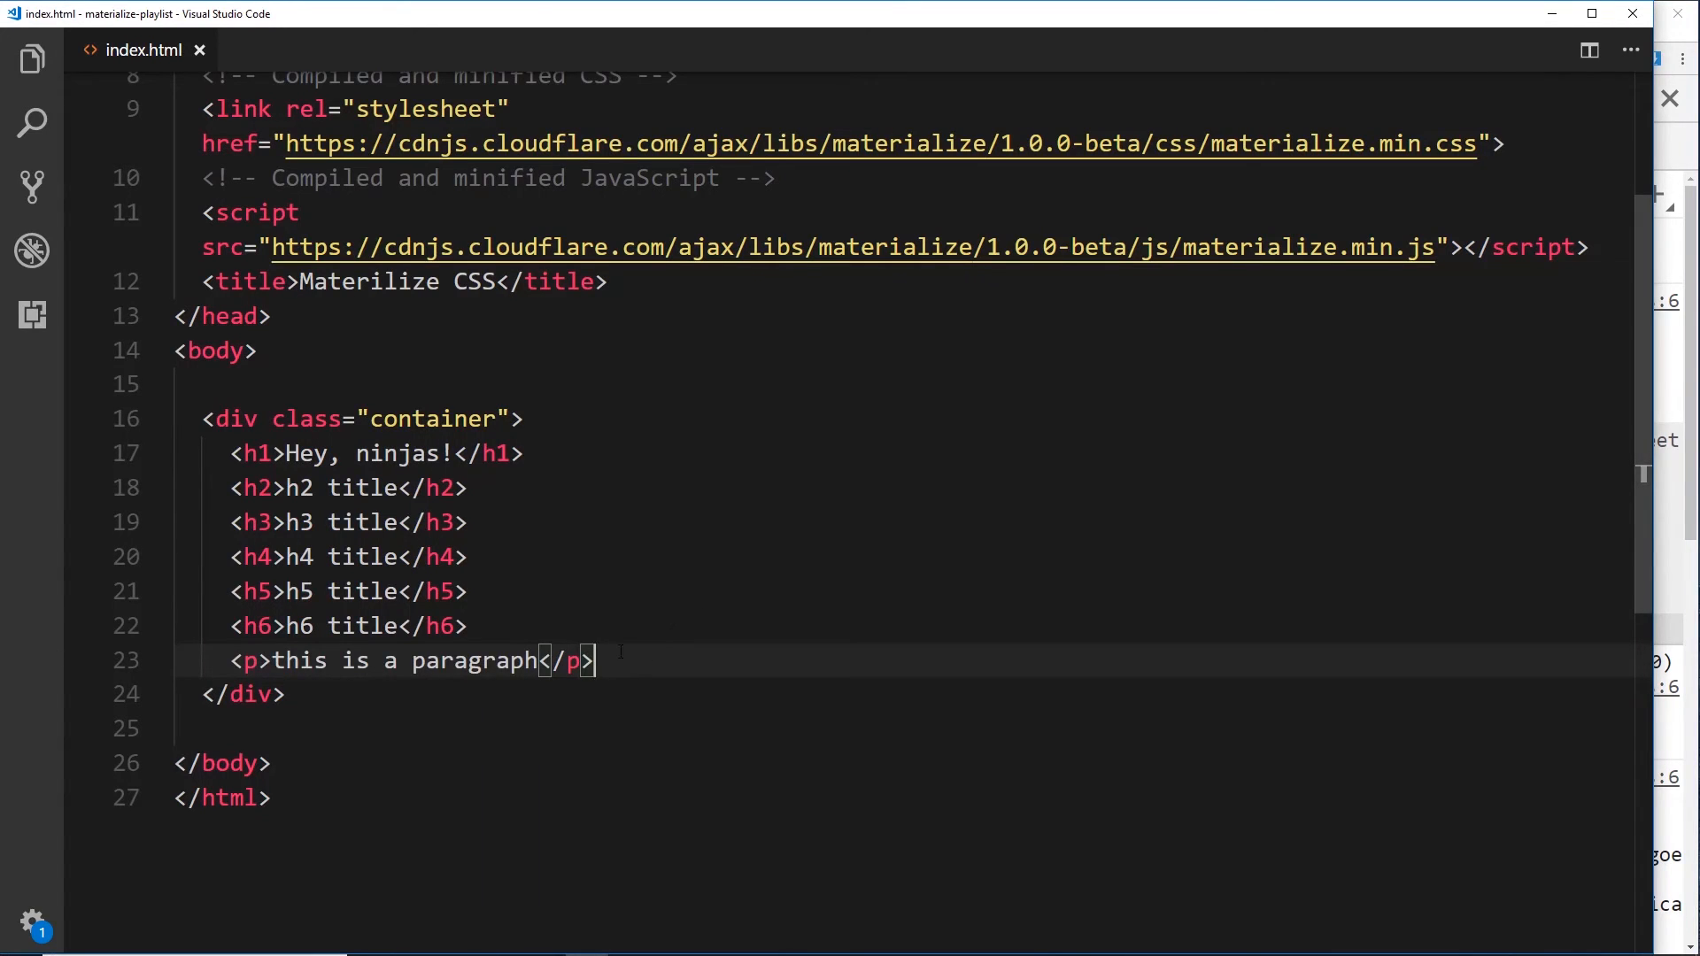
- Add a p.flow-text paragraph reading 'This is flow text' via Emmet
key(Enter)
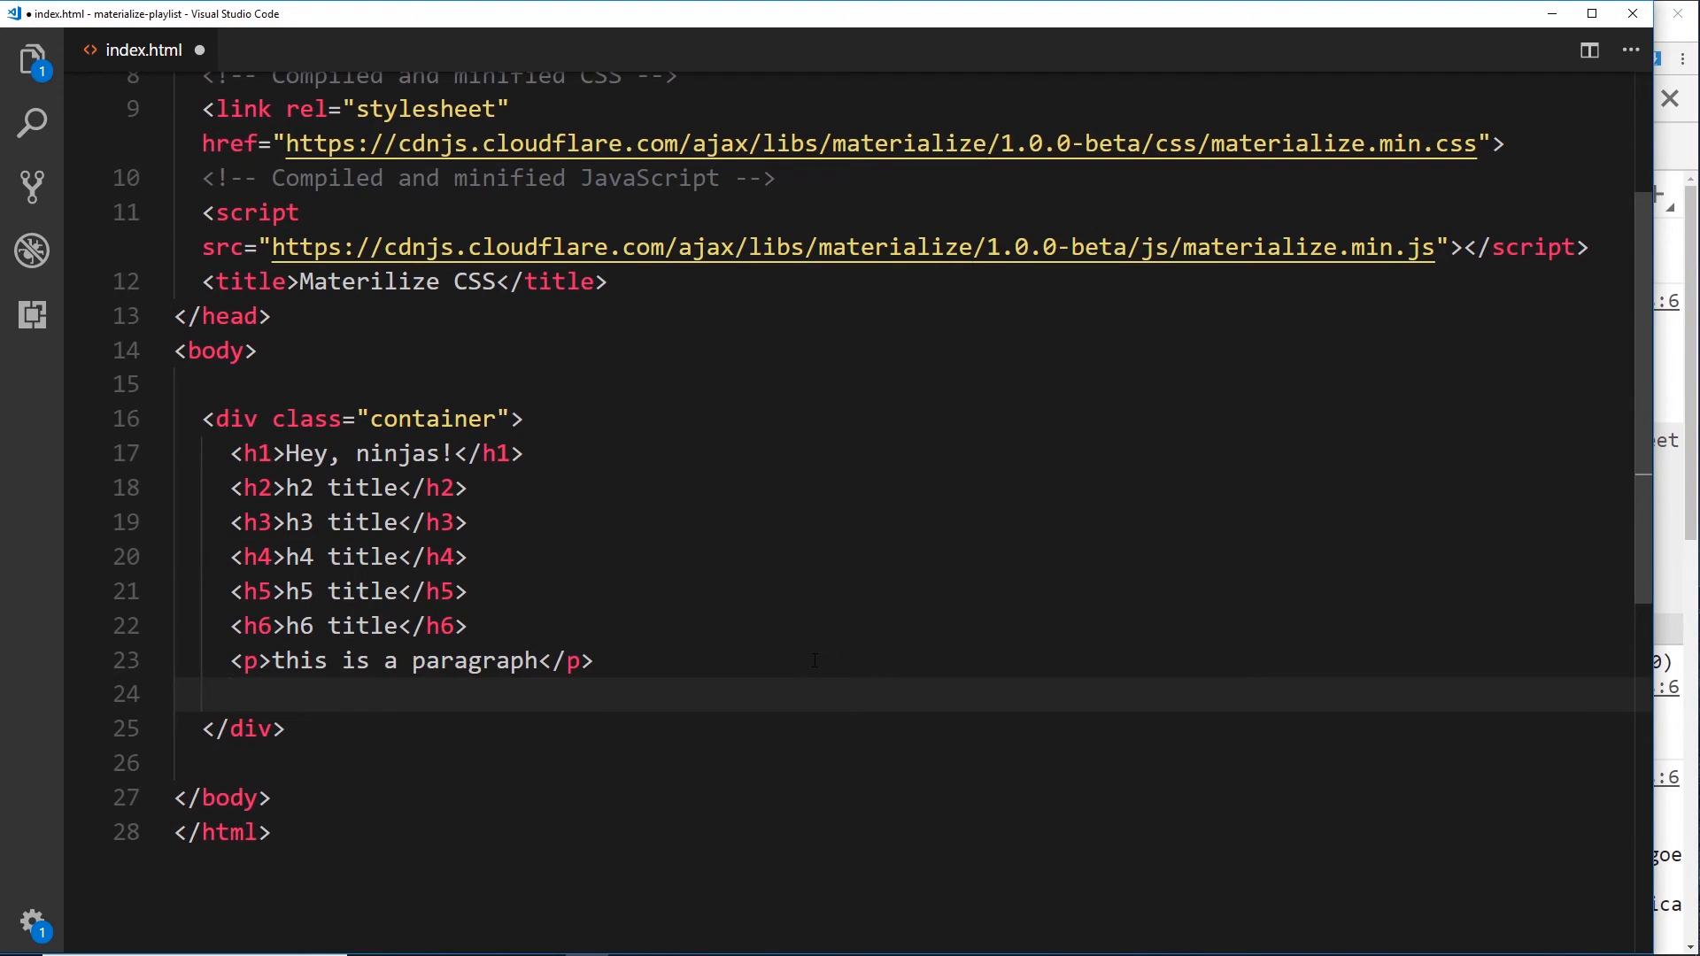
text(p)
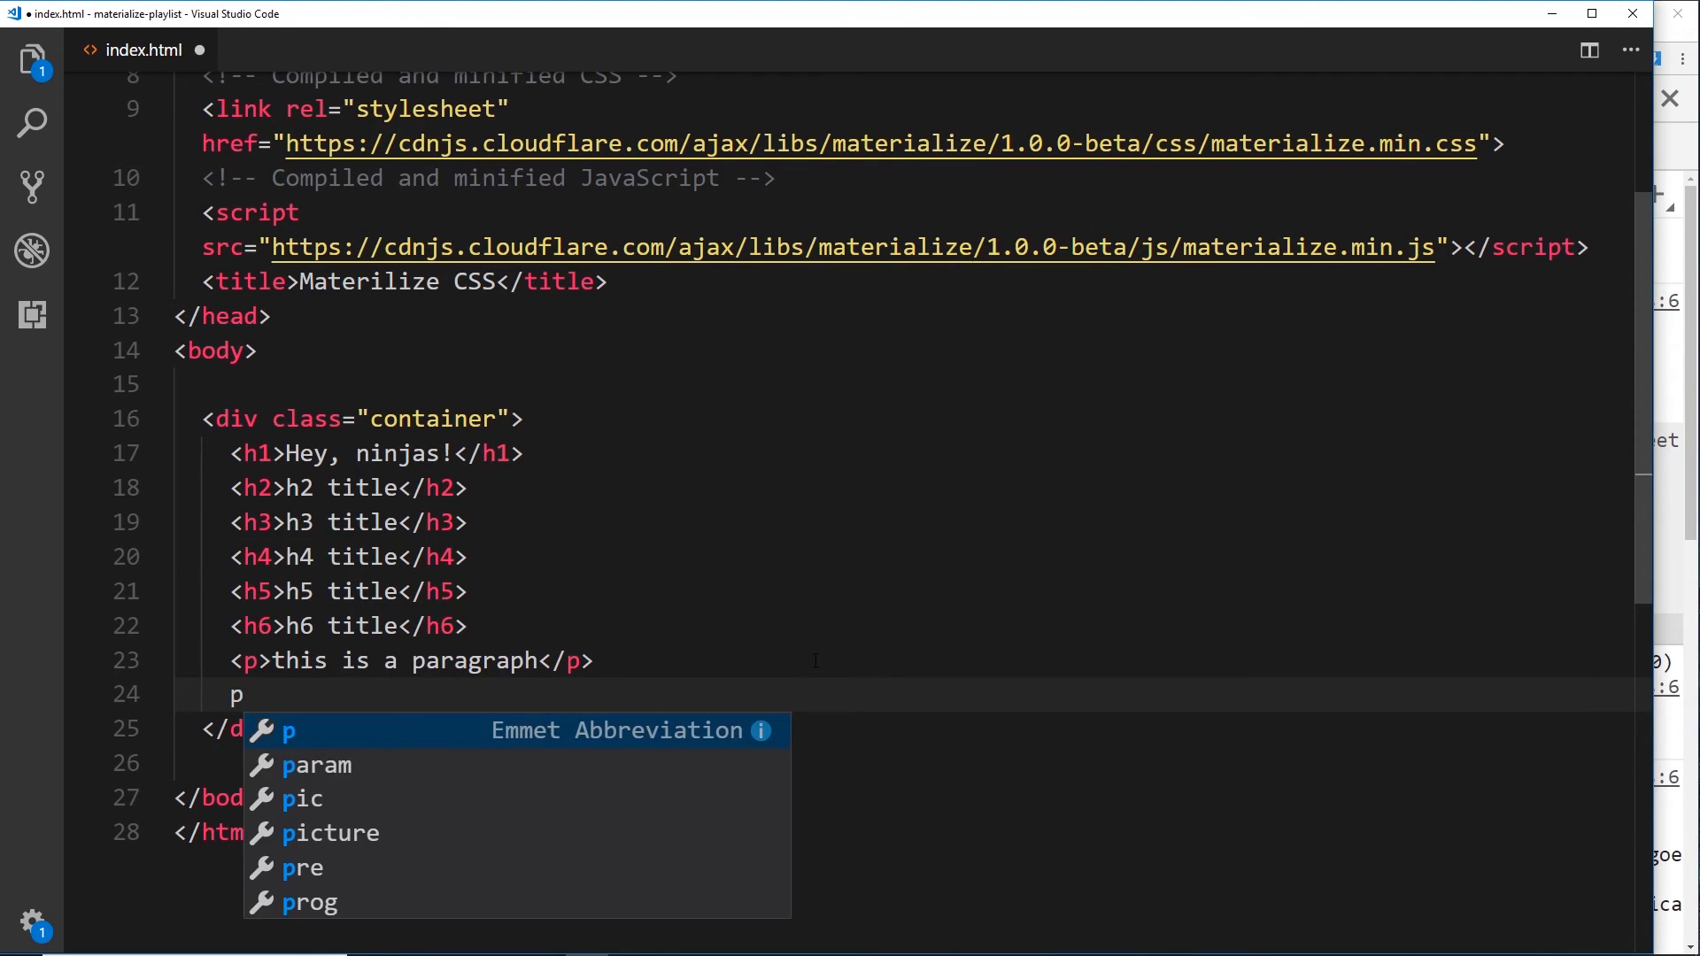
text(.flow-text)
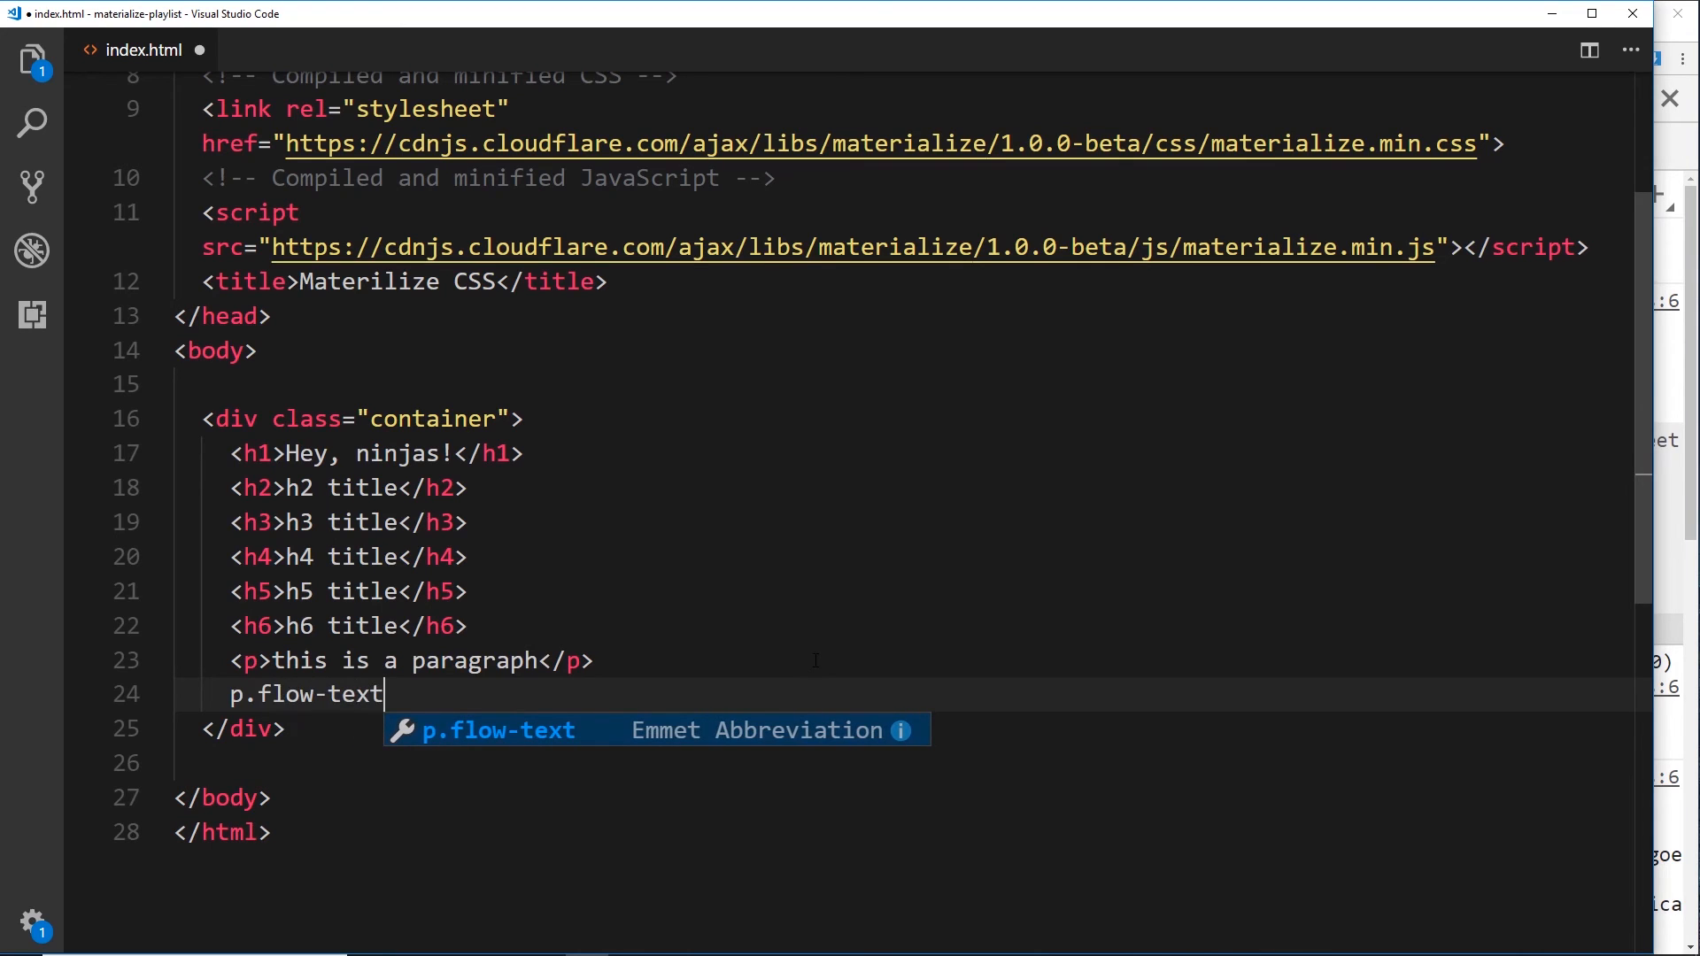
key(Tab)
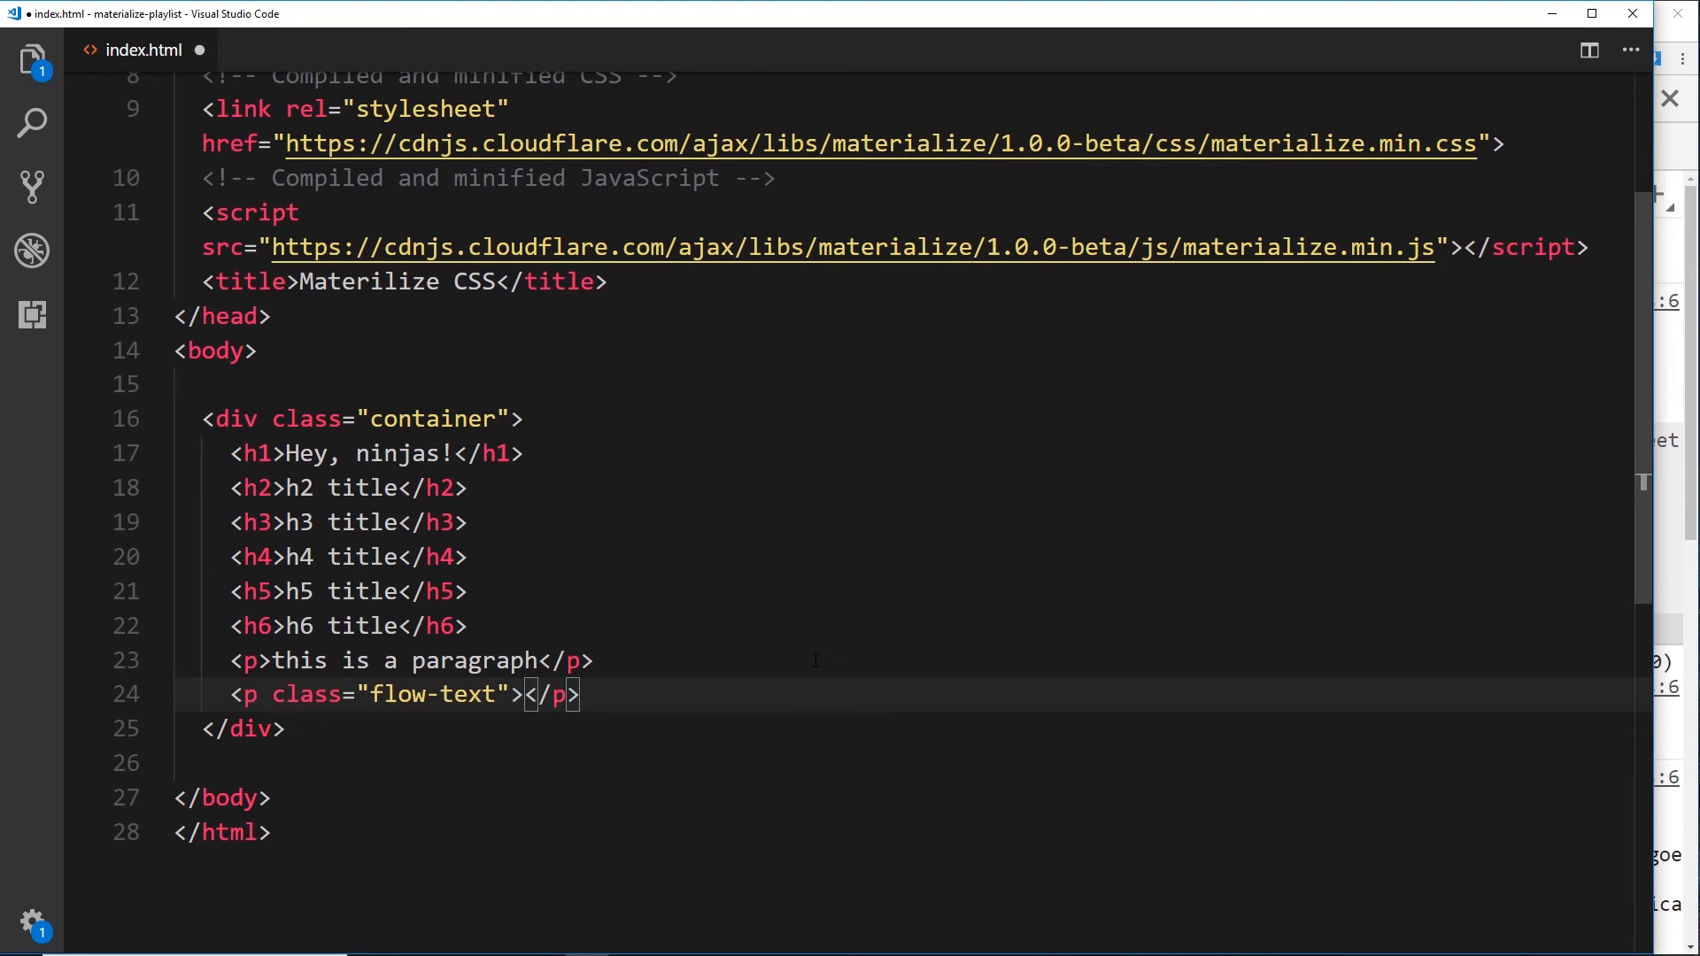
text(This is flow)
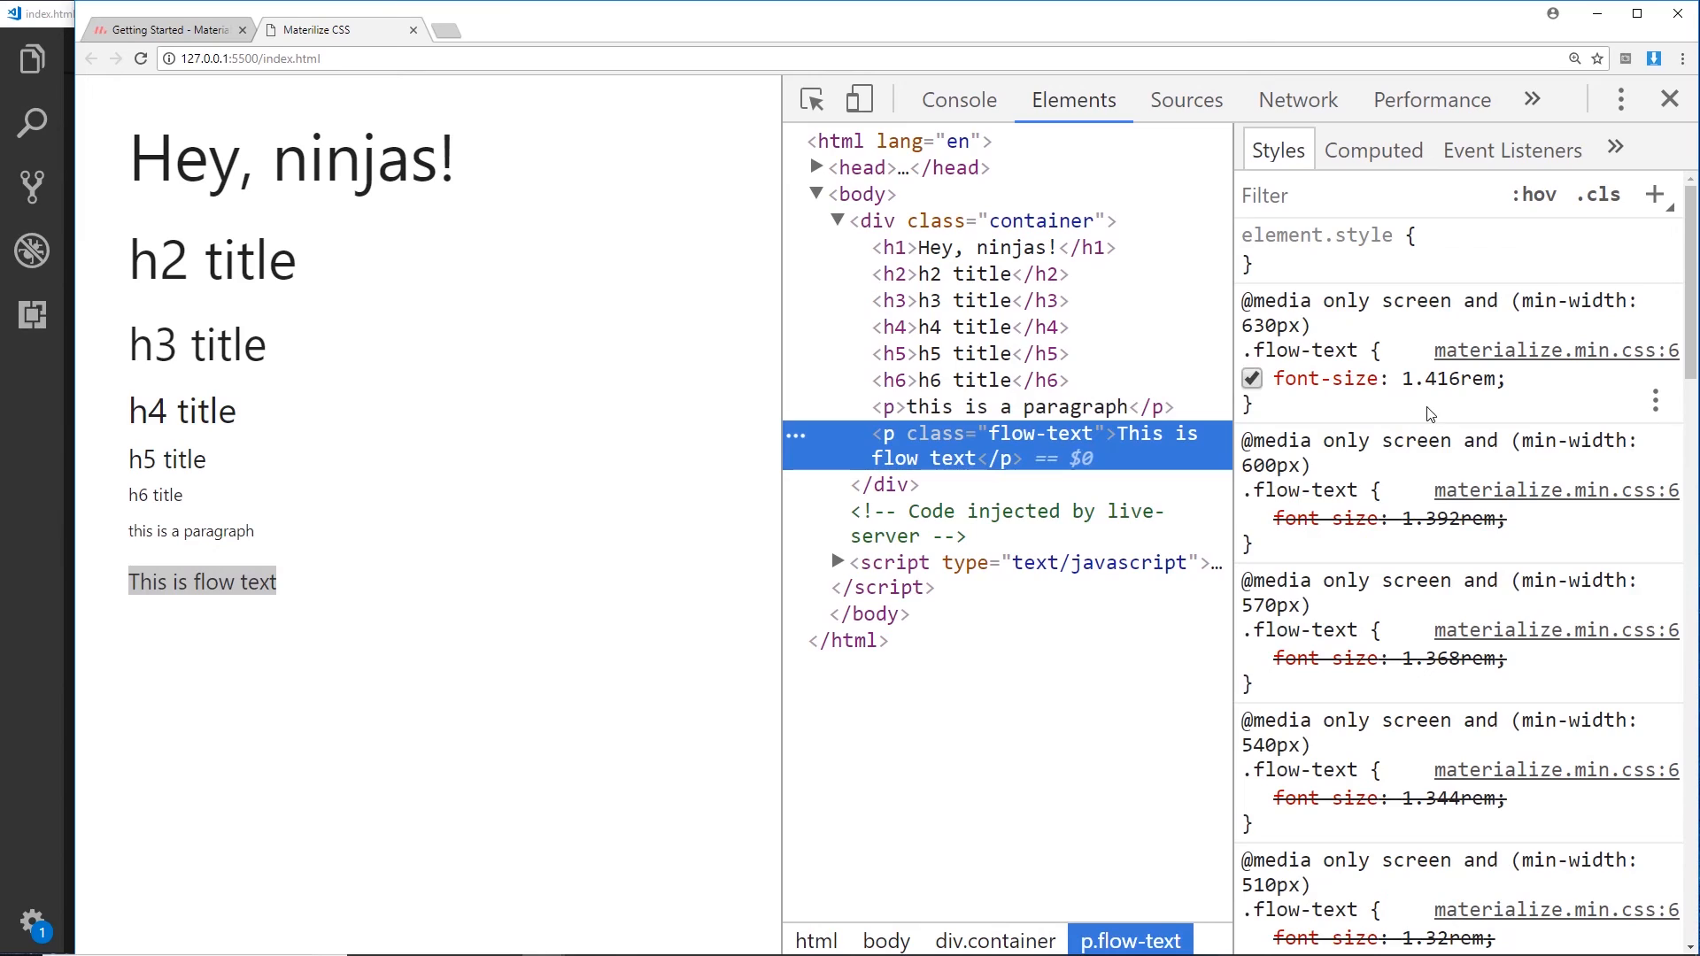
mouse_move(1442, 400)
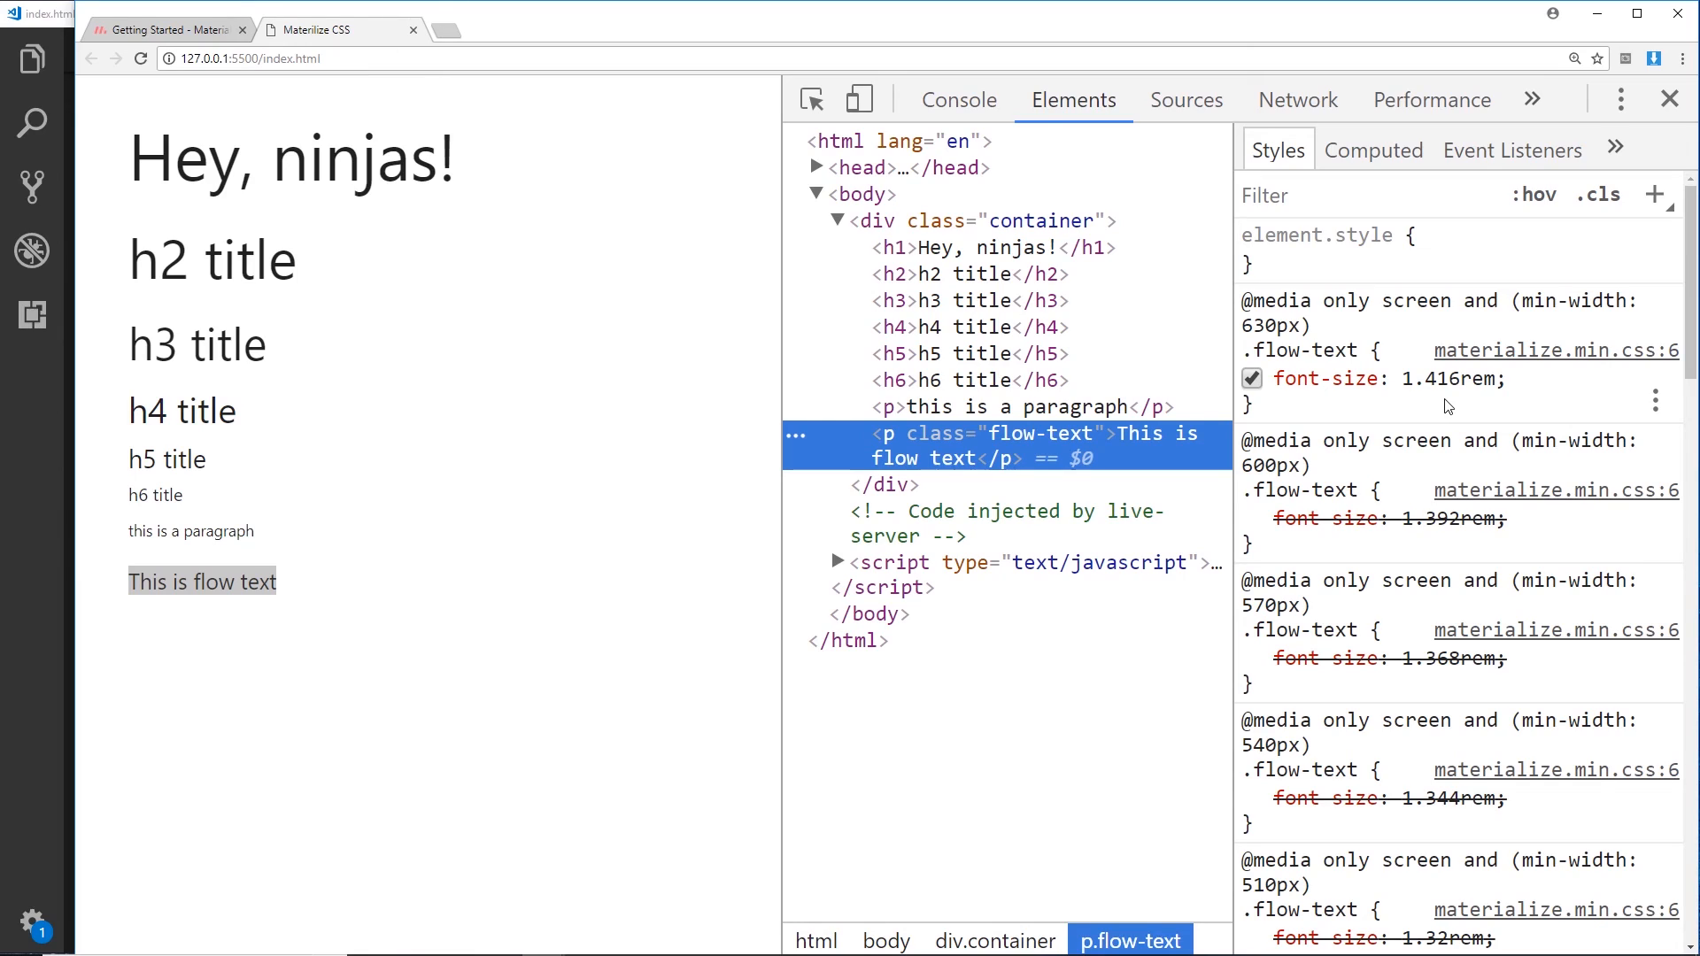
- Scroll the flow-text media rules and widen the viewport so the text enlarges
scroll(down, 3)
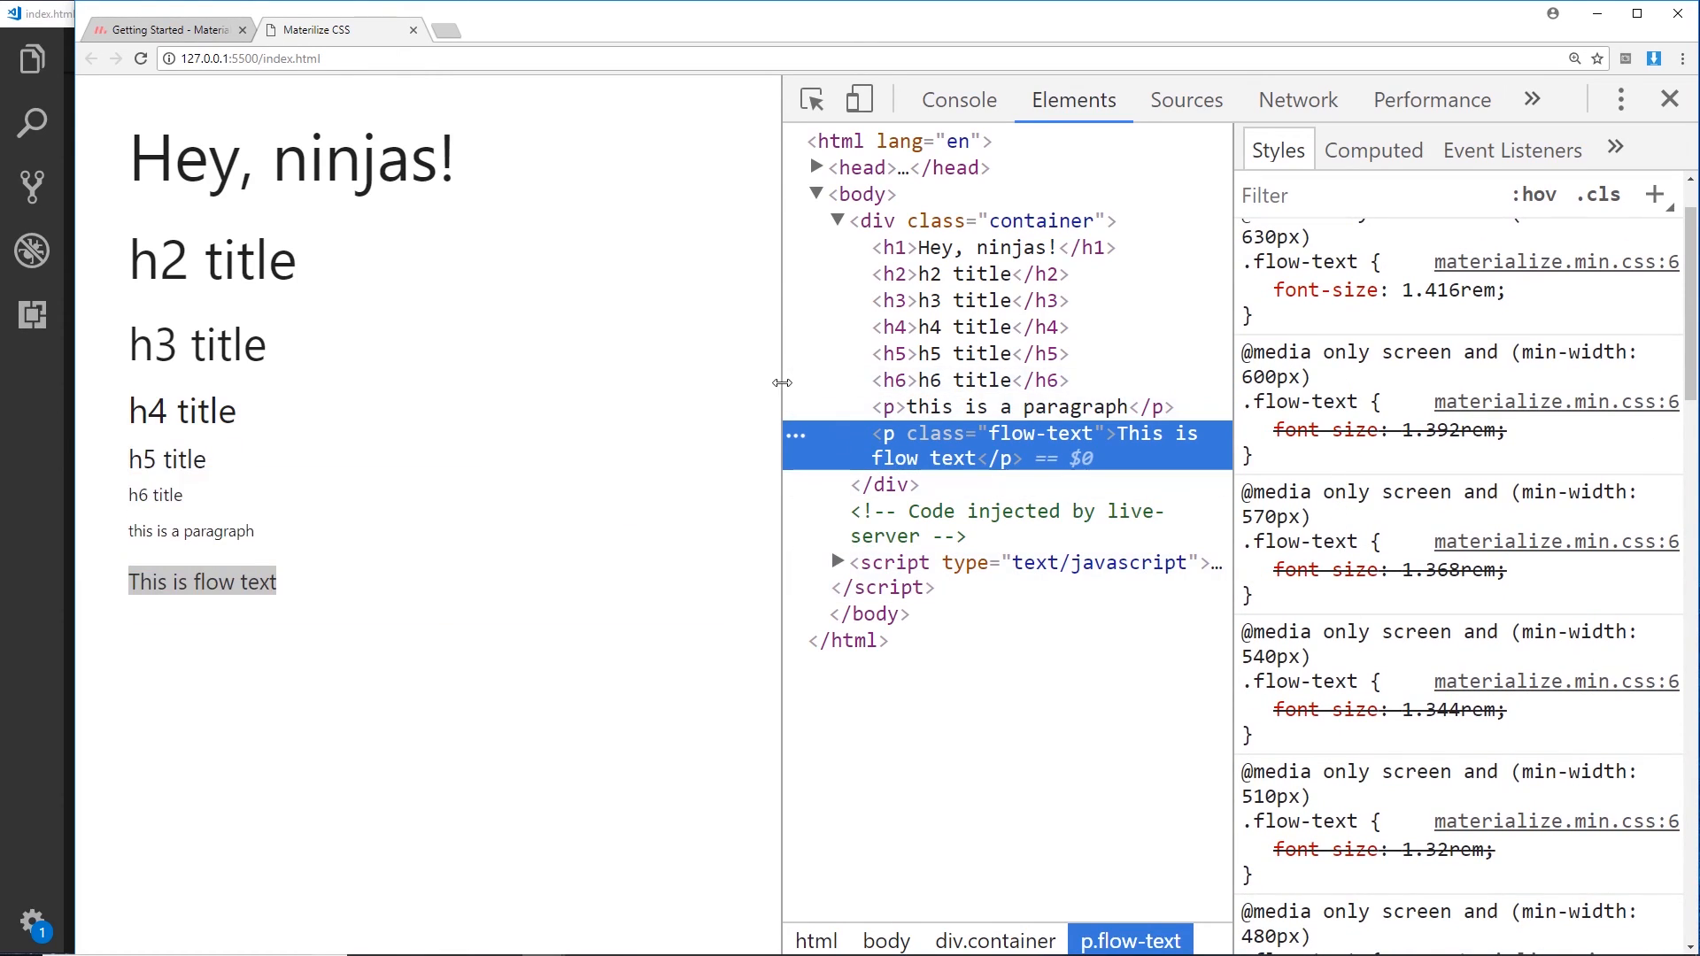
drag(781, 382, 1361, 364)
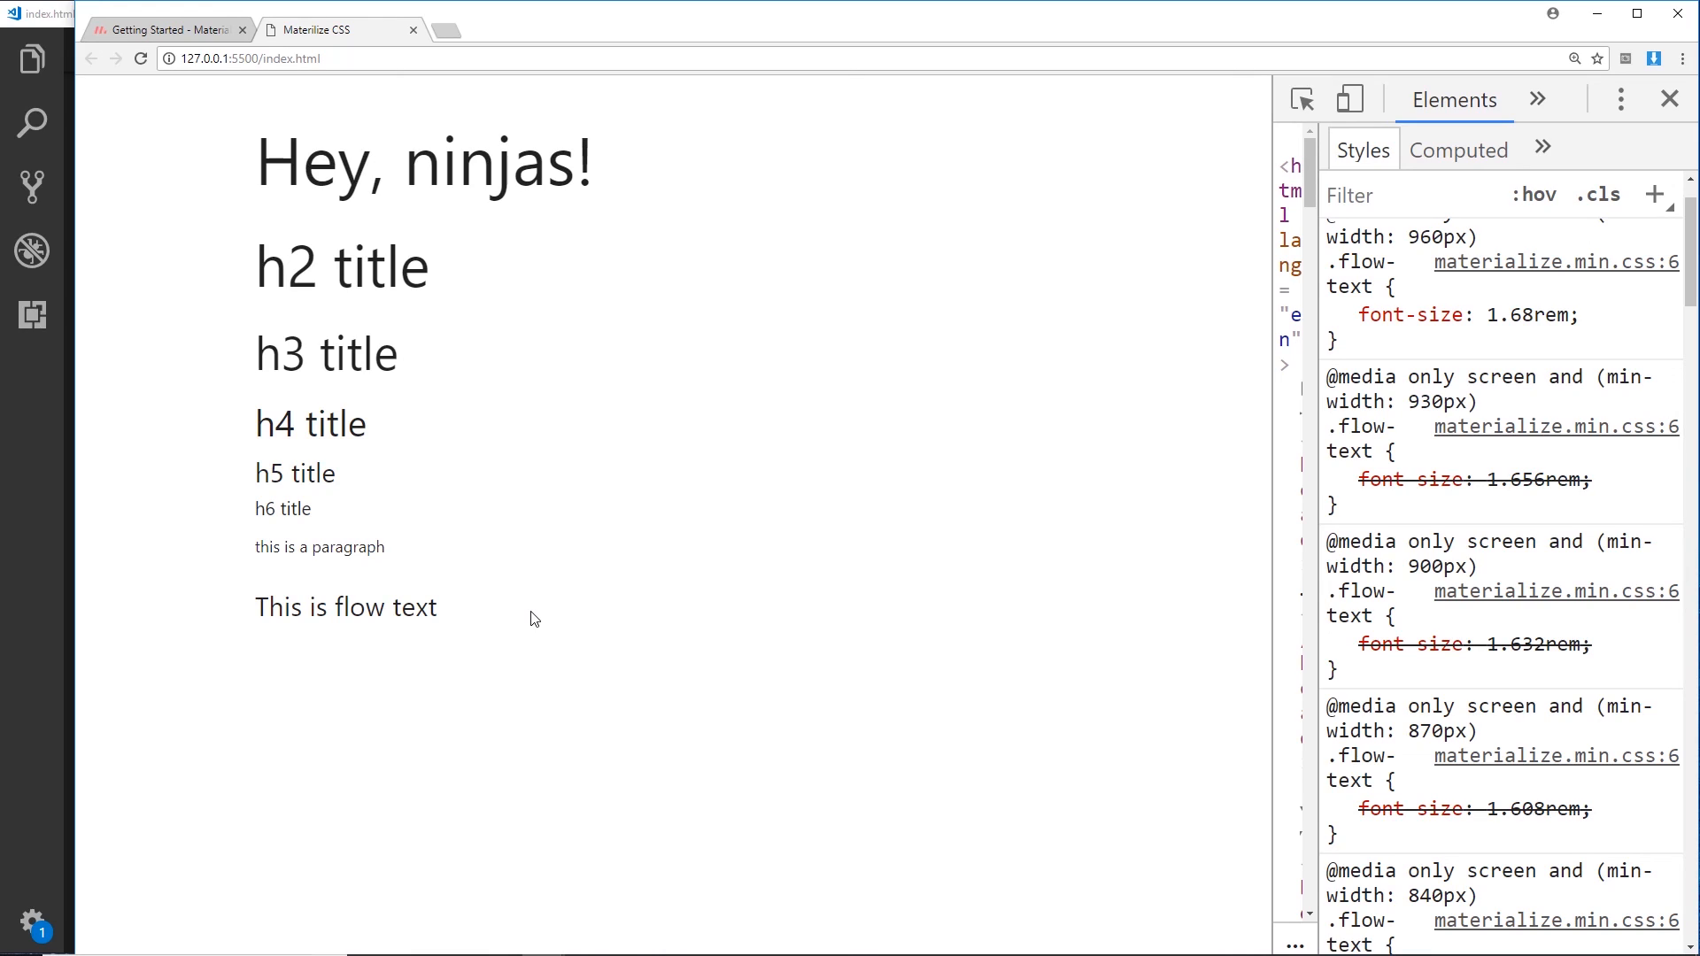
mouse_move(512, 646)
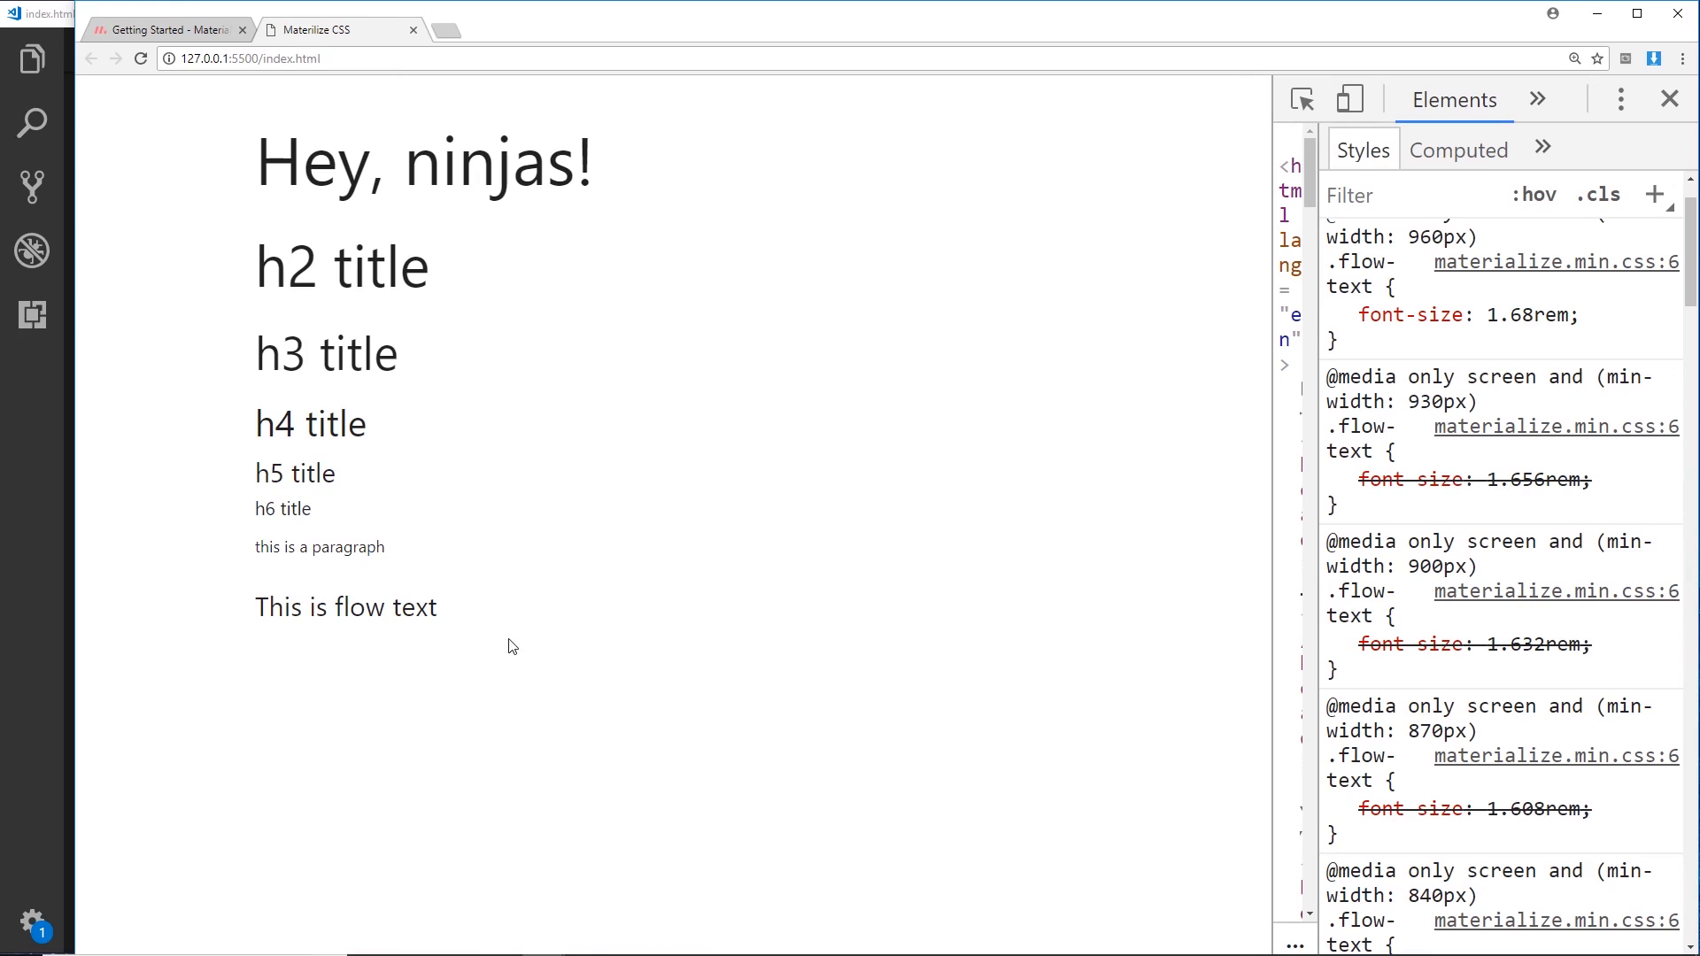
mouse_move(506, 645)
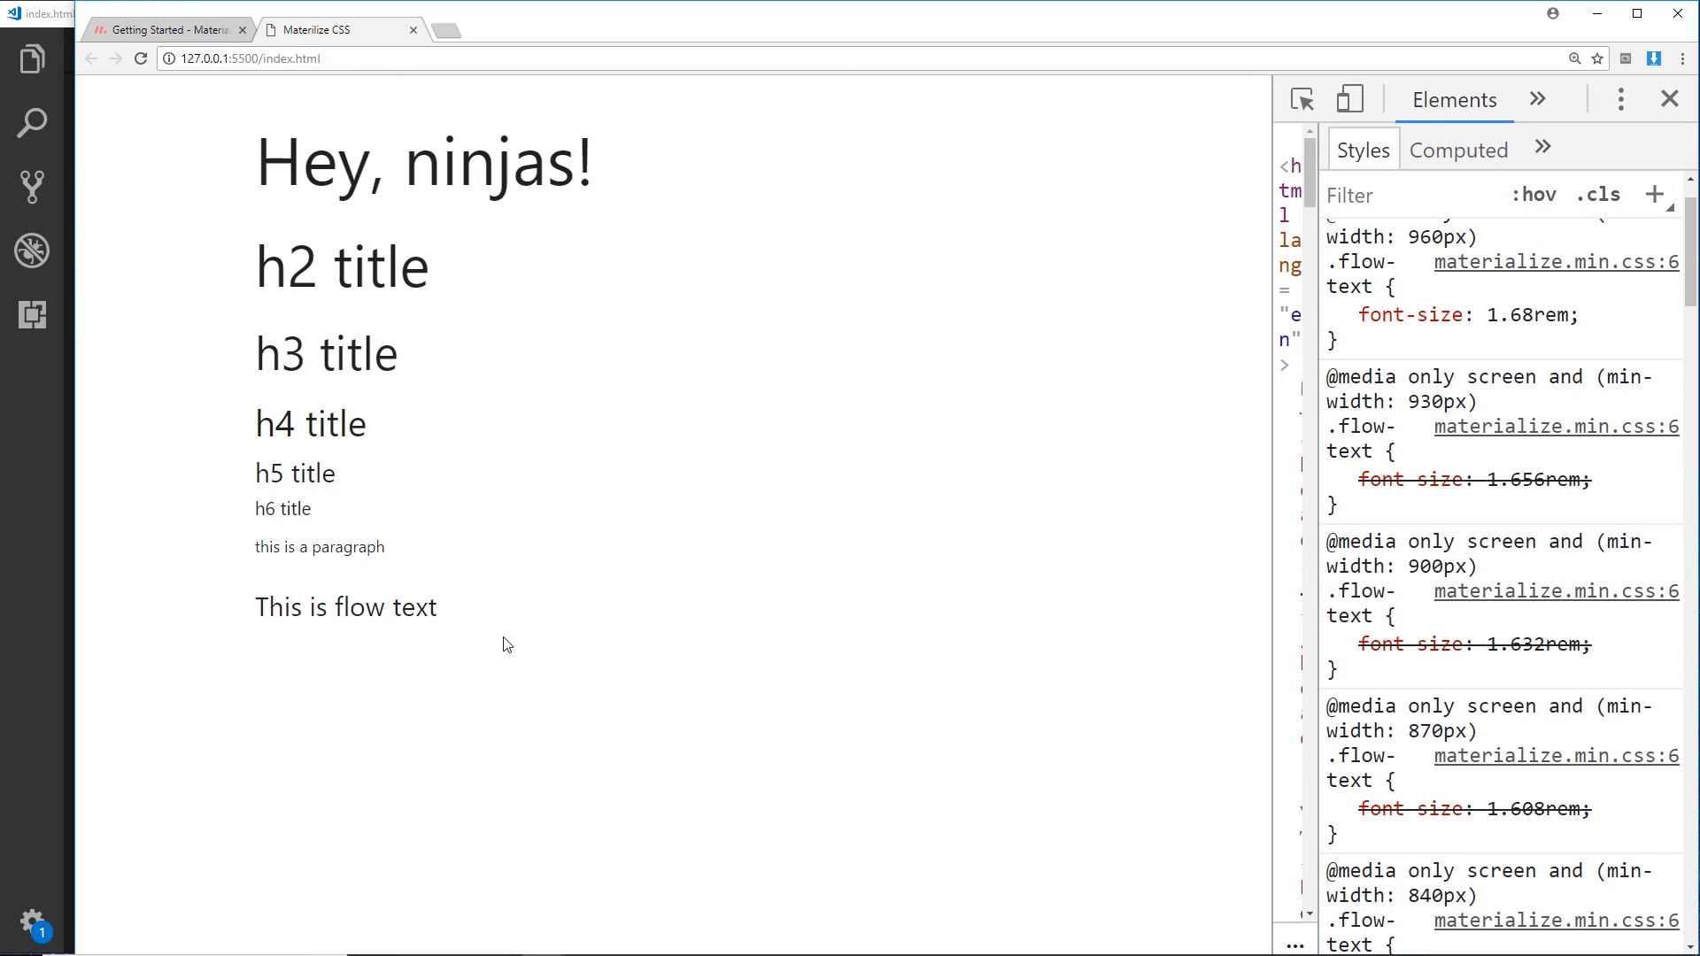